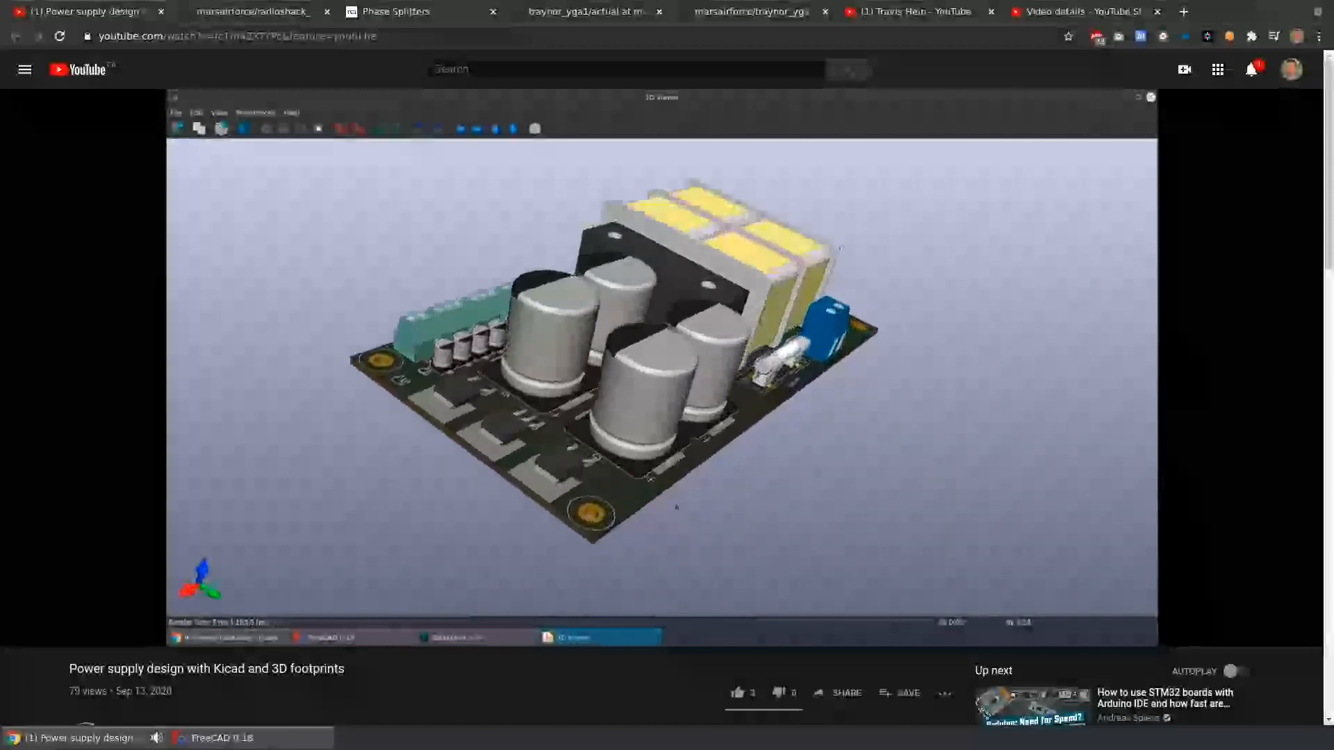
- Open the video creator's channel page and look through its DAW performance and practice video rows
click(911, 11)
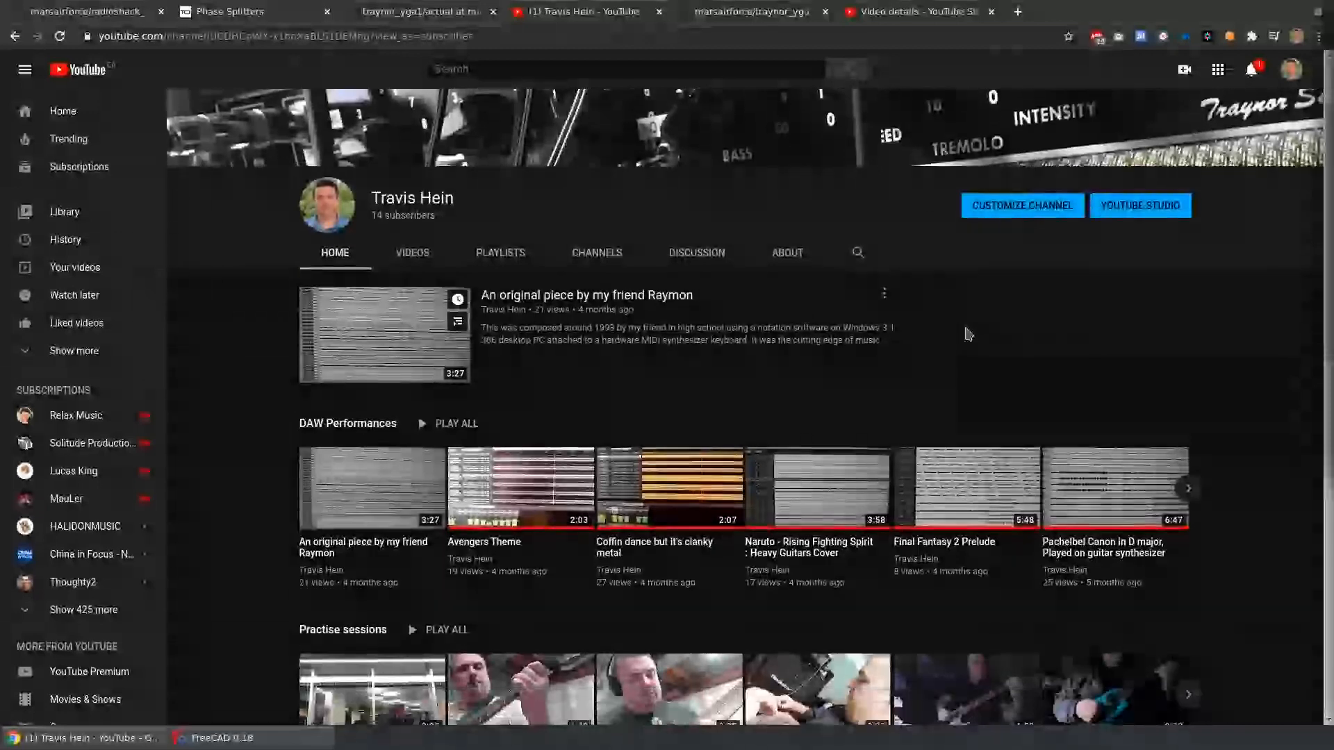
scroll(down, 3)
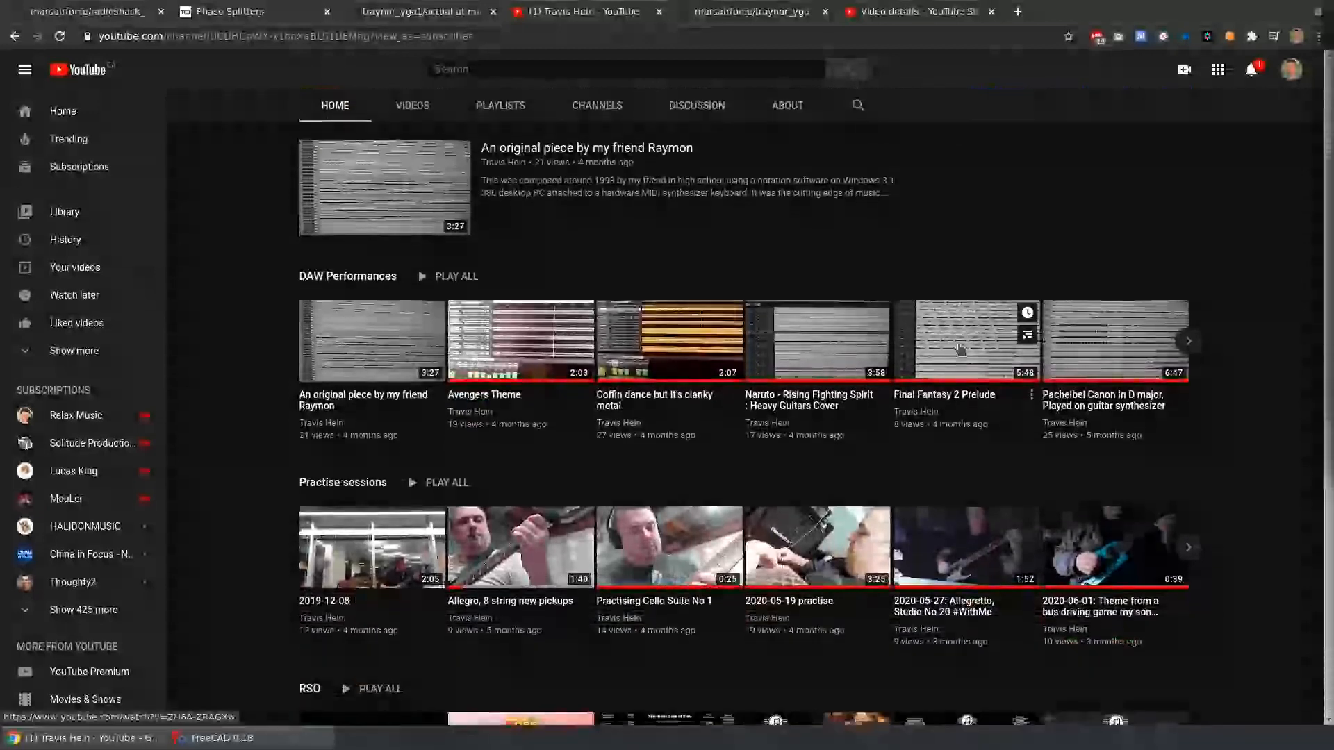
scroll(down, 3)
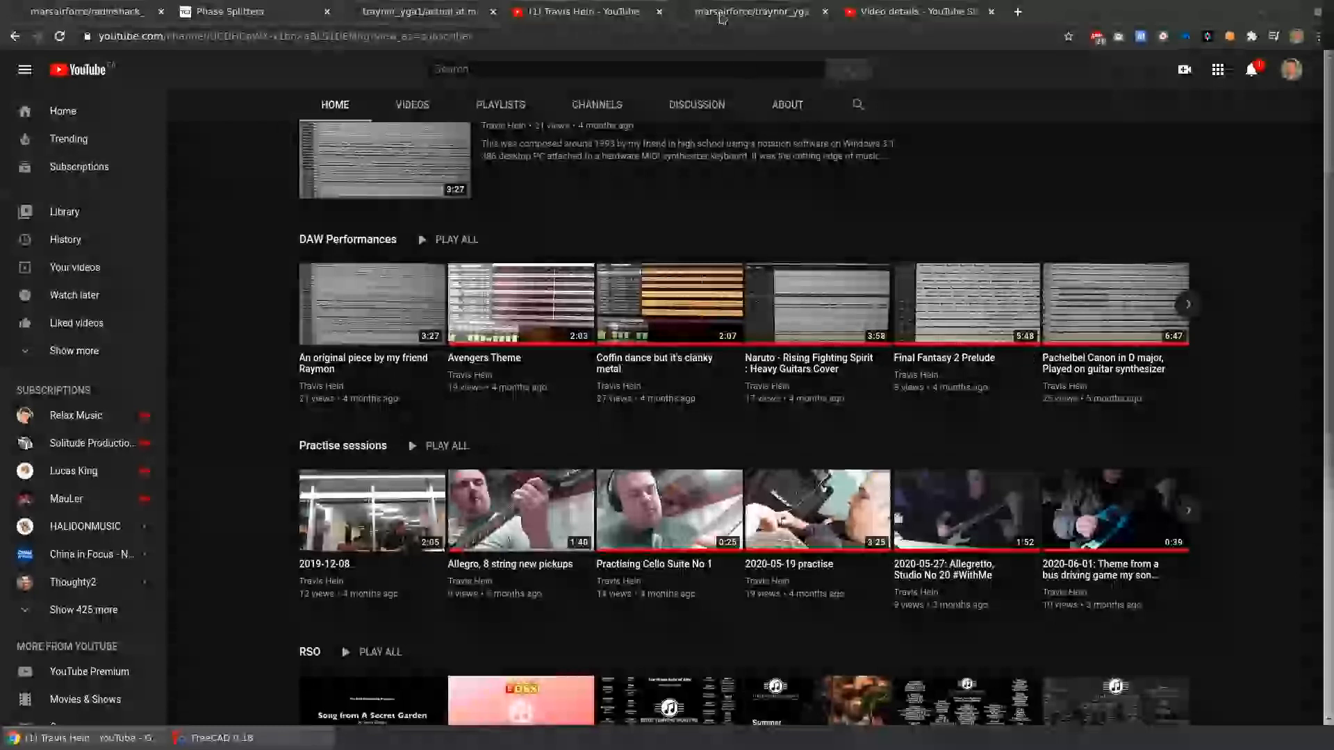
- Switch to the traynor_yga1 README and read down to its op-amp phase inverter Output schematic
click(752, 11)
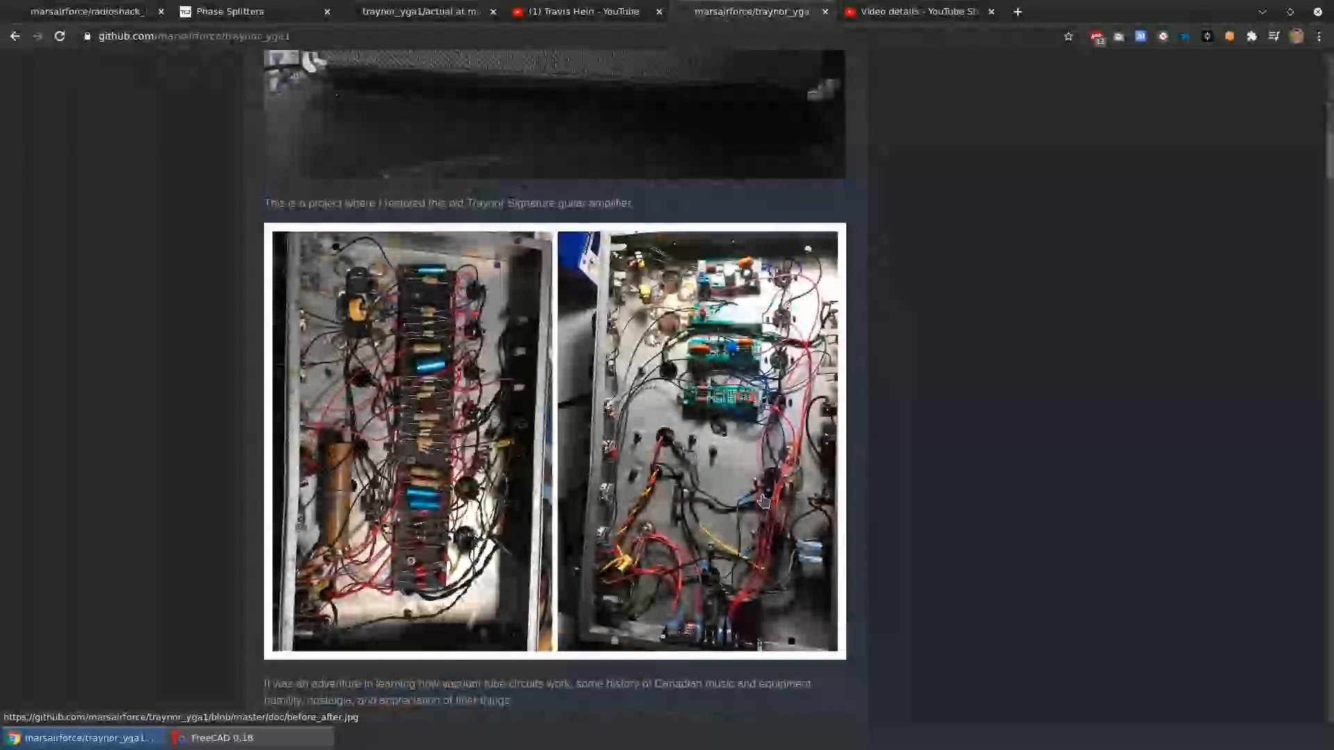
scroll(down, 3)
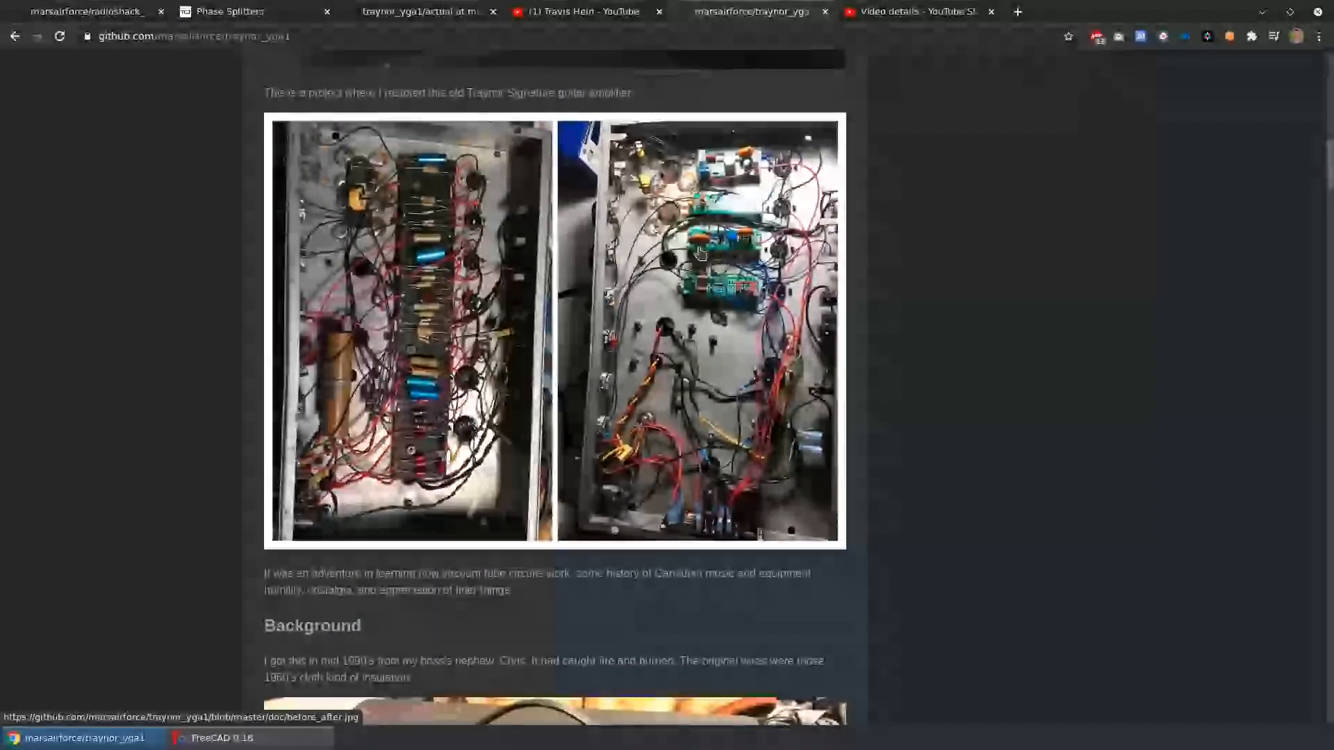
mouse_move(774, 305)
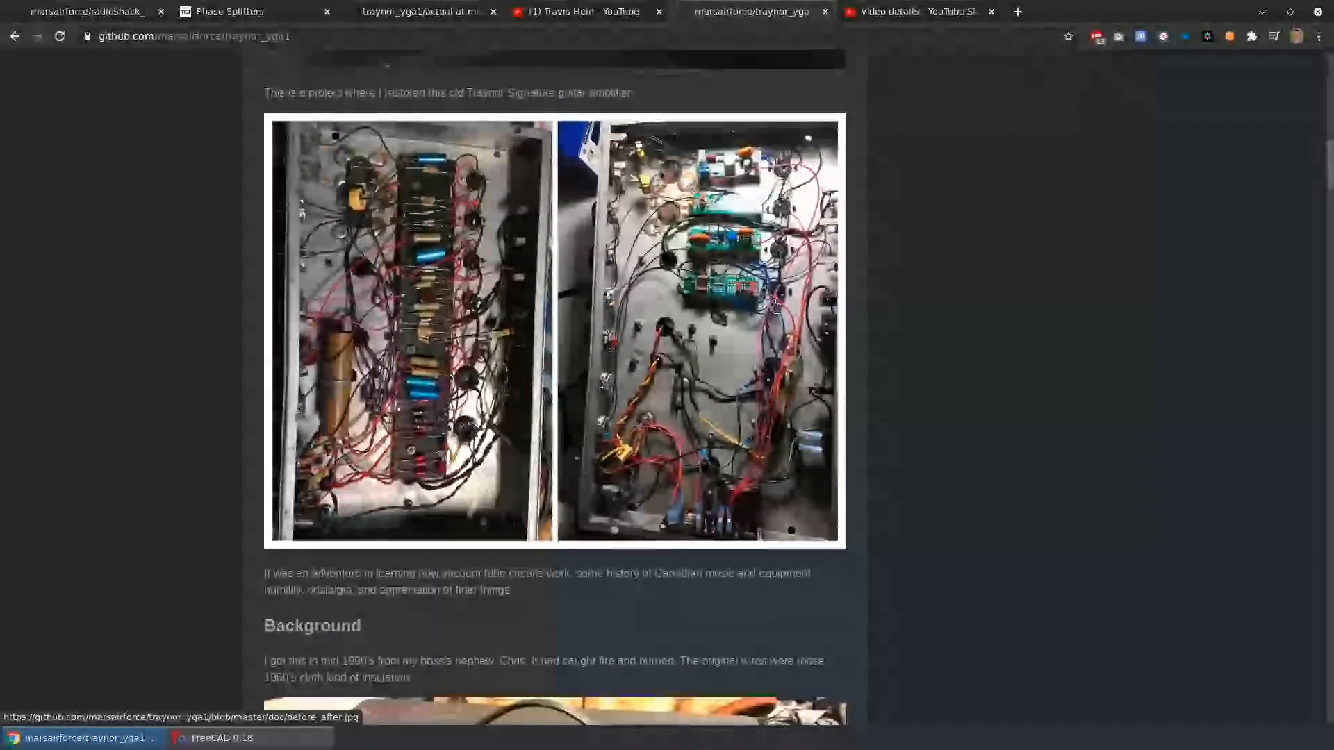
scroll(down, 3)
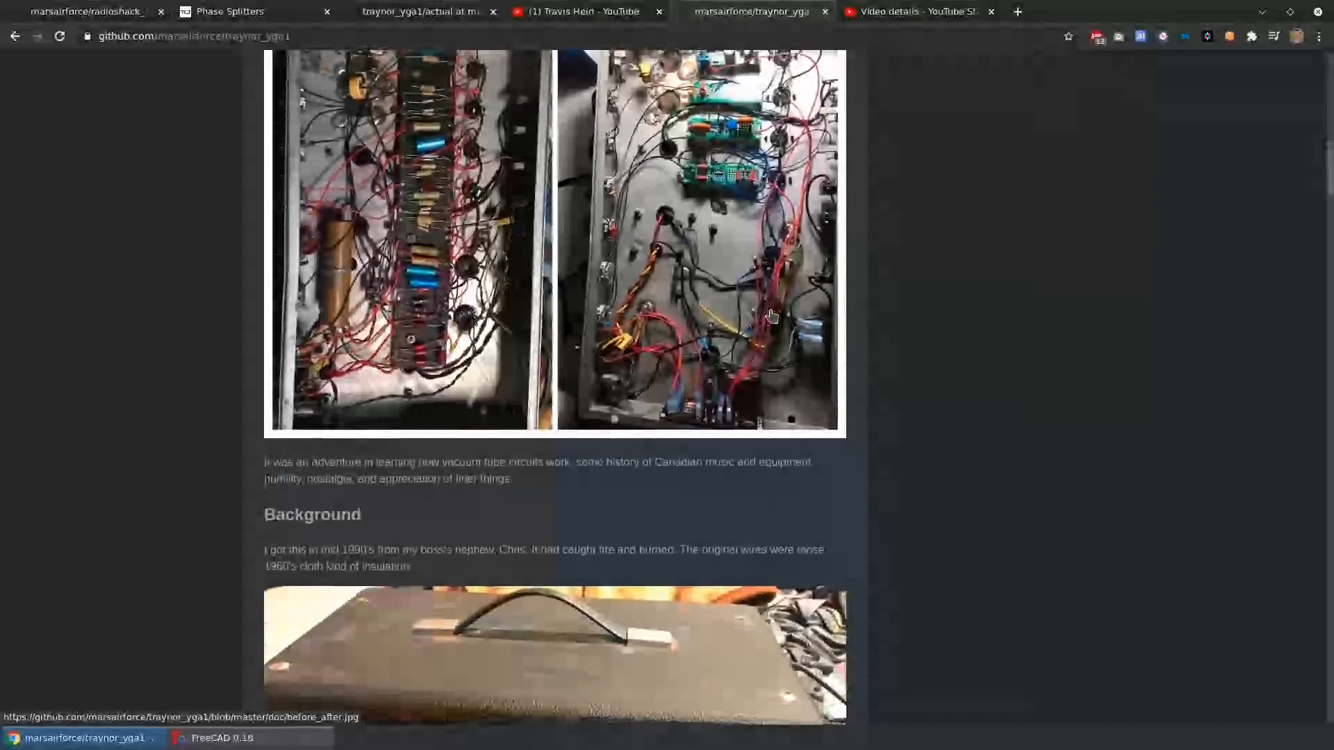
scroll(down, 3)
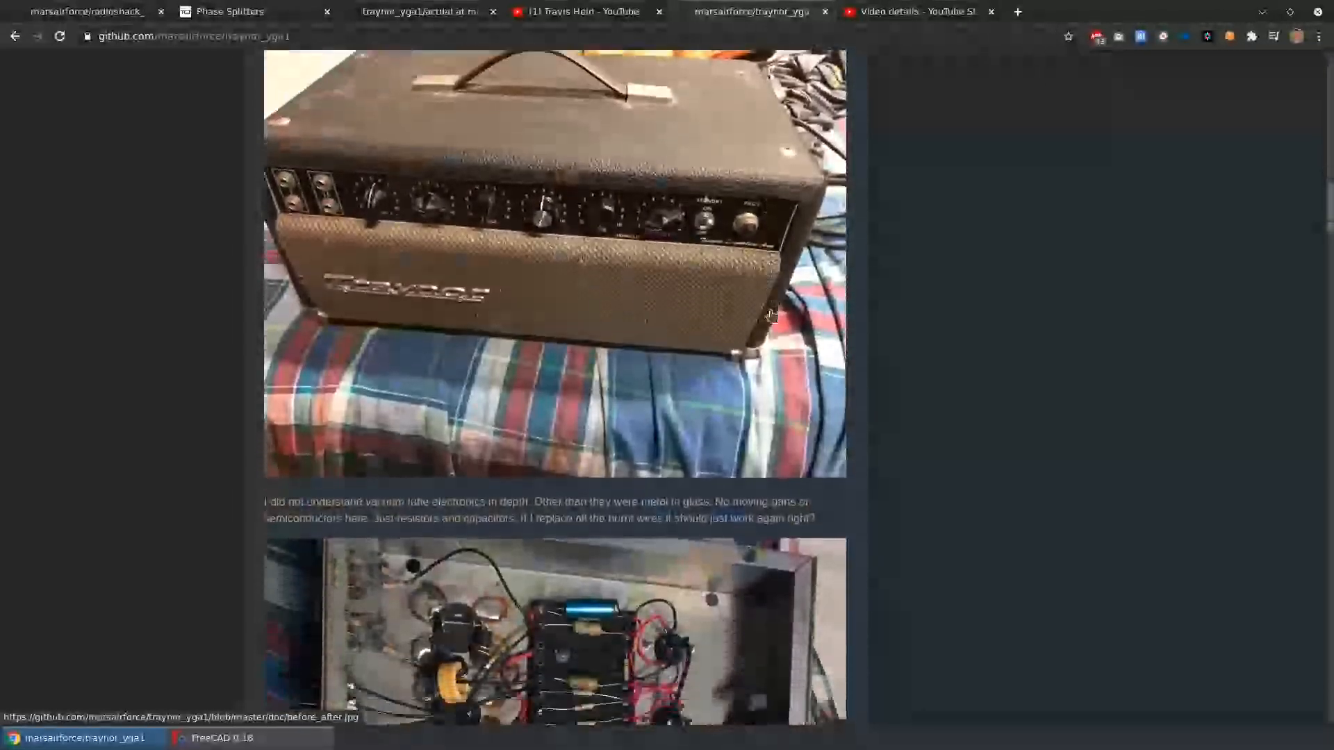
scroll(down, 3)
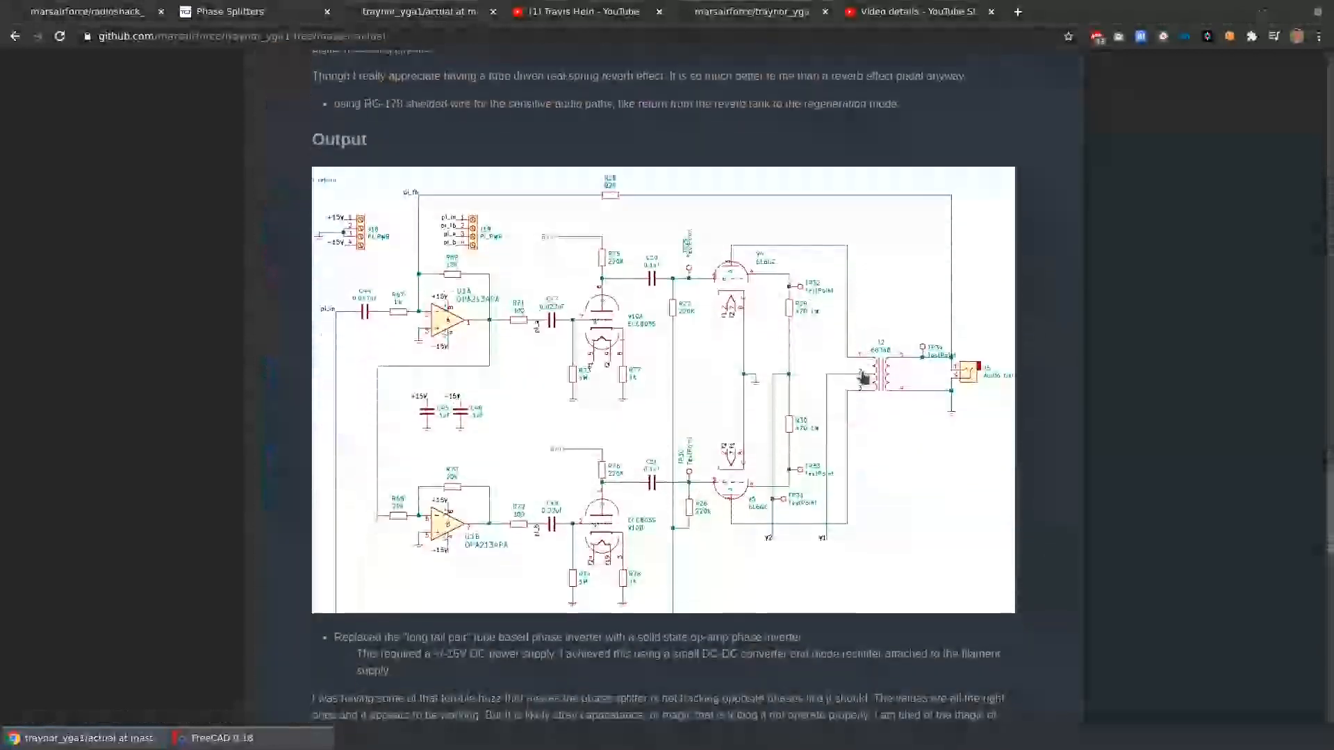
scroll(down, 3)
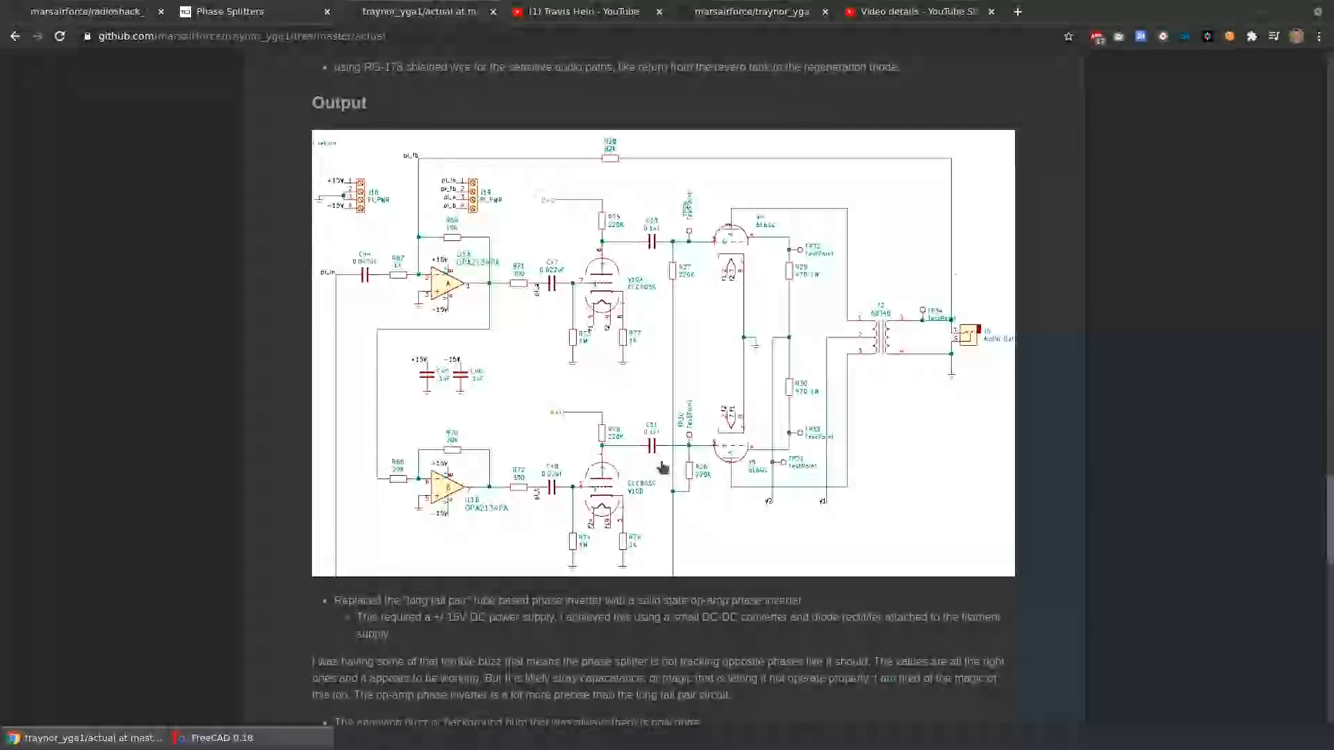
mouse_move(614, 401)
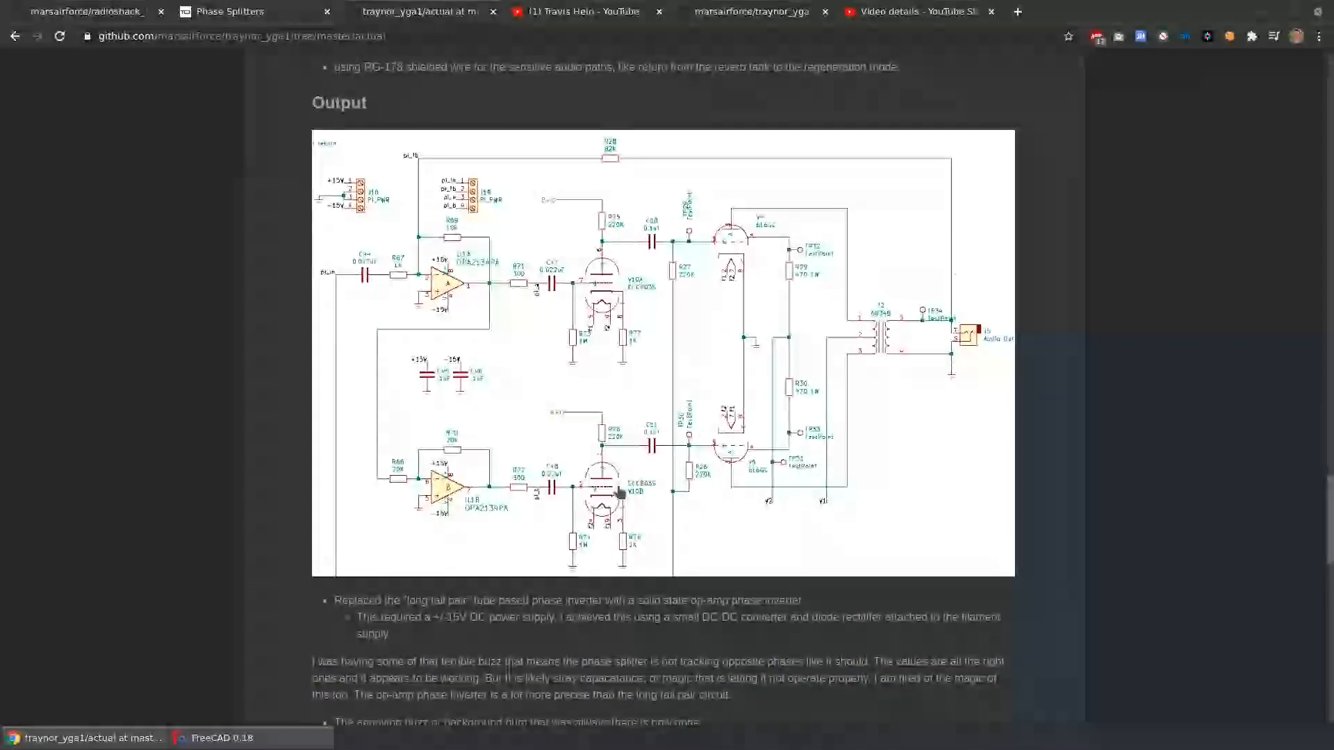
mouse_move(506, 310)
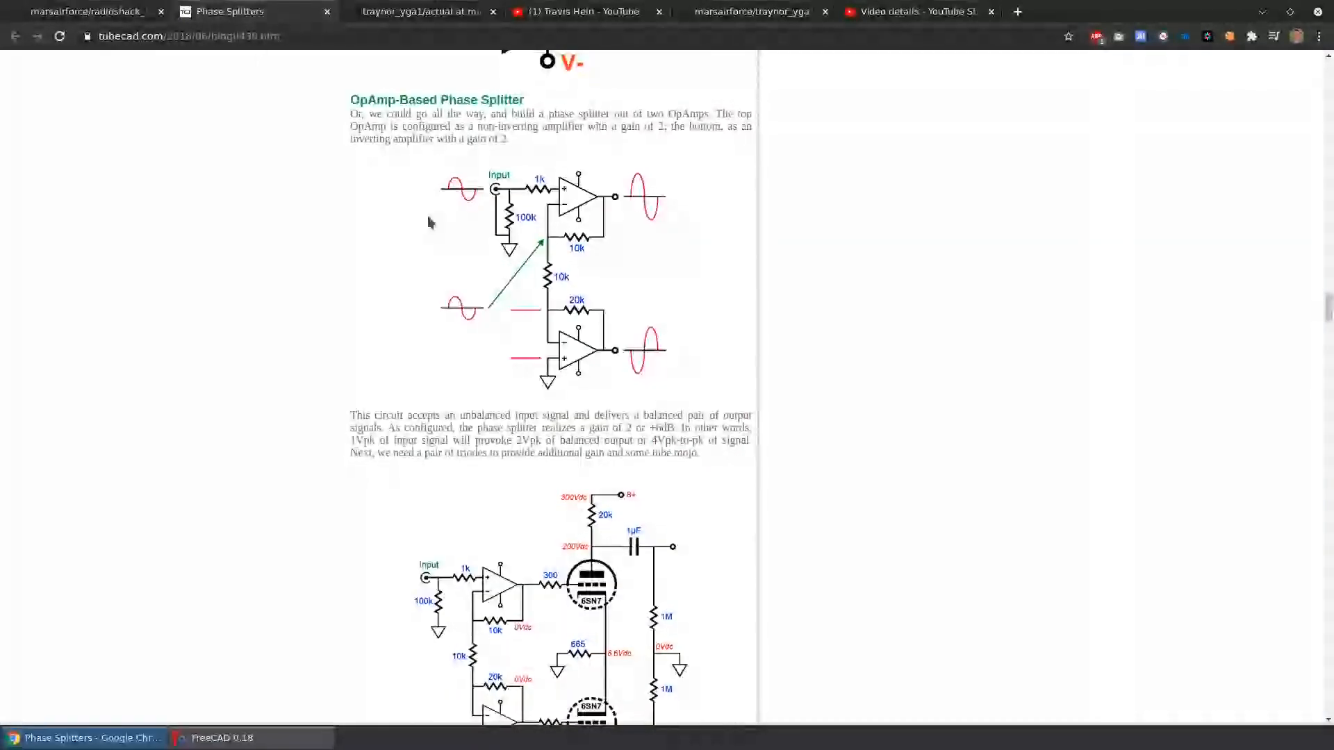
mouse_move(692, 111)
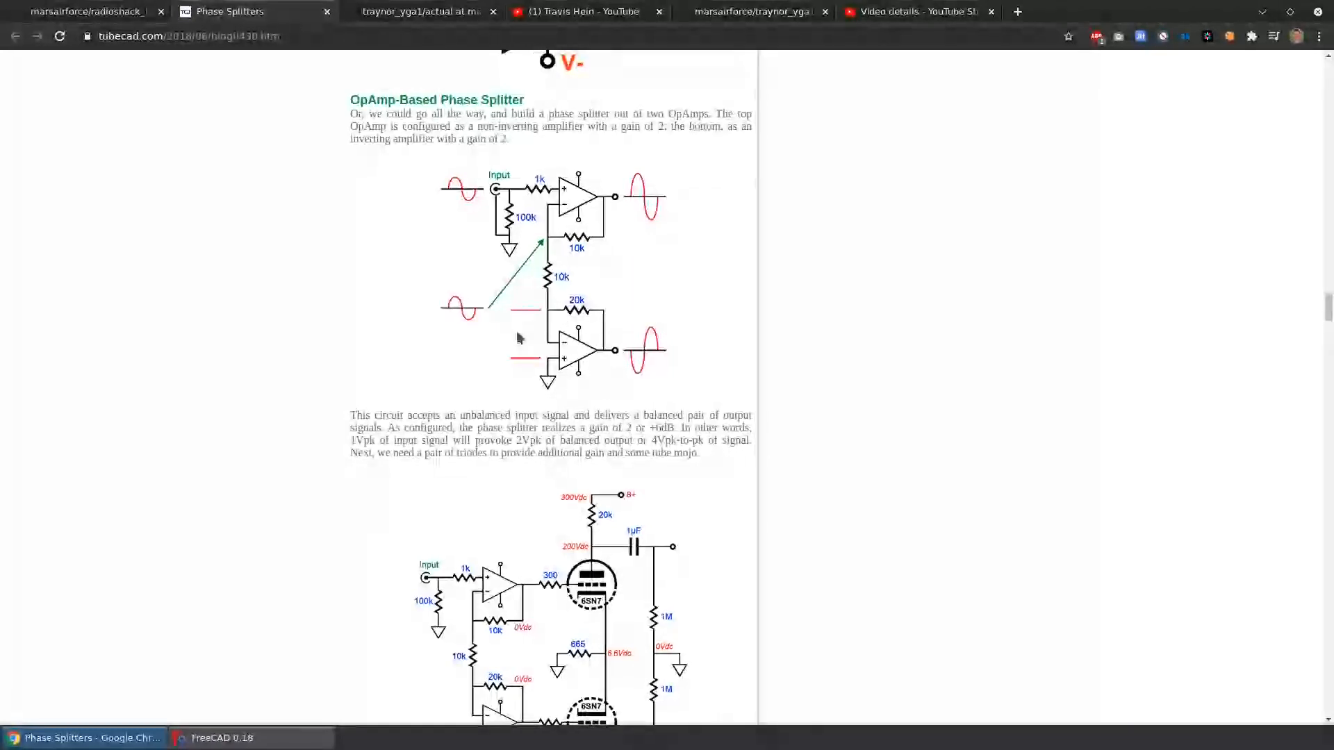
mouse_move(467, 195)
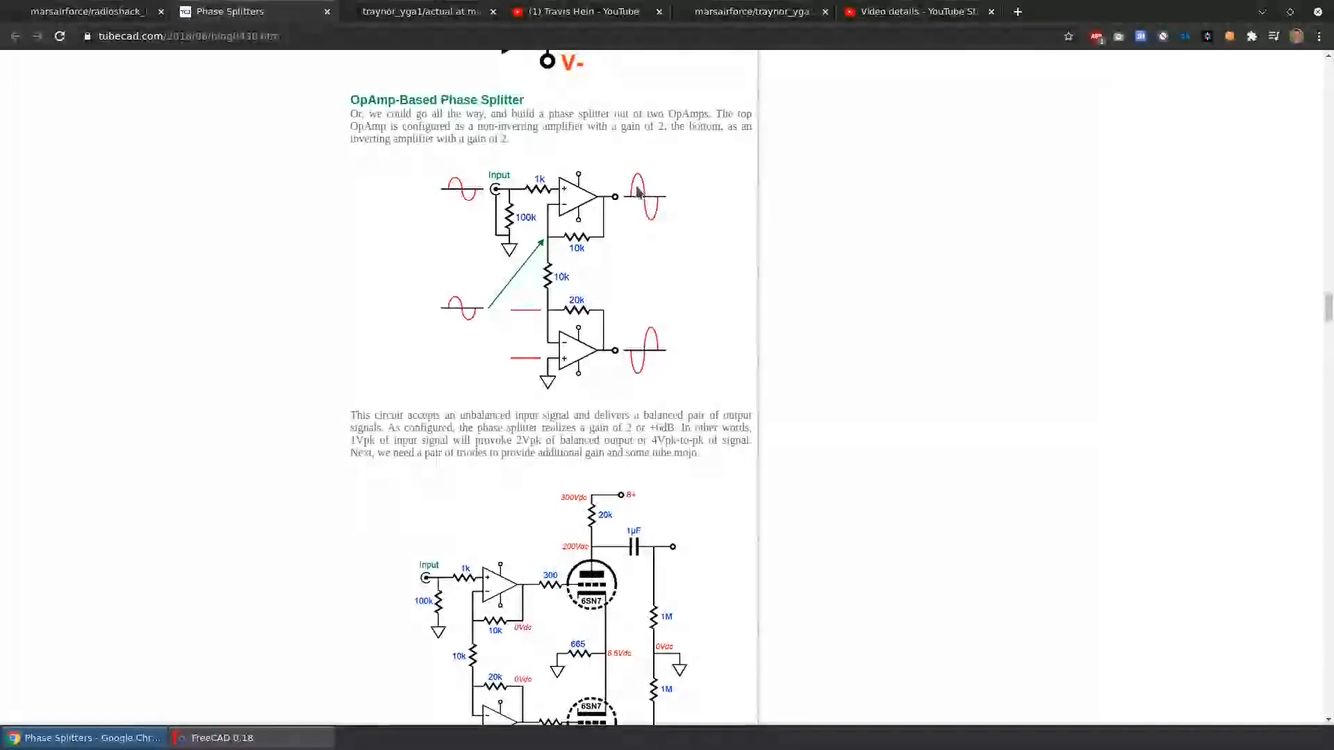
mouse_move(670, 393)
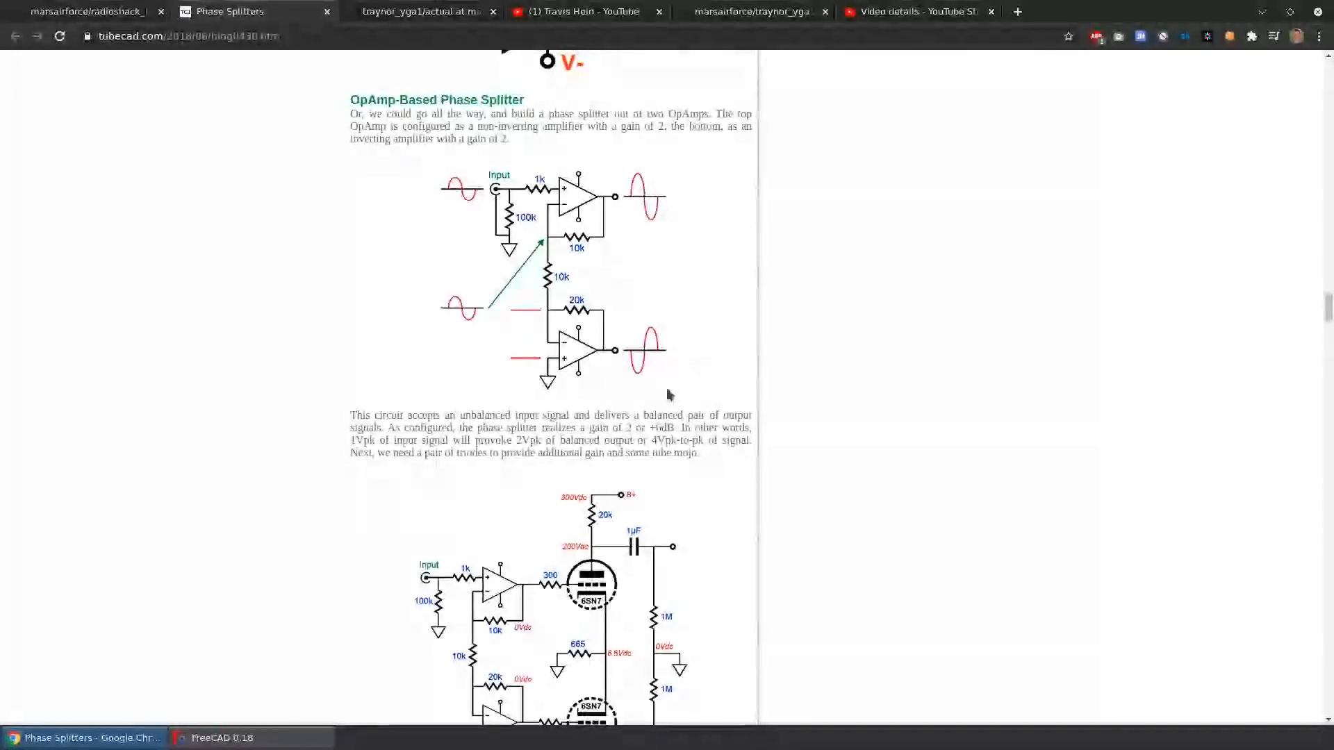
- Read through the OpAmp-Based Phase Splitter schematics, including the 6SN7 triode and higher-gain versions
scroll(down, 3)
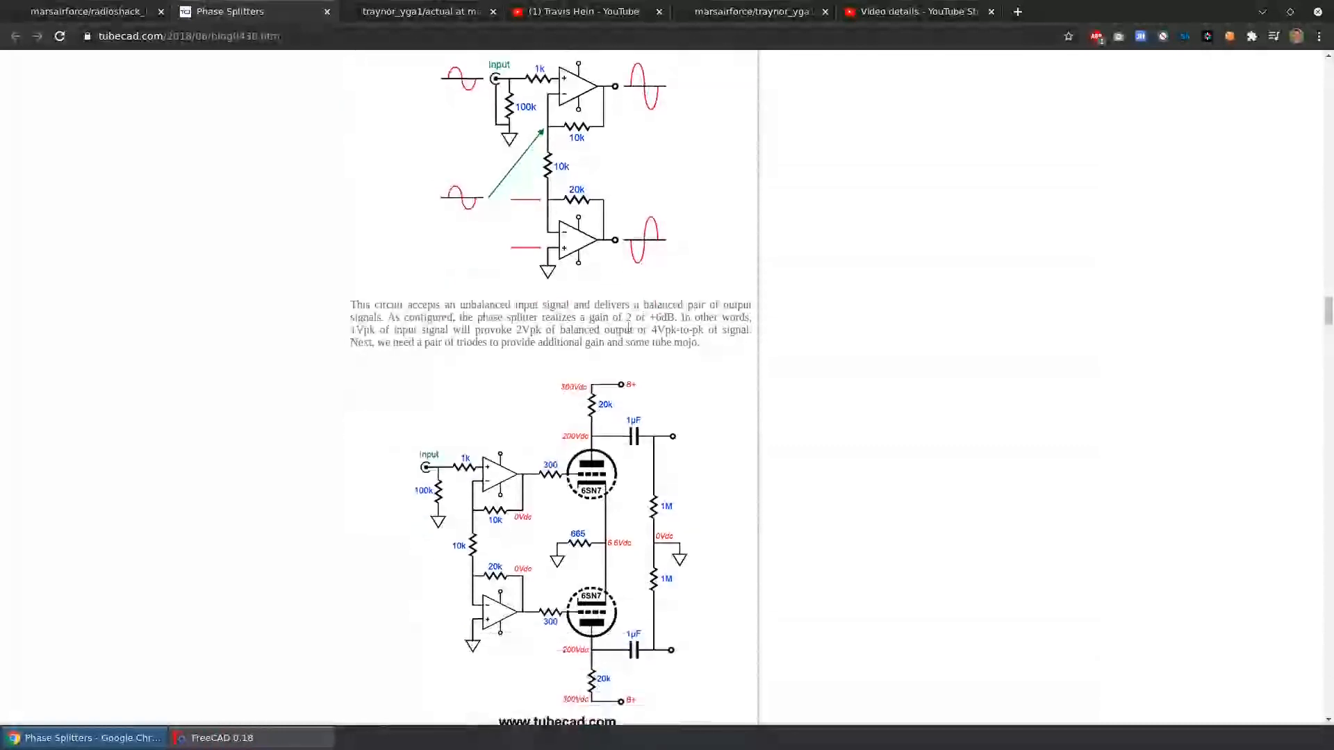
scroll(down, 3)
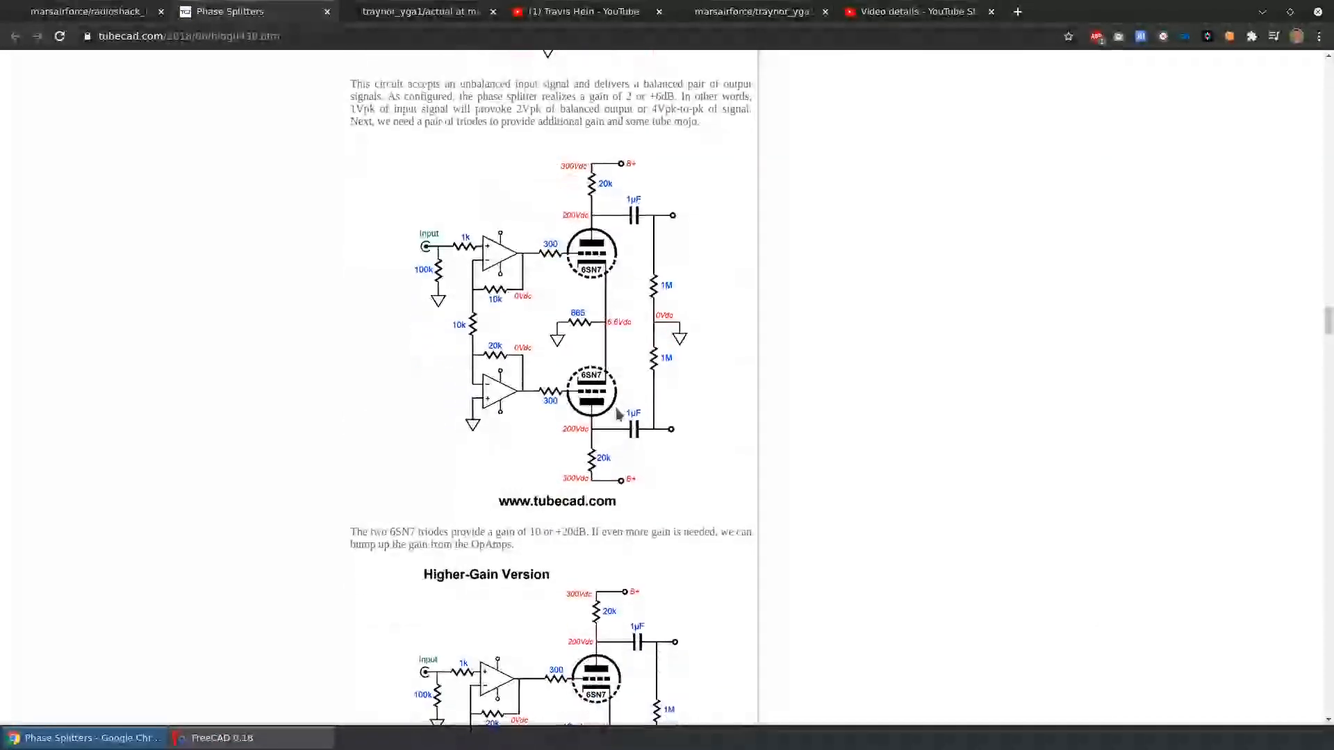
scroll(down, 3)
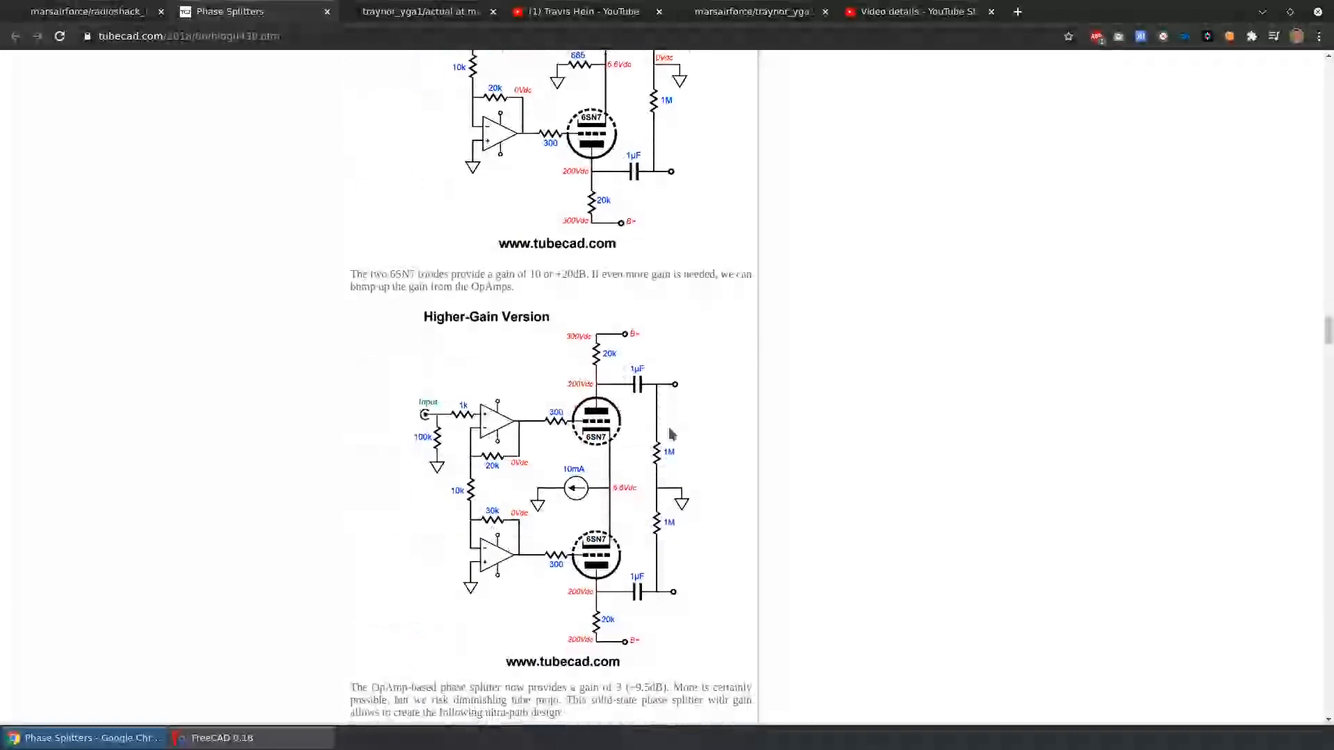
scroll(down, 3)
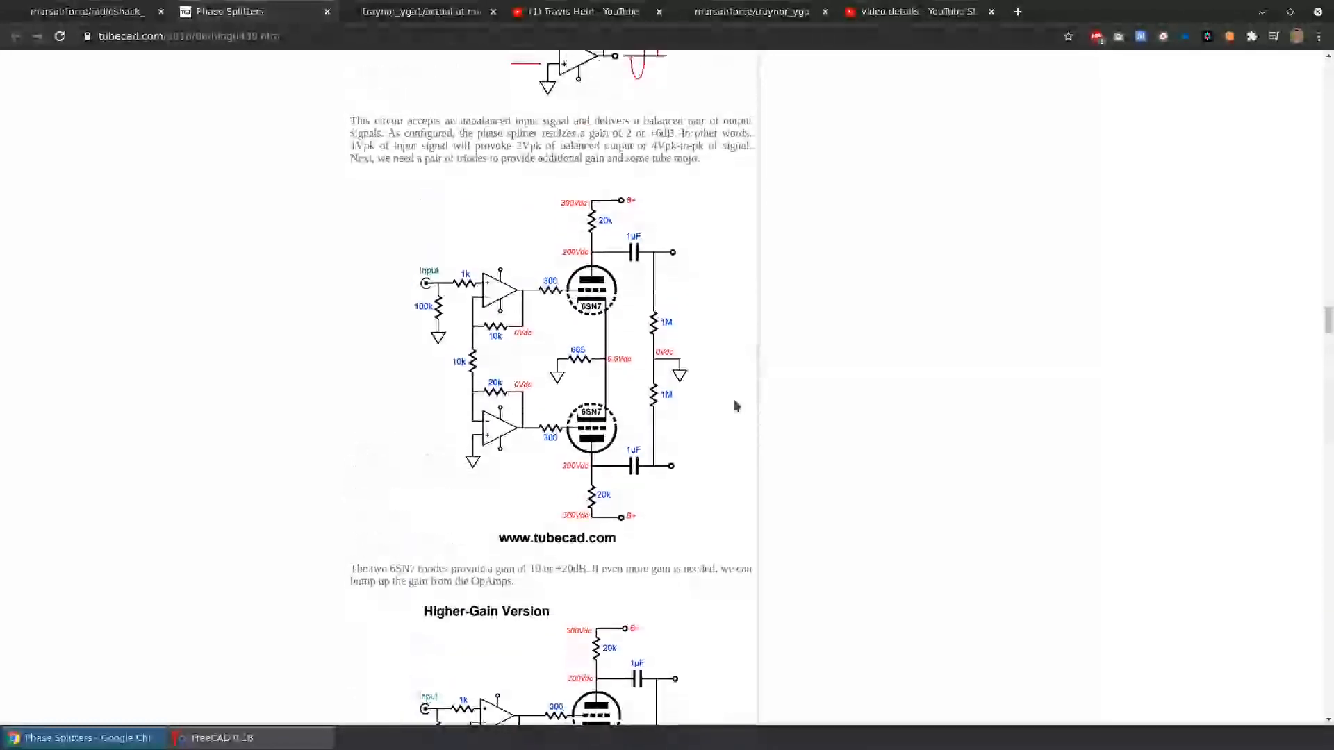
scroll(down, 3)
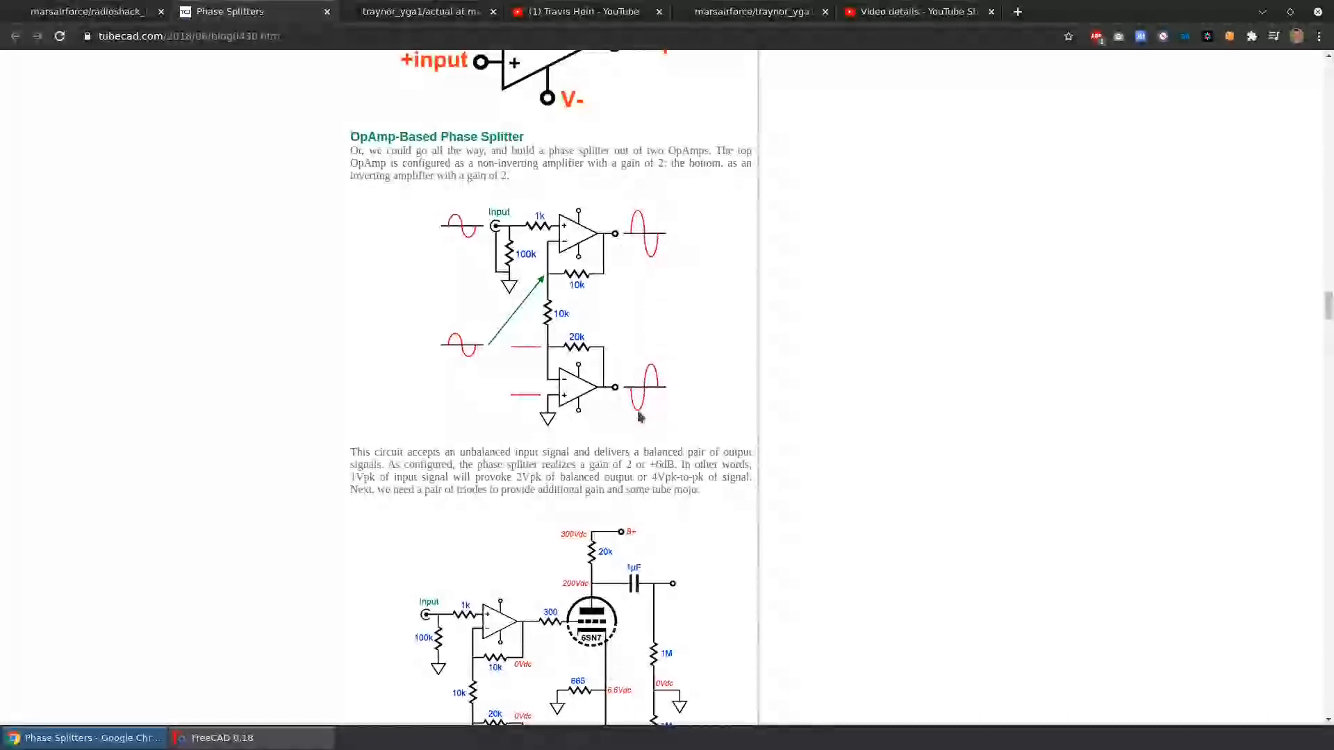
mouse_move(632, 215)
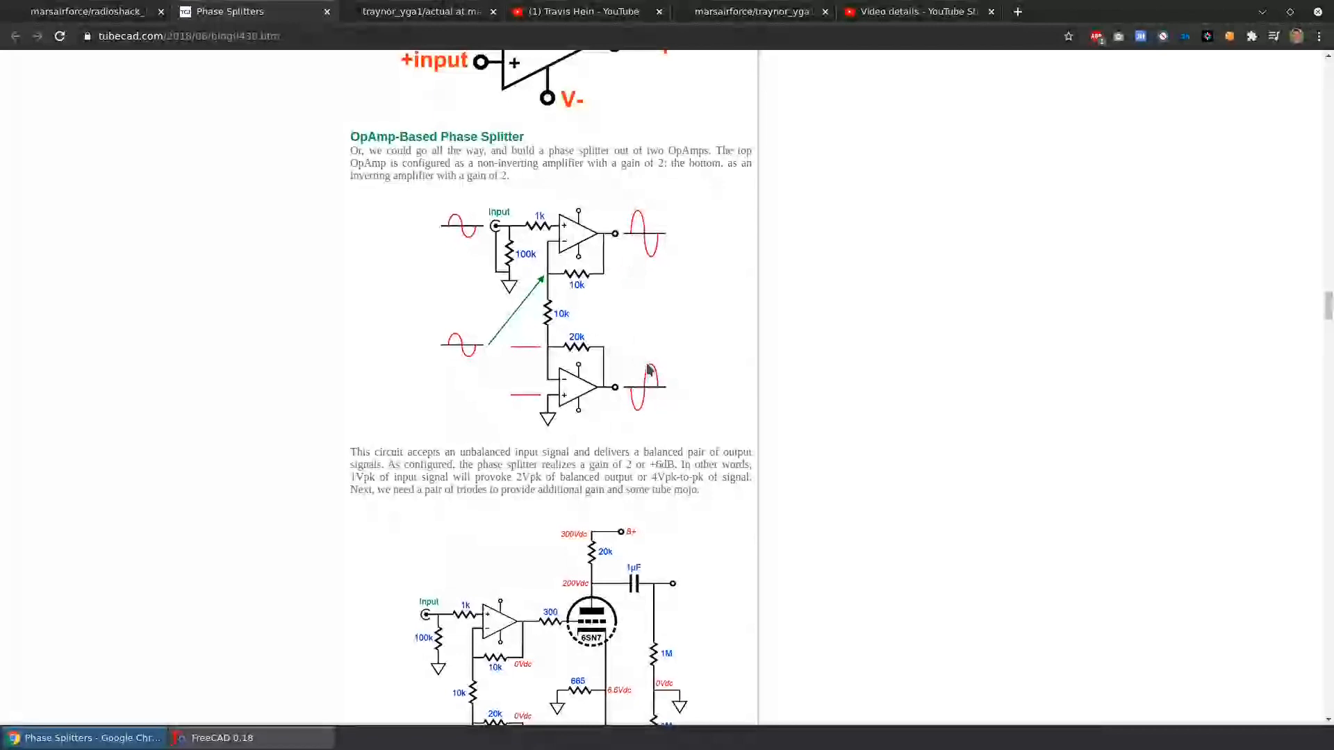
mouse_move(685, 400)
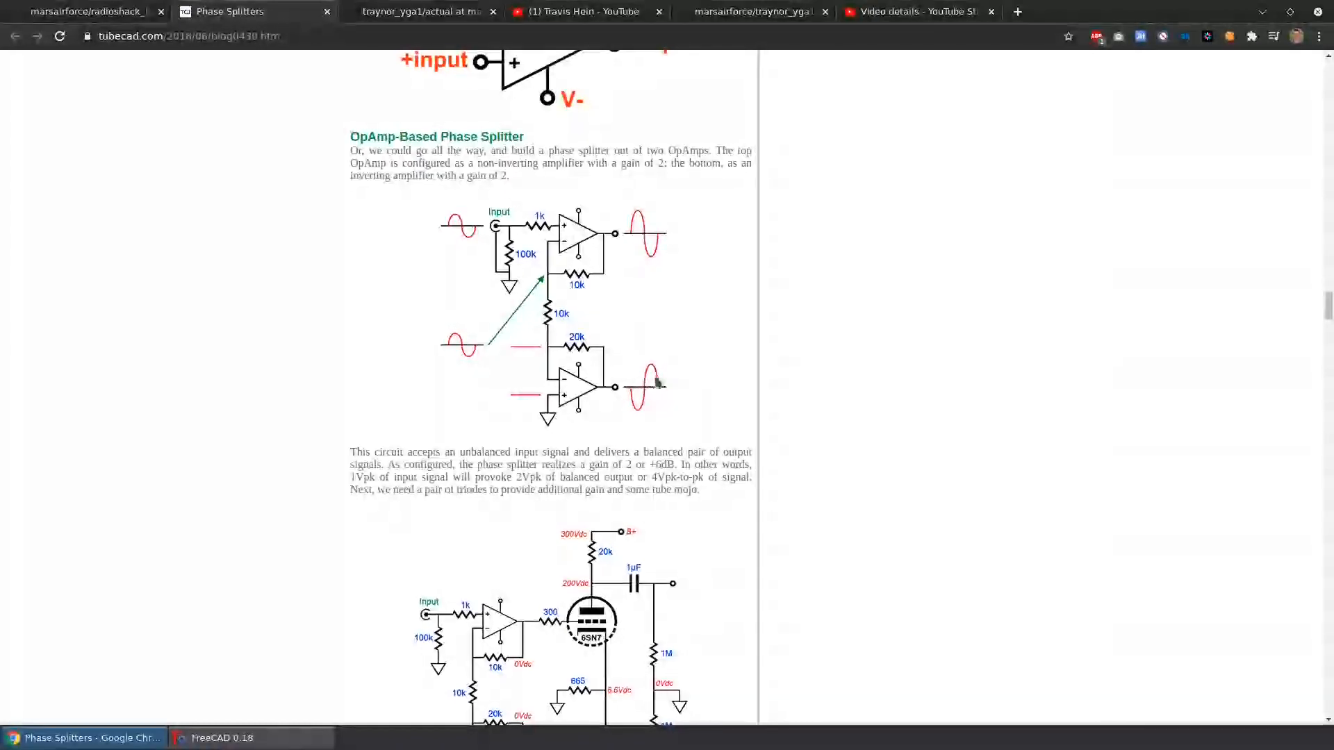
mouse_move(697, 361)
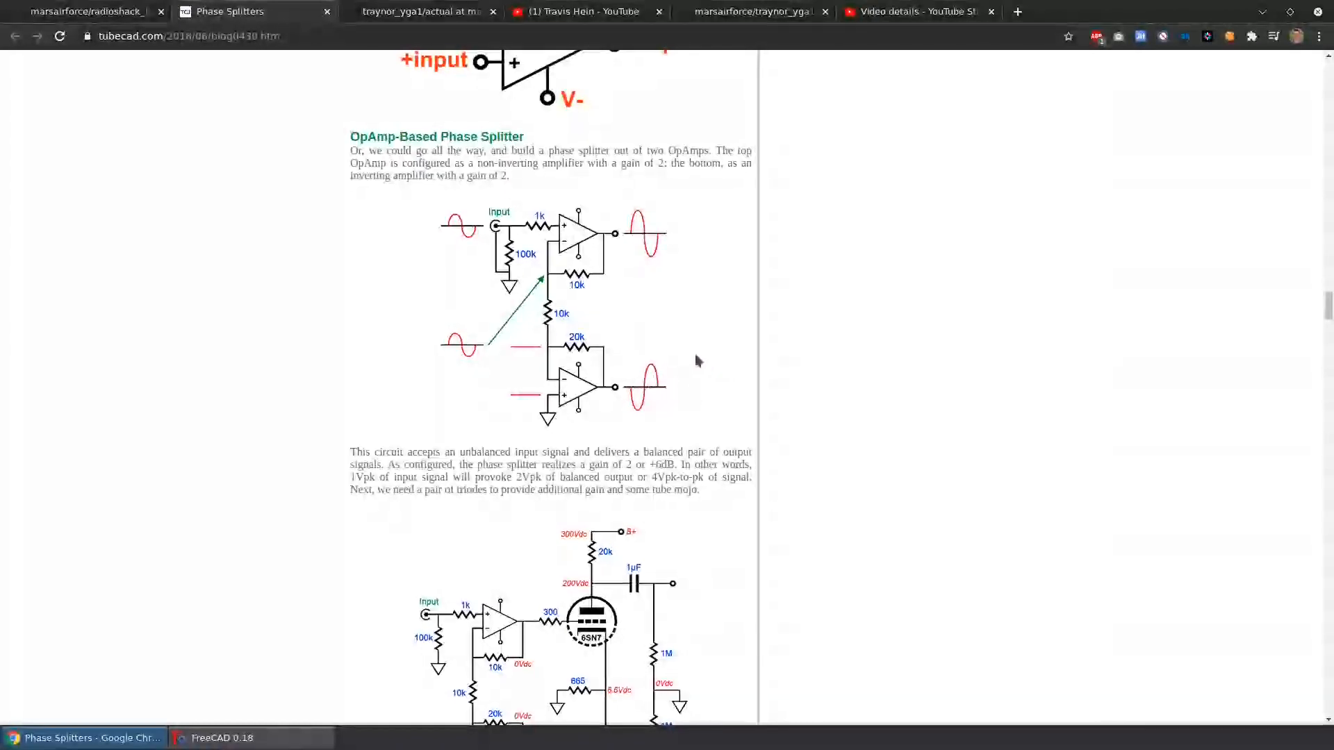
mouse_move(757, 334)
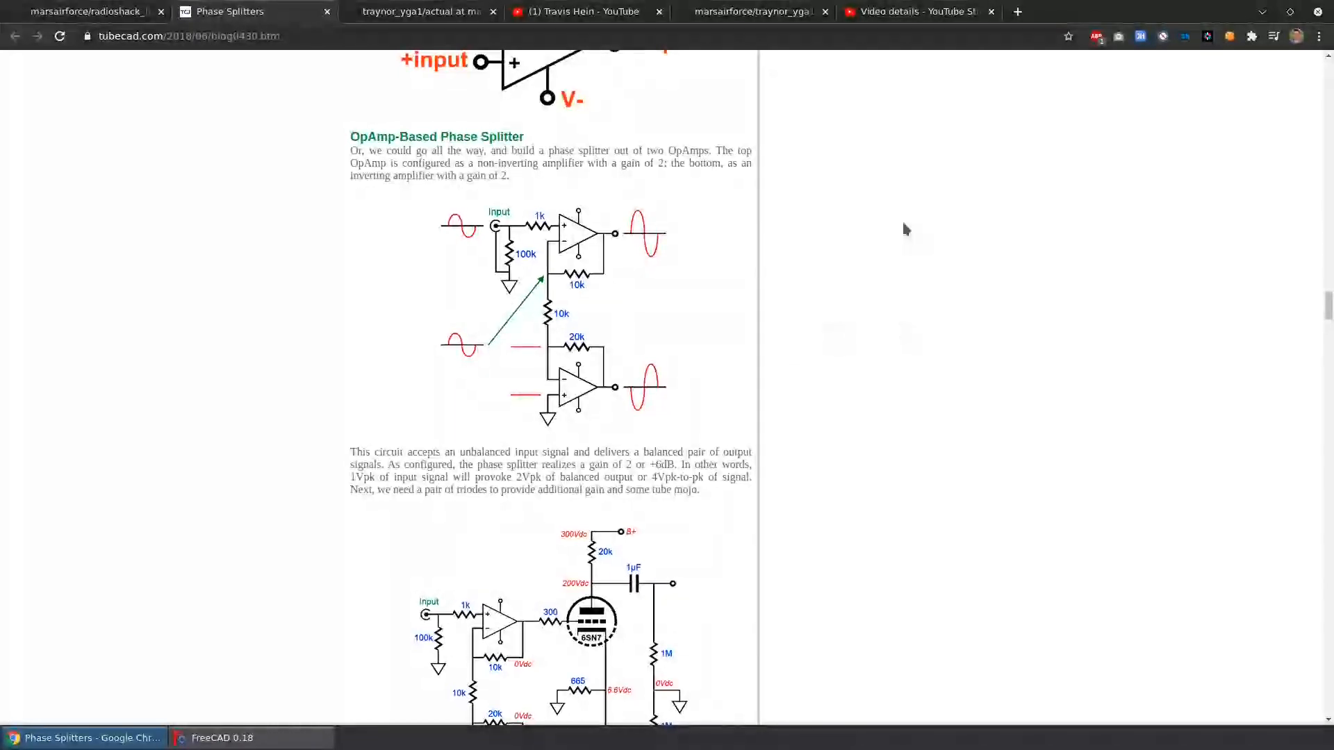
click(418, 11)
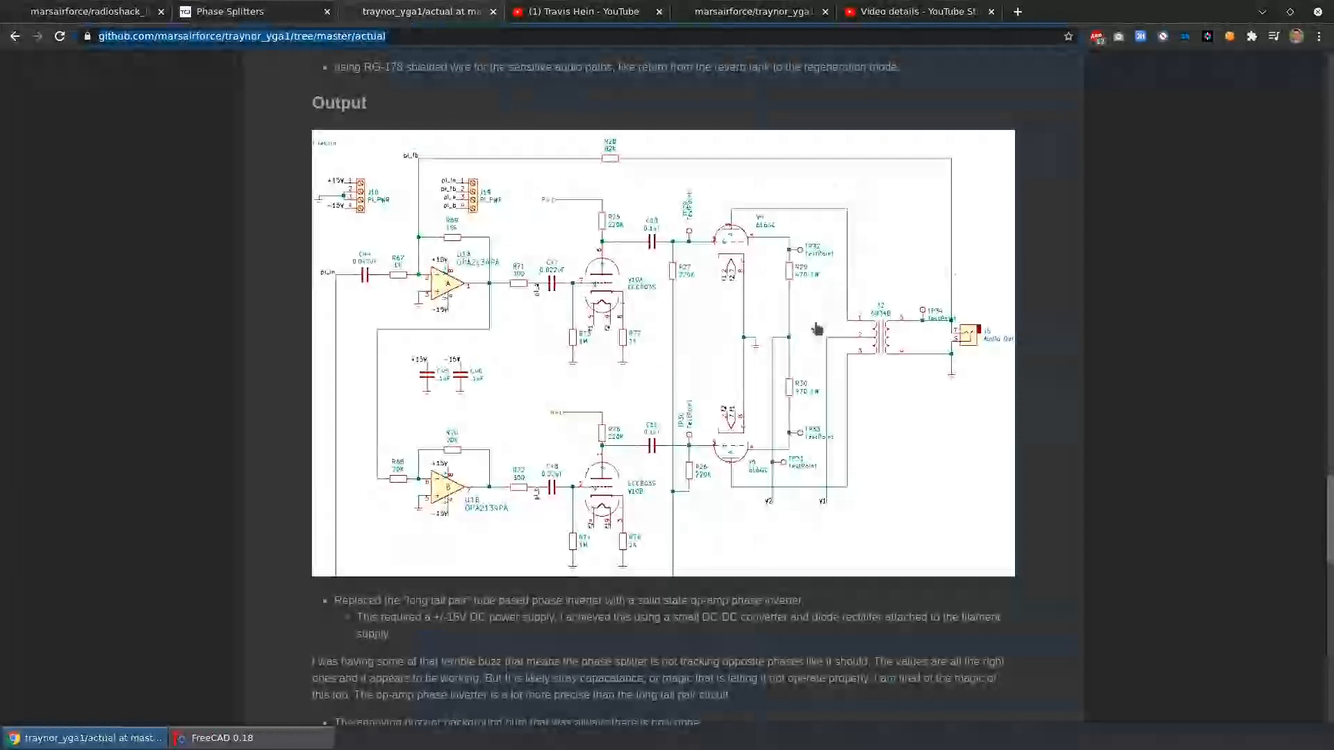
mouse_move(818, 308)
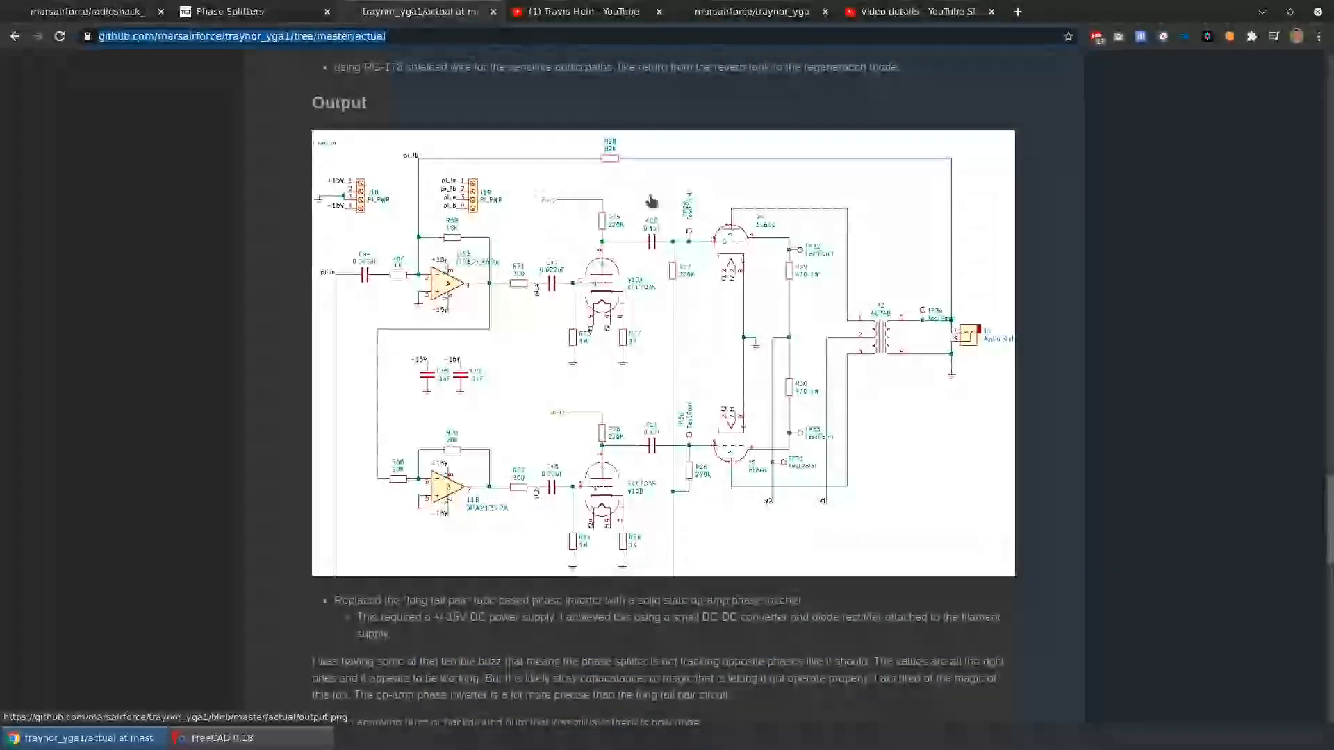
mouse_move(460, 278)
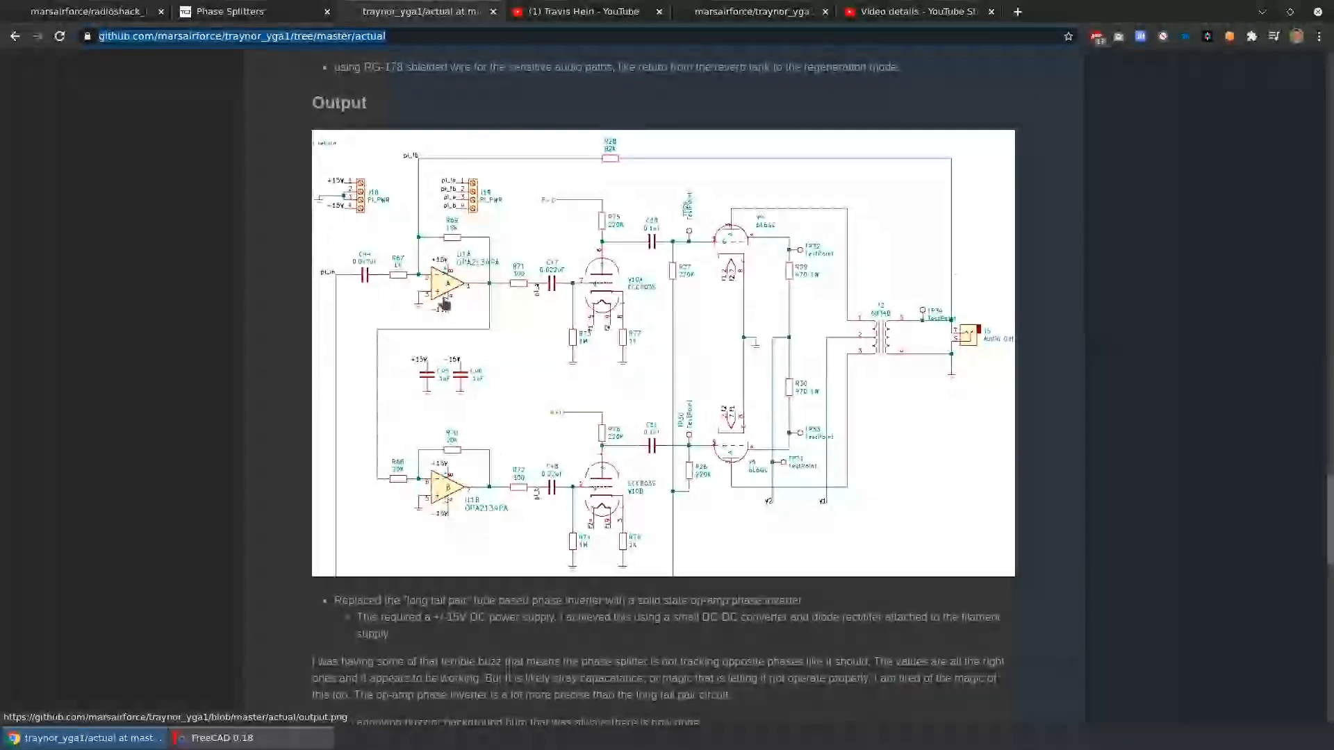
mouse_move(485, 498)
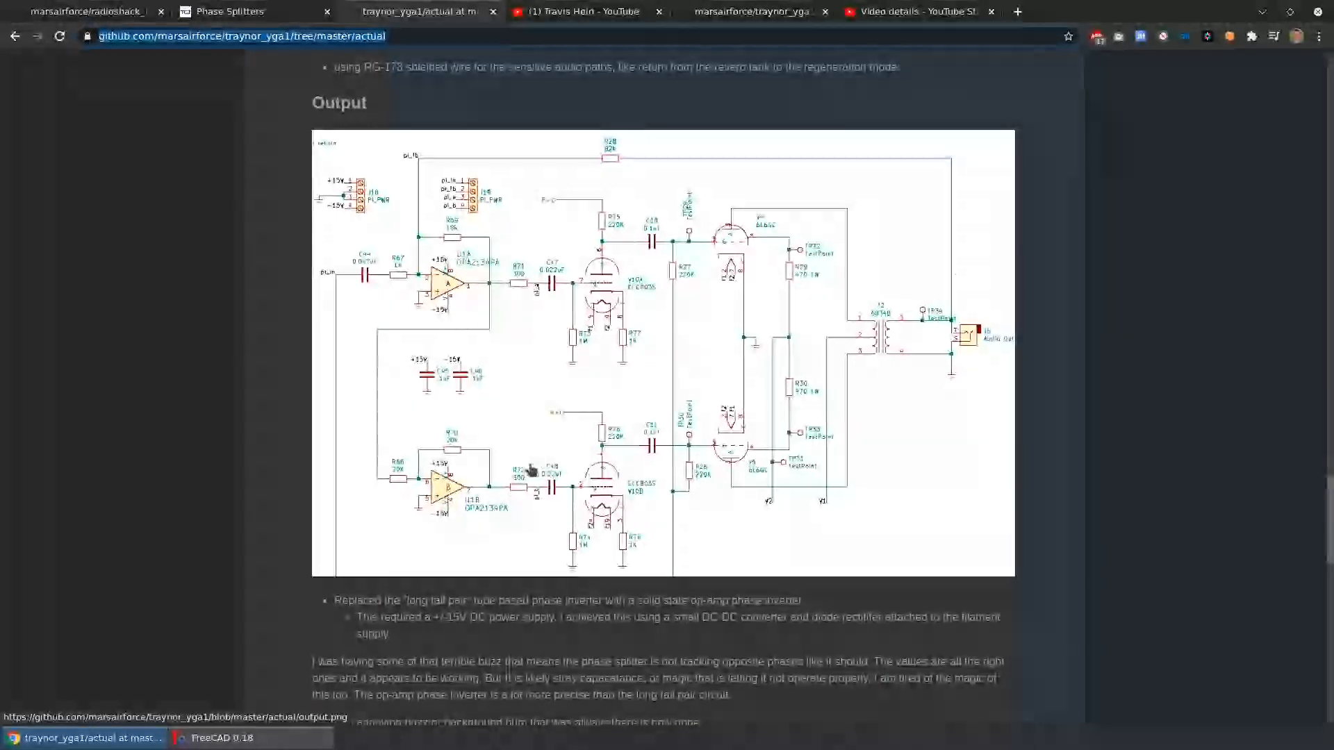
mouse_move(605, 441)
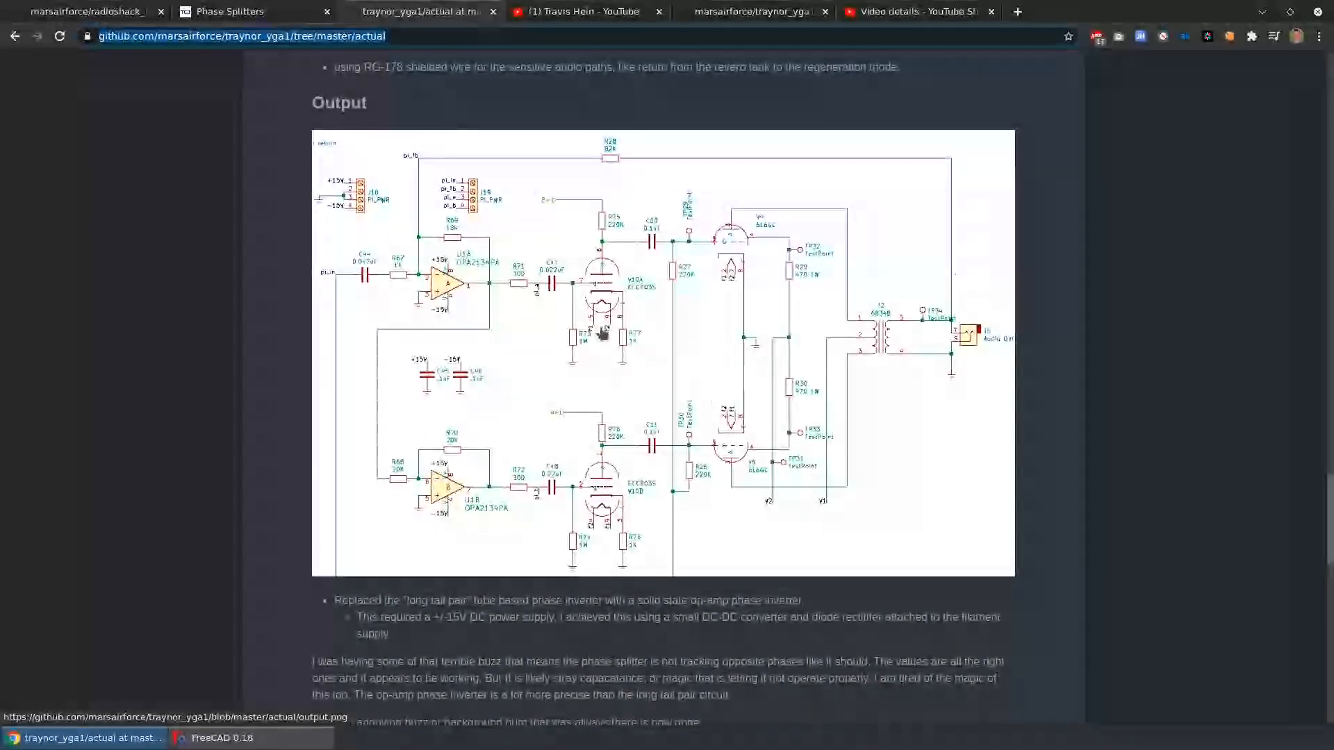
mouse_move(643, 215)
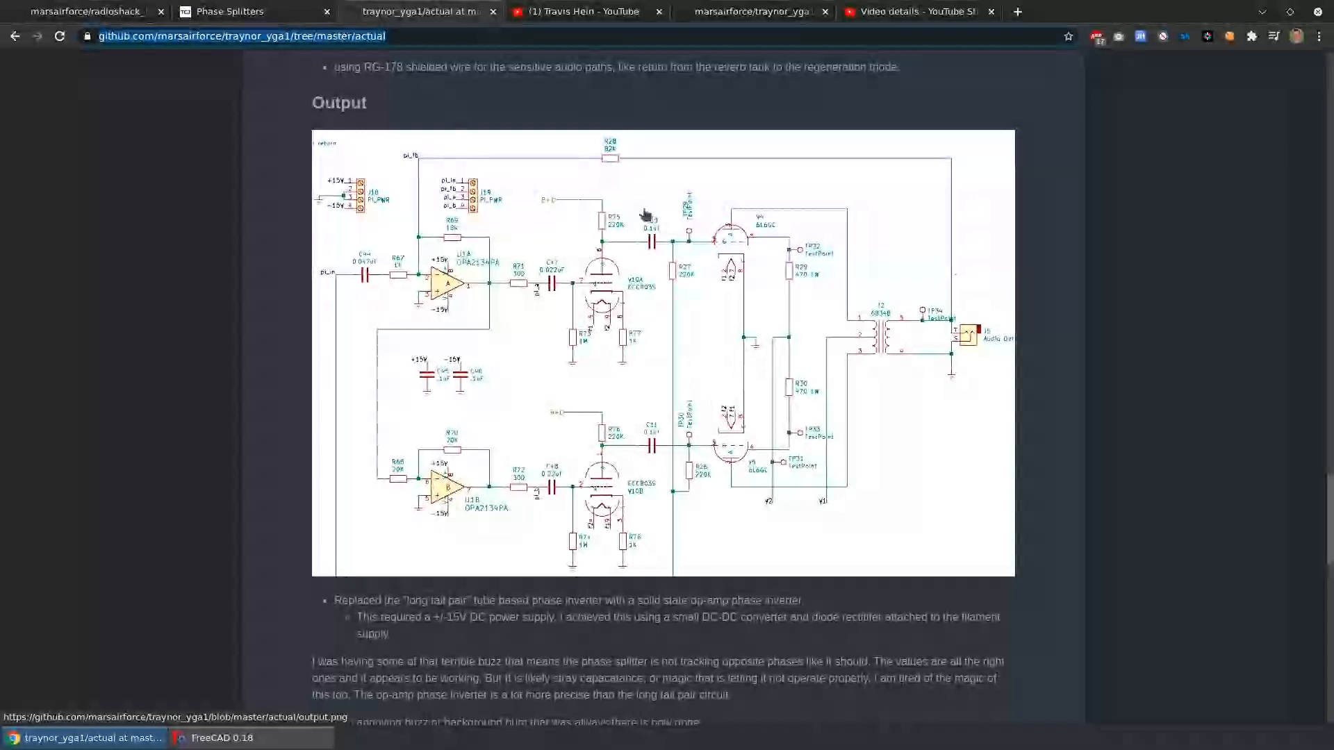
mouse_move(820, 242)
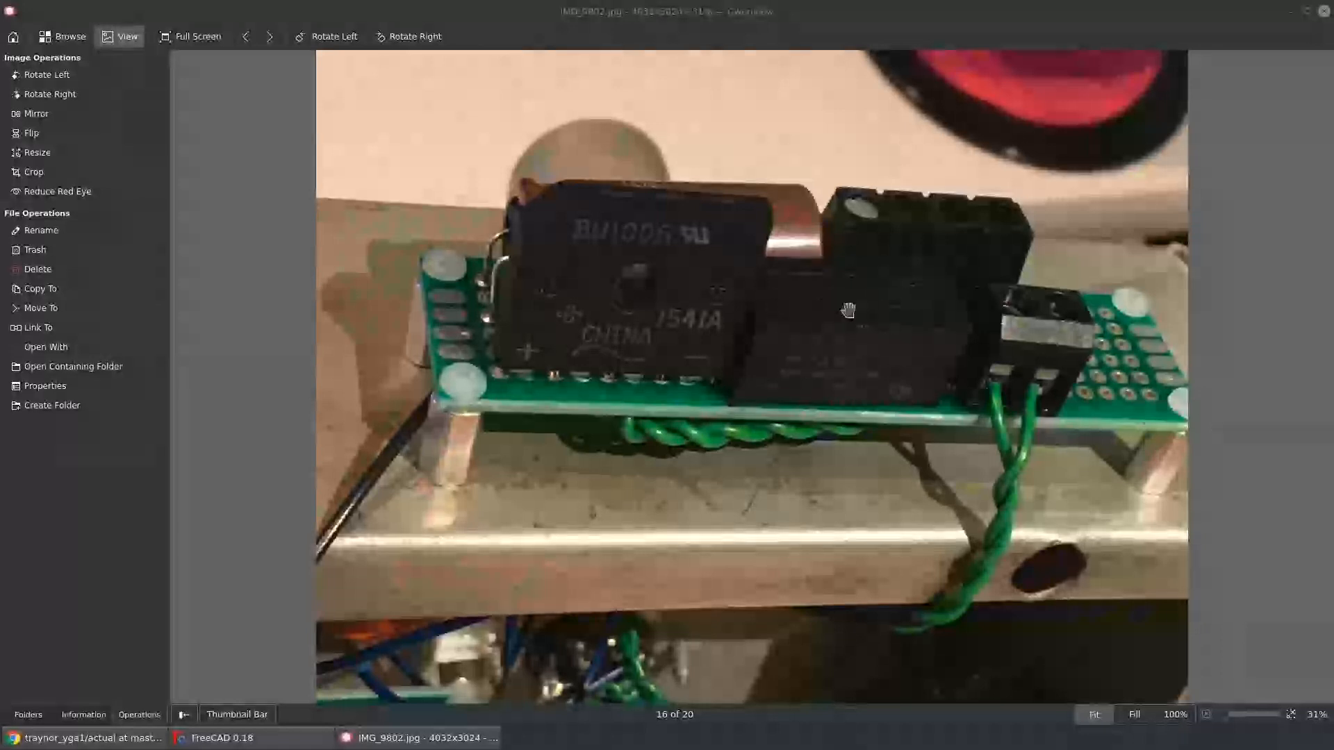
mouse_move(821, 372)
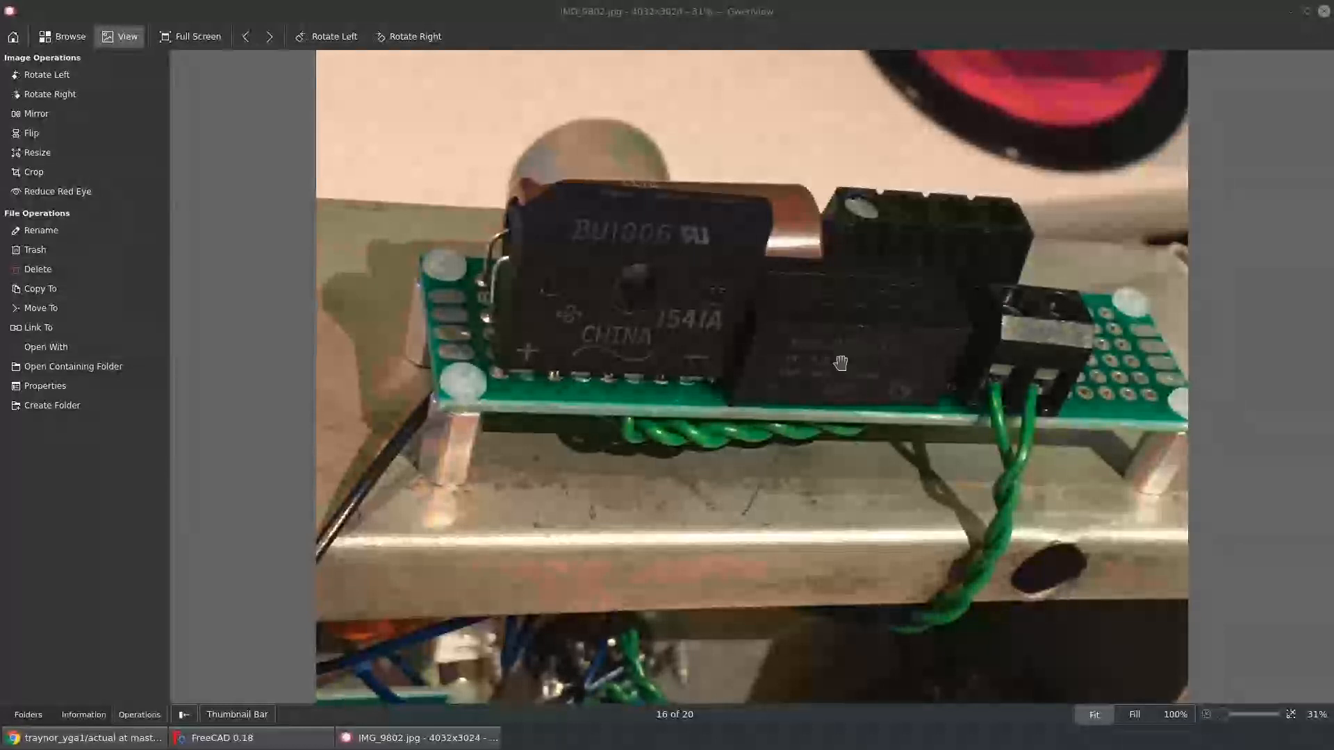
mouse_move(792, 377)
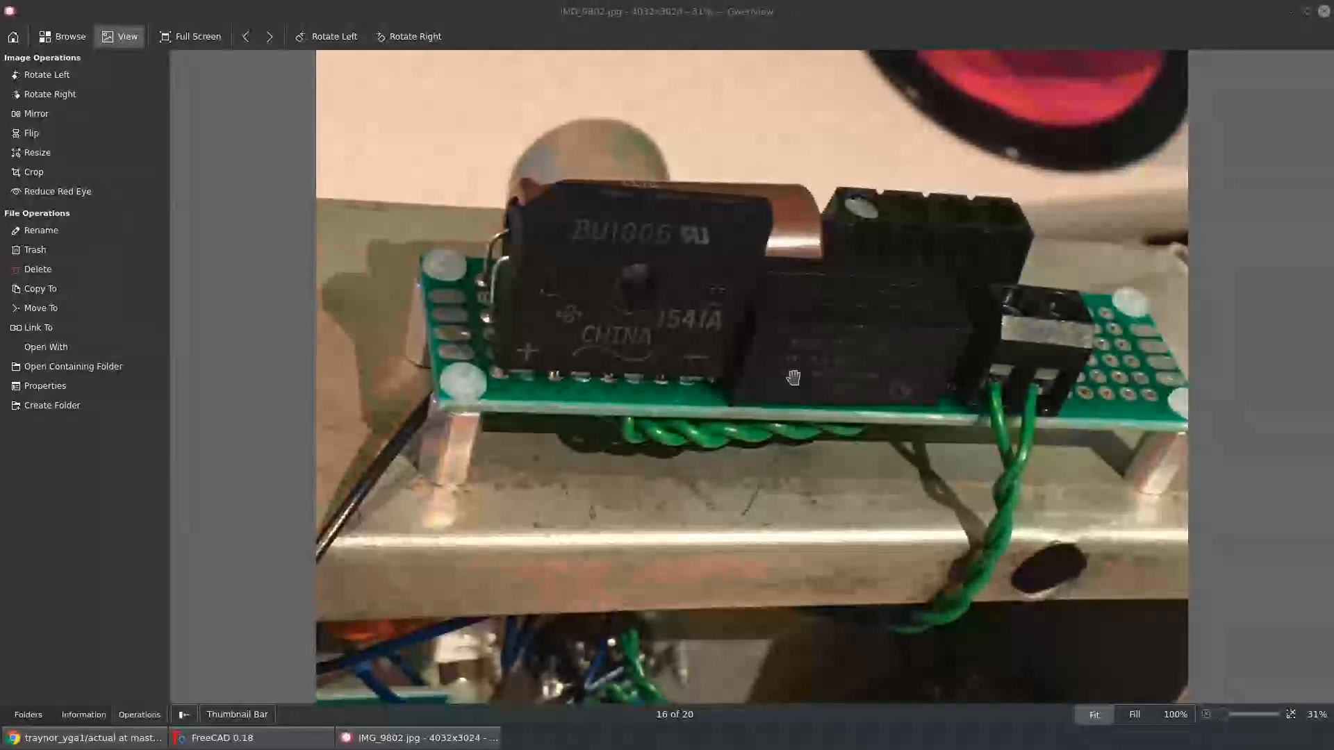
mouse_move(849, 336)
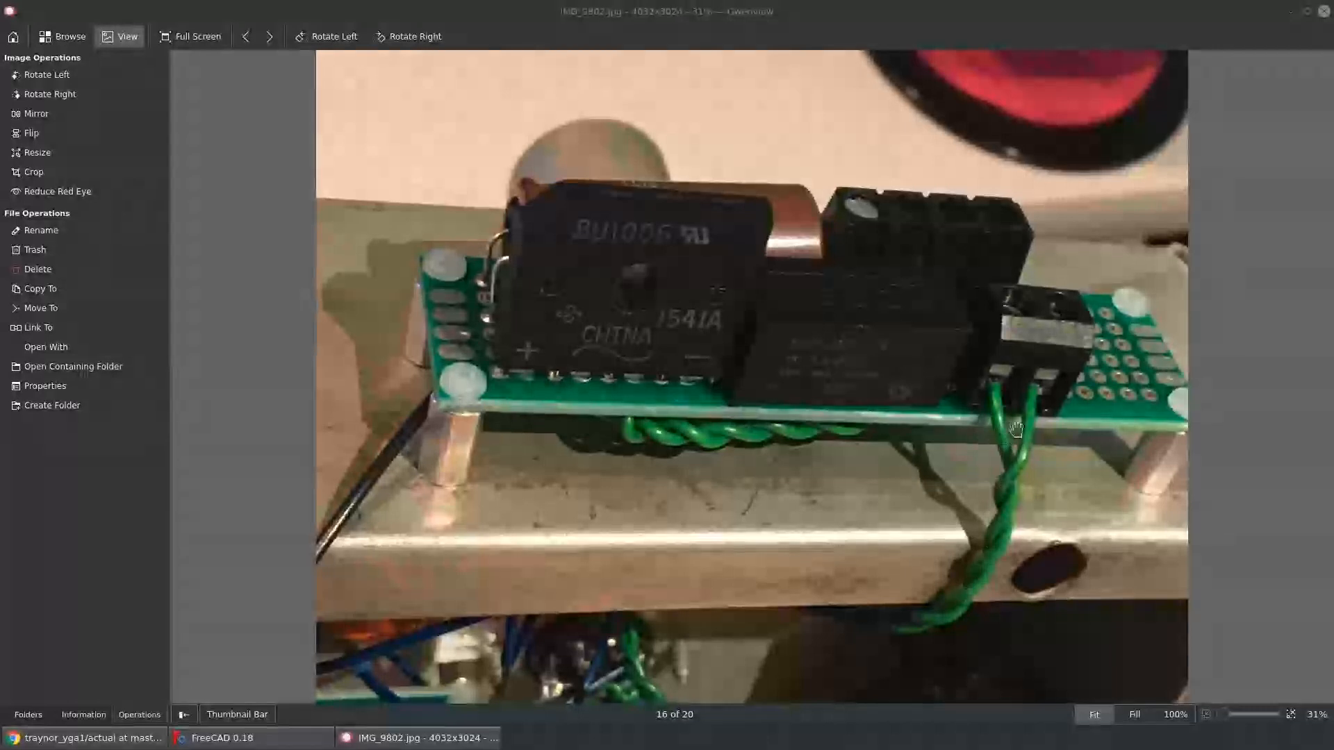
mouse_move(550, 341)
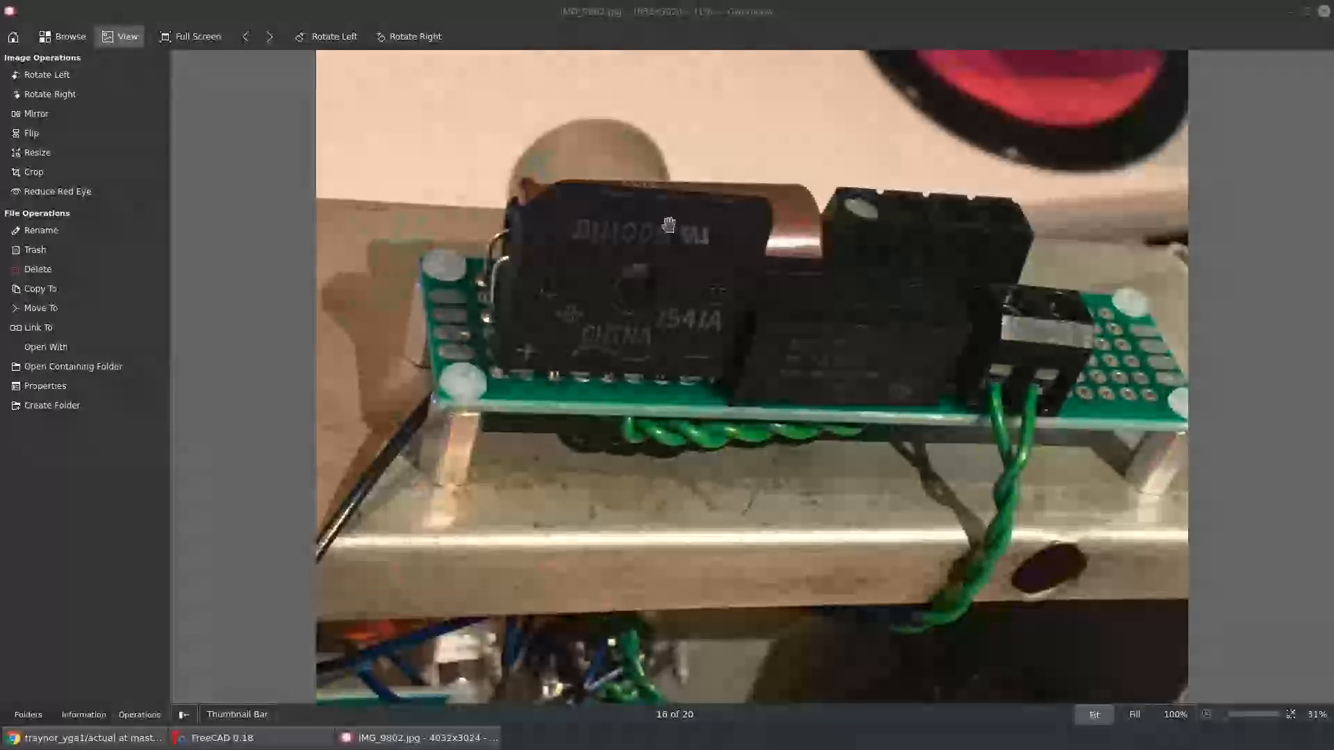
mouse_move(850, 321)
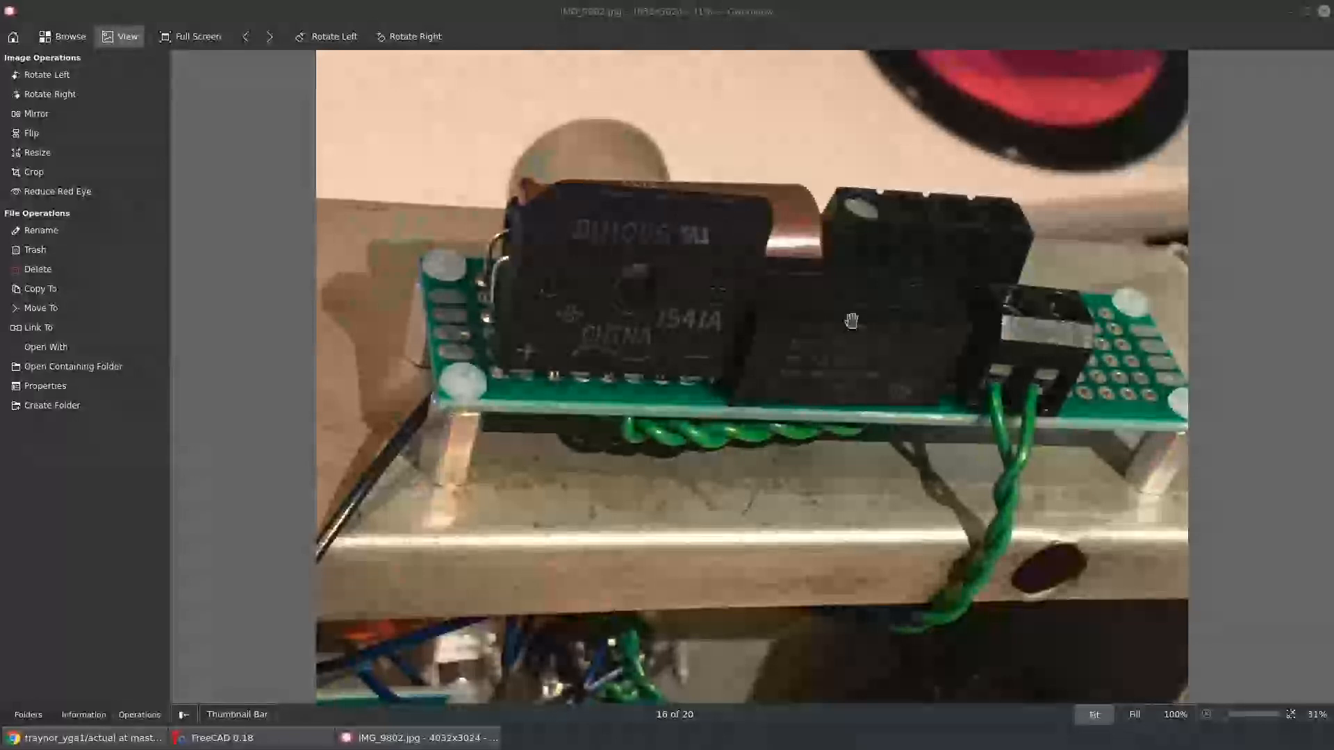
mouse_move(865, 286)
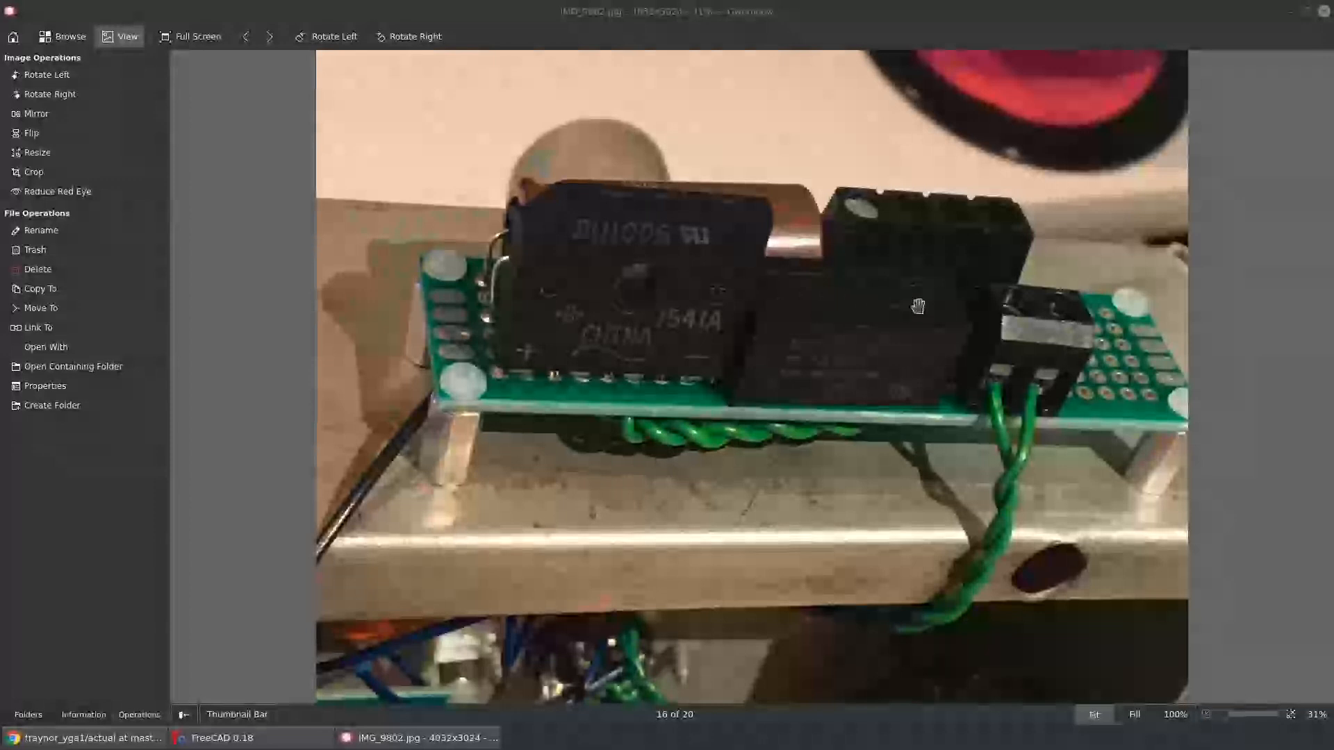
mouse_move(906, 335)
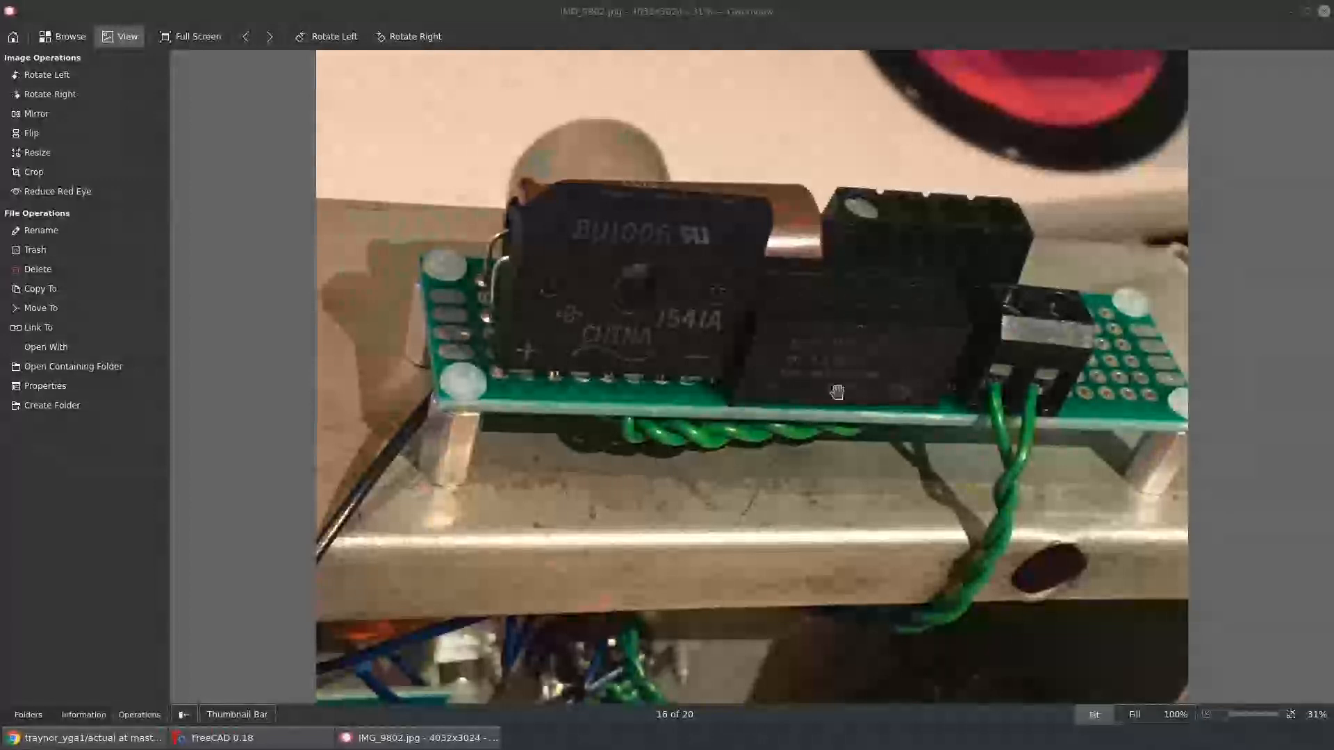
- View the bridge-rectifier perfboard photo IMG_9802.jpg, then return to the linear power supply README
drag(838, 393, 1002, 495)
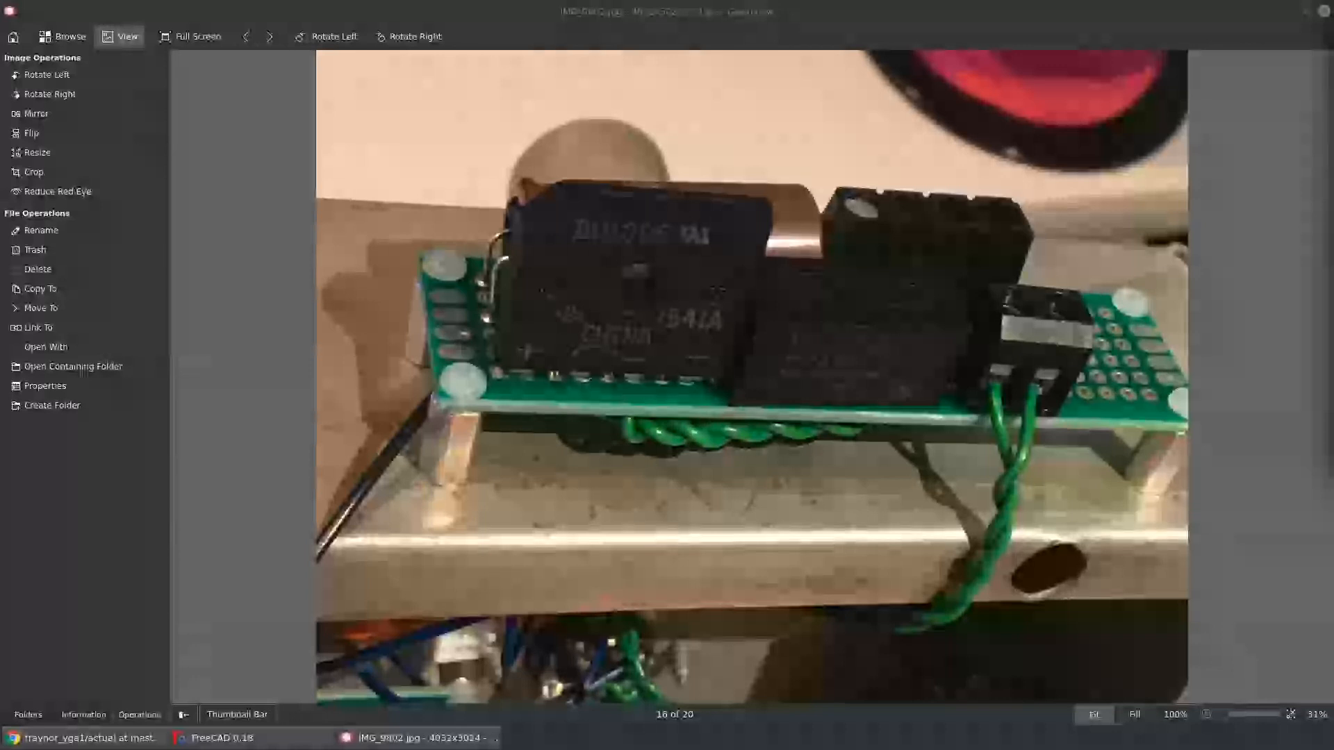
click(247, 36)
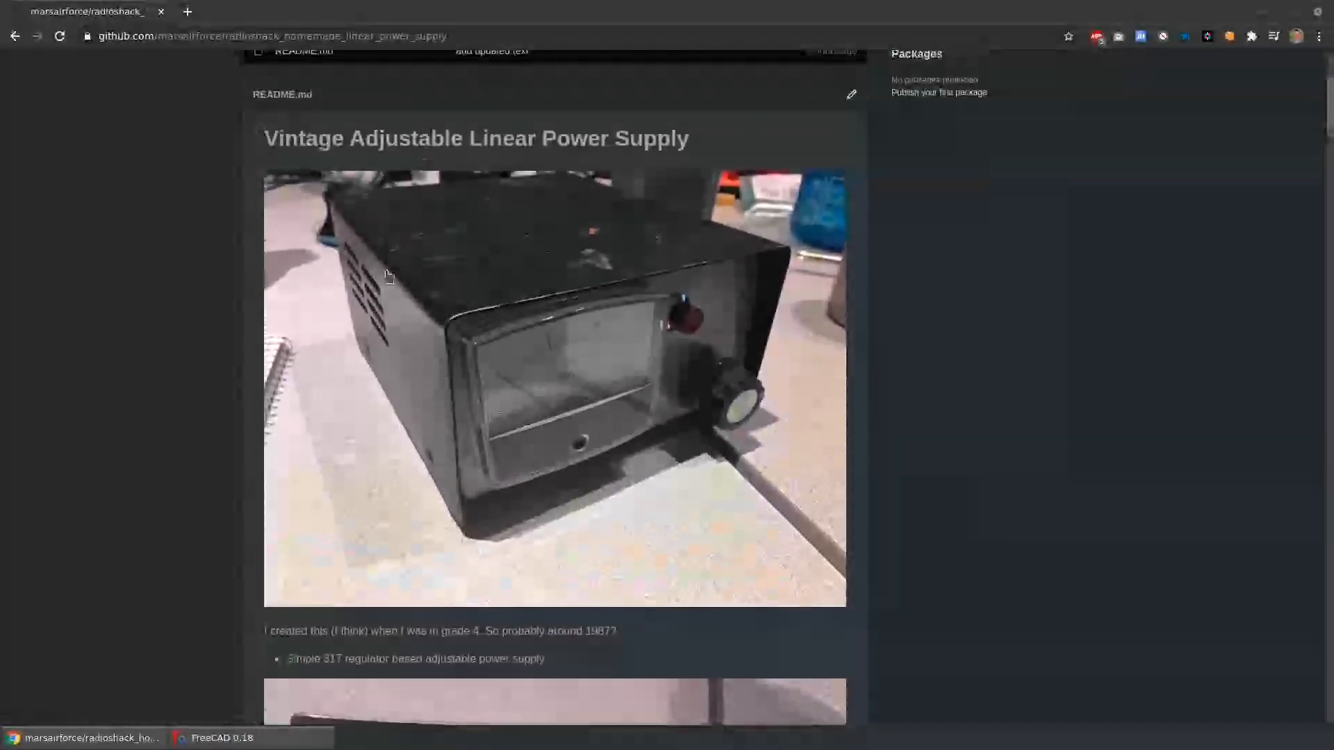
mouse_move(699, 360)
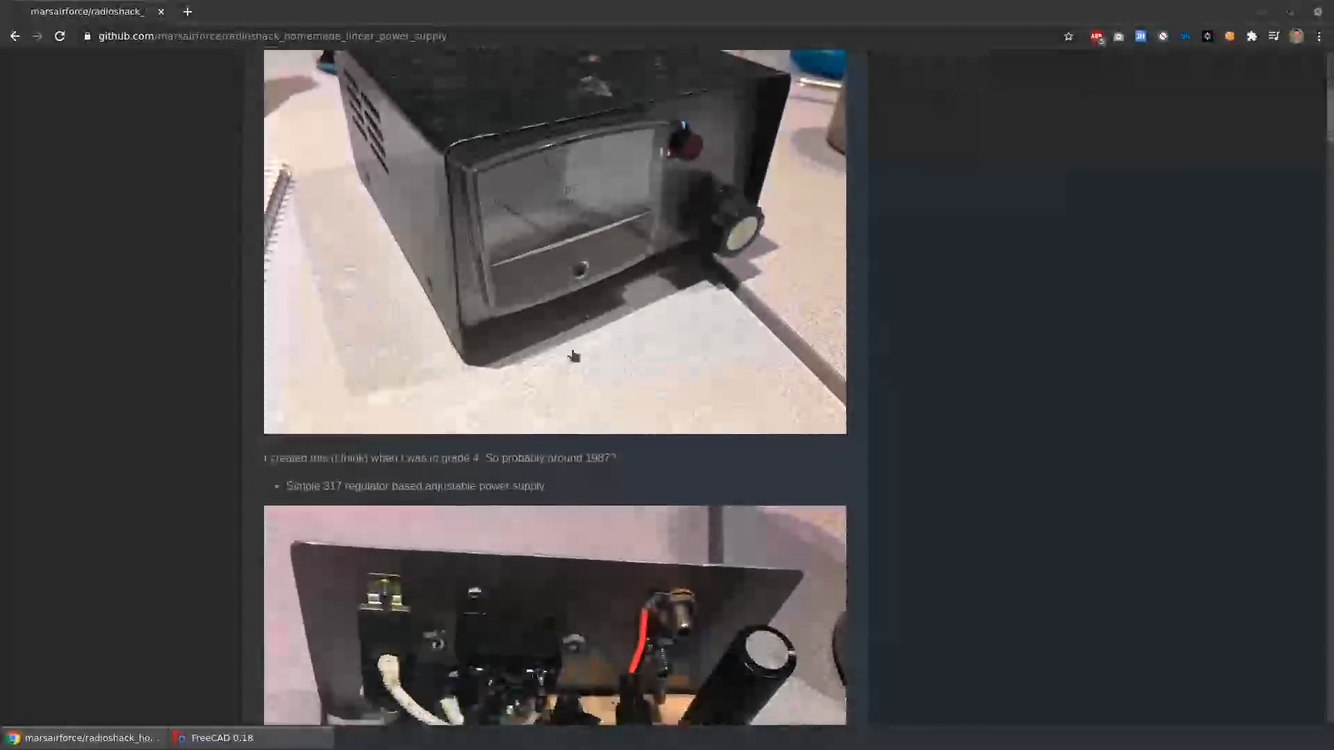
- Read down through the Vintage Adjustable Linear Power Supply README's build photos
scroll(down, 3)
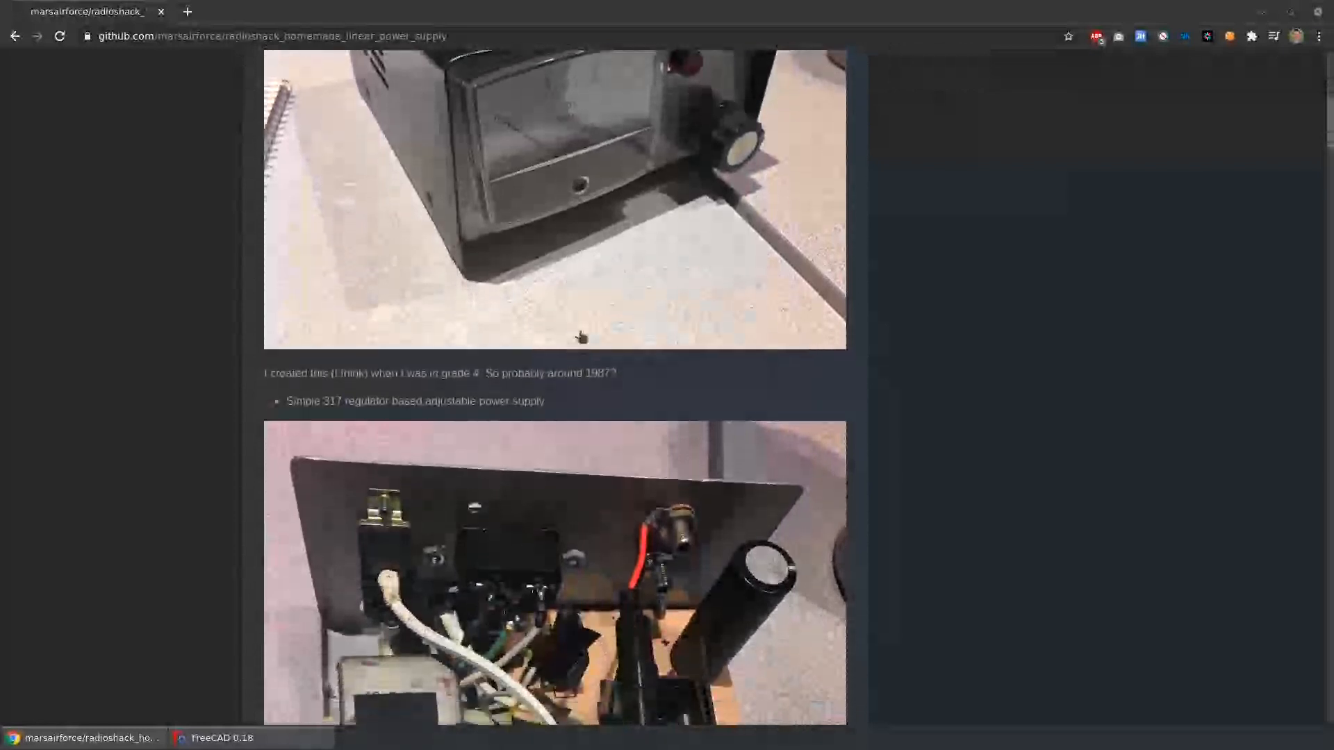
scroll(down, 3)
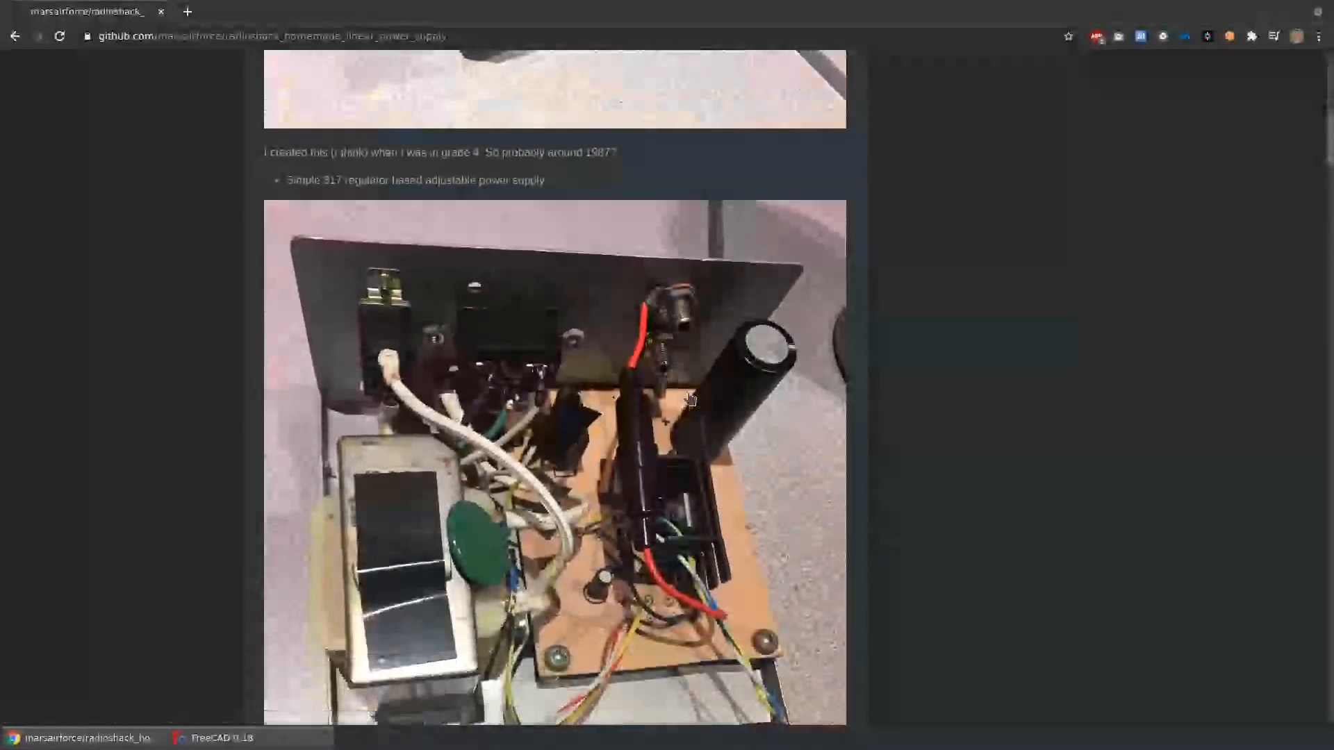
scroll(down, 3)
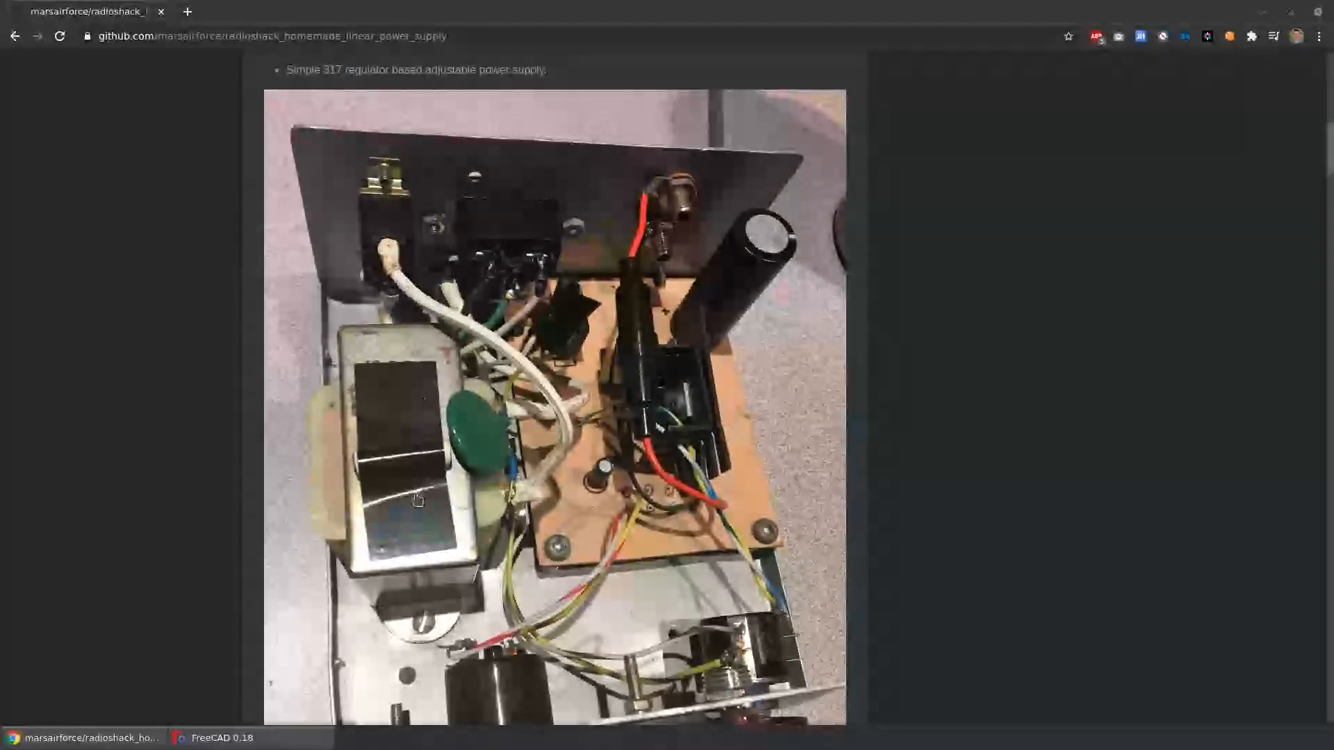
mouse_move(538, 507)
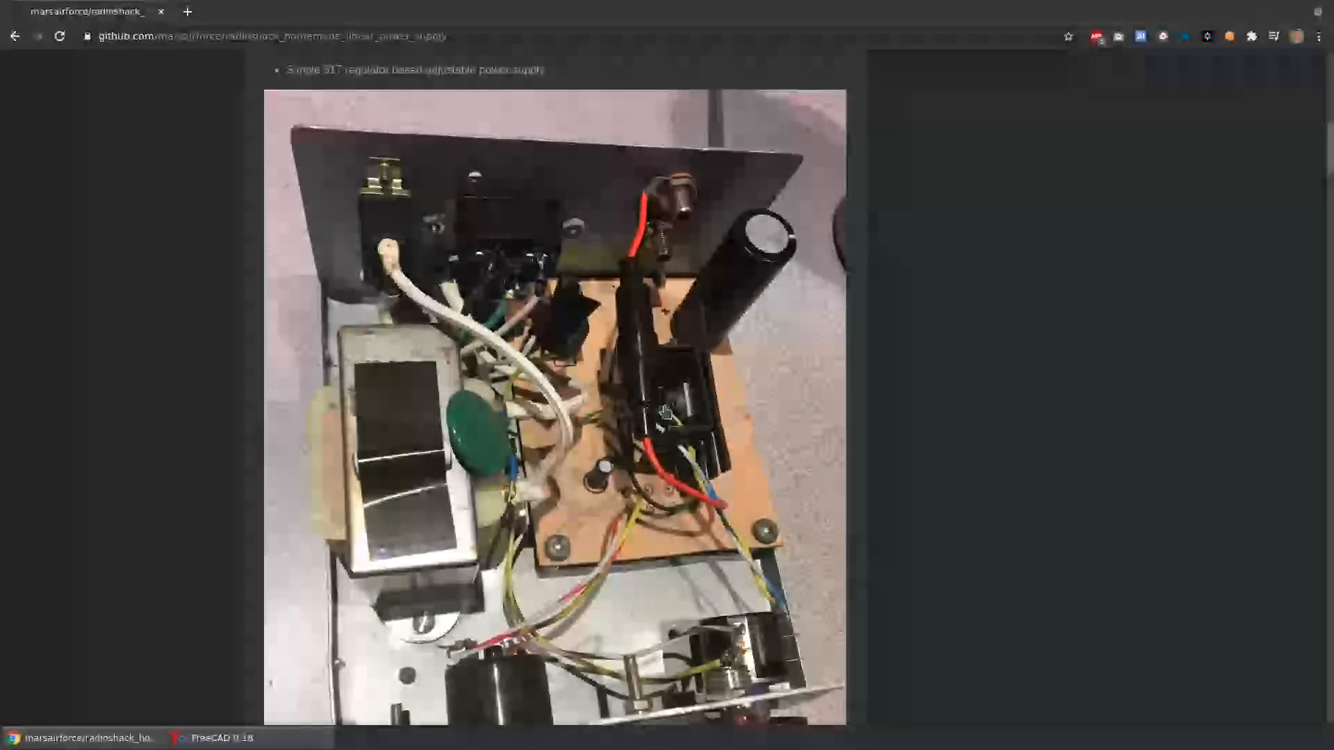
scroll(down, 3)
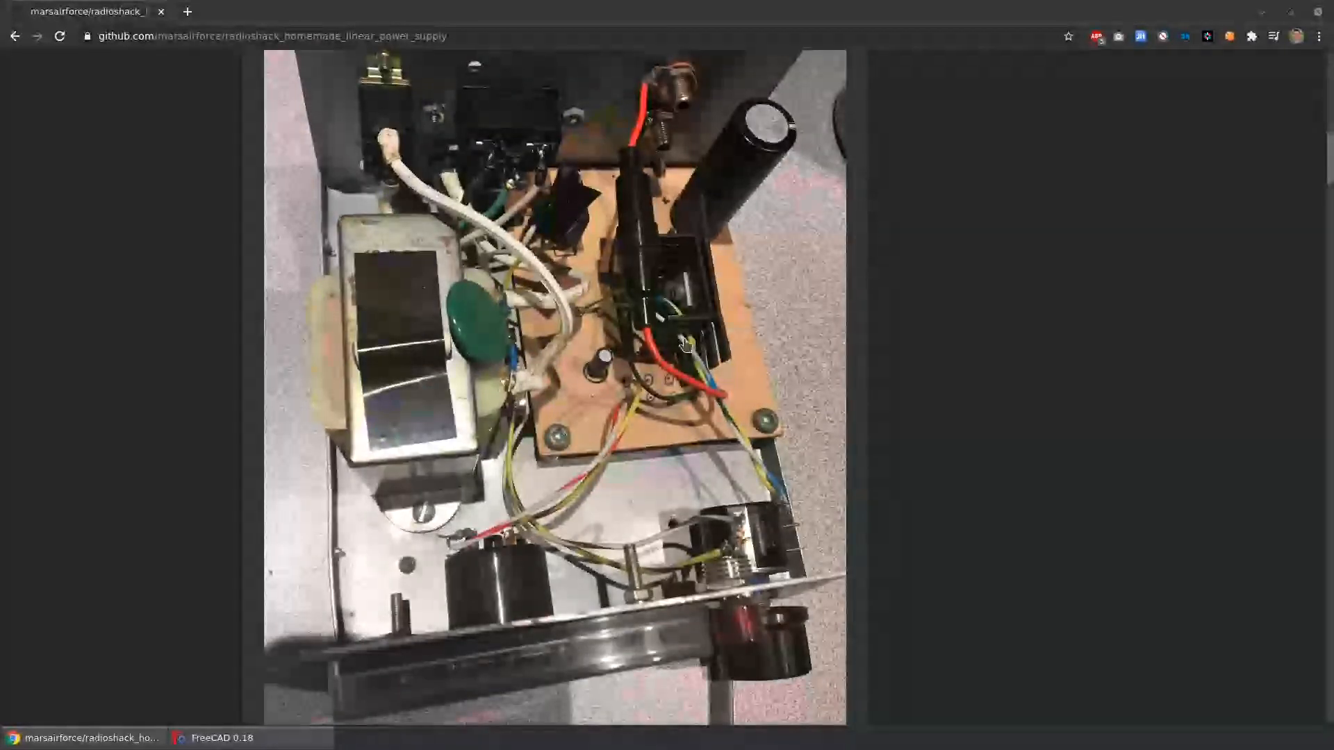
scroll(down, 3)
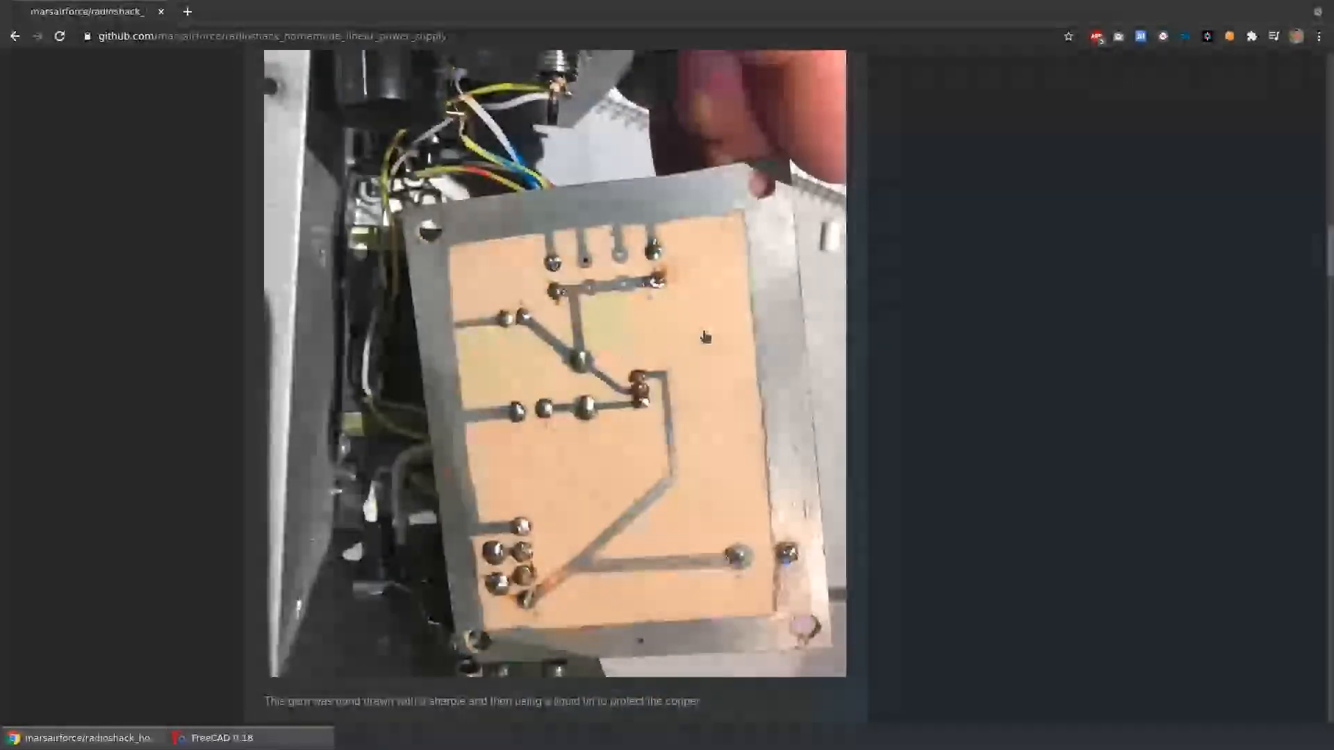
- Continue past the photos to the Original Schematic heading and repair notes
scroll(down, 3)
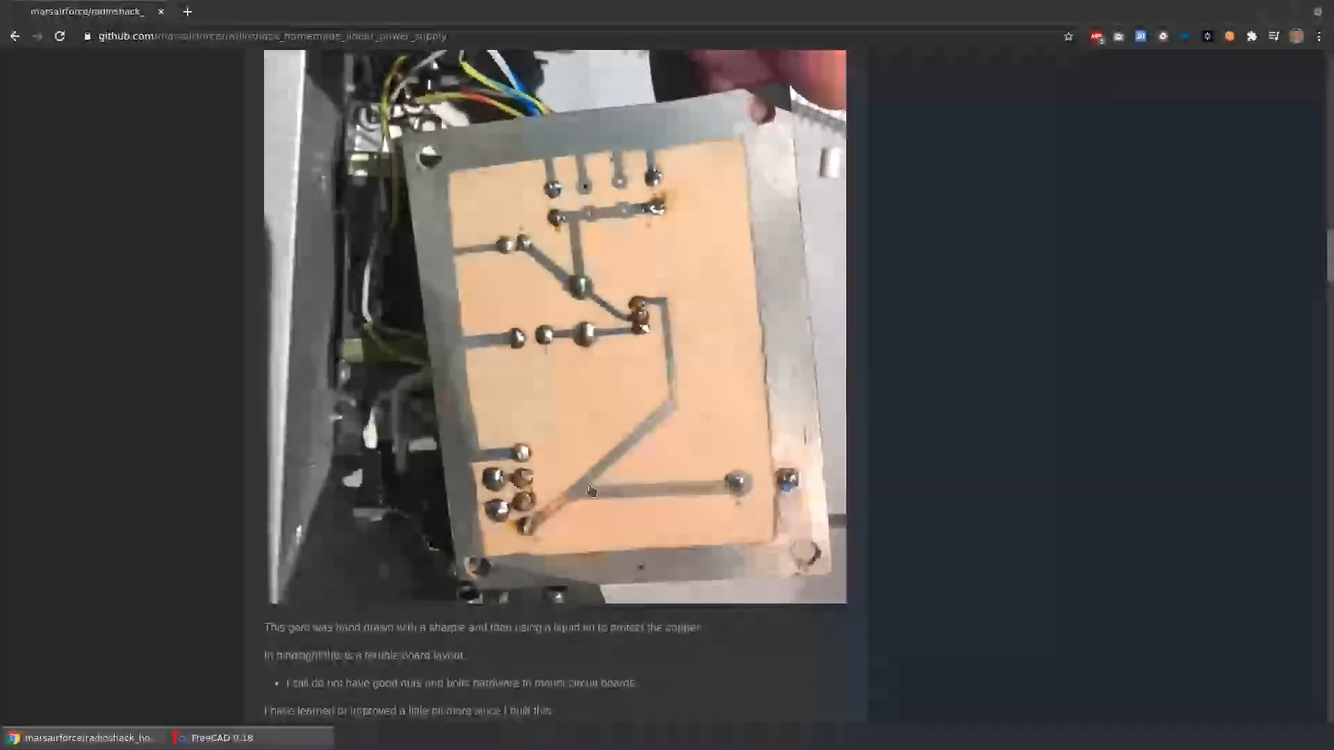
scroll(down, 3)
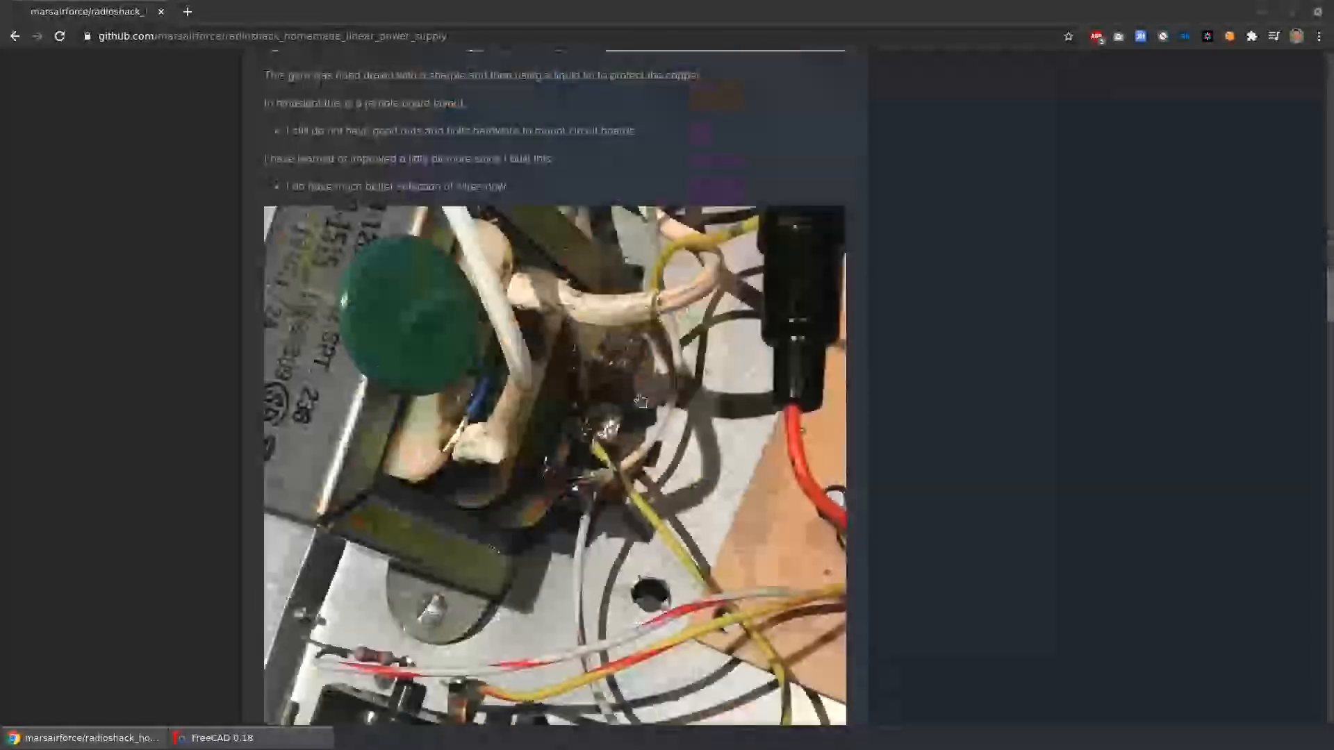
scroll(down, 3)
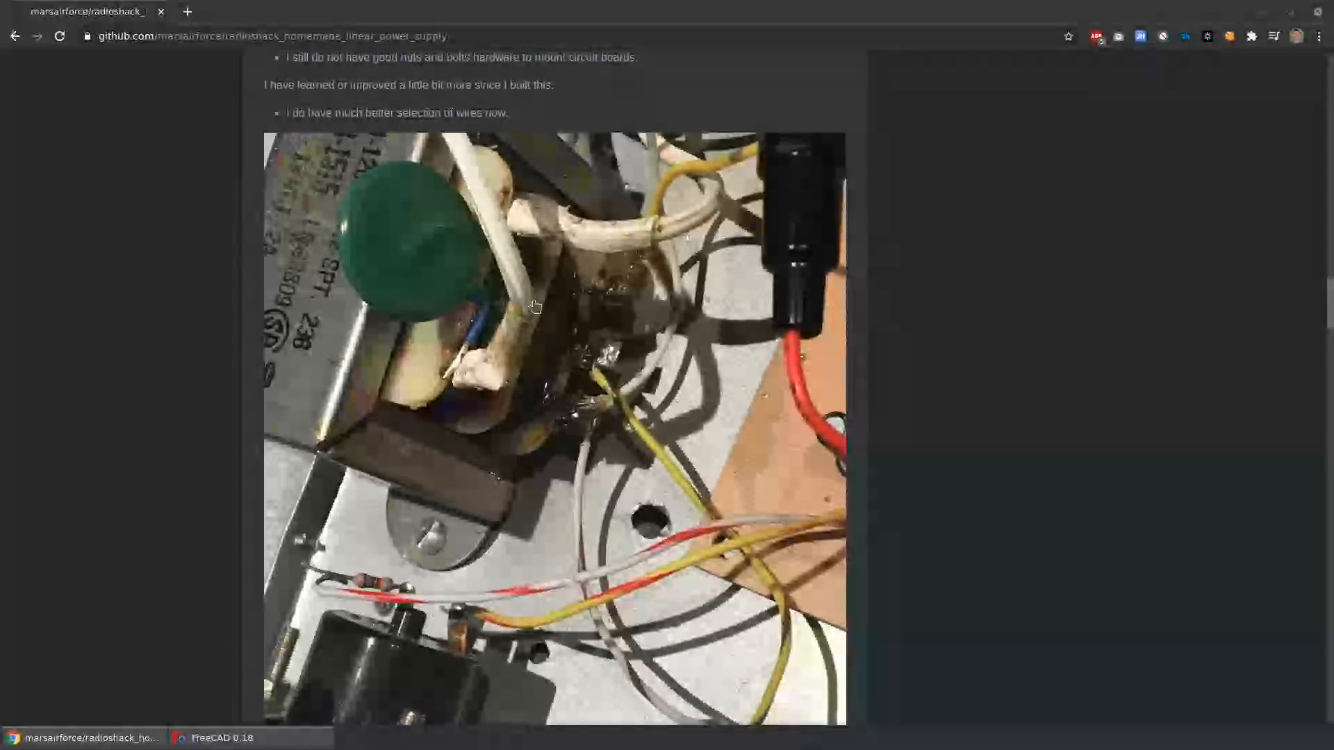
scroll(down, 3)
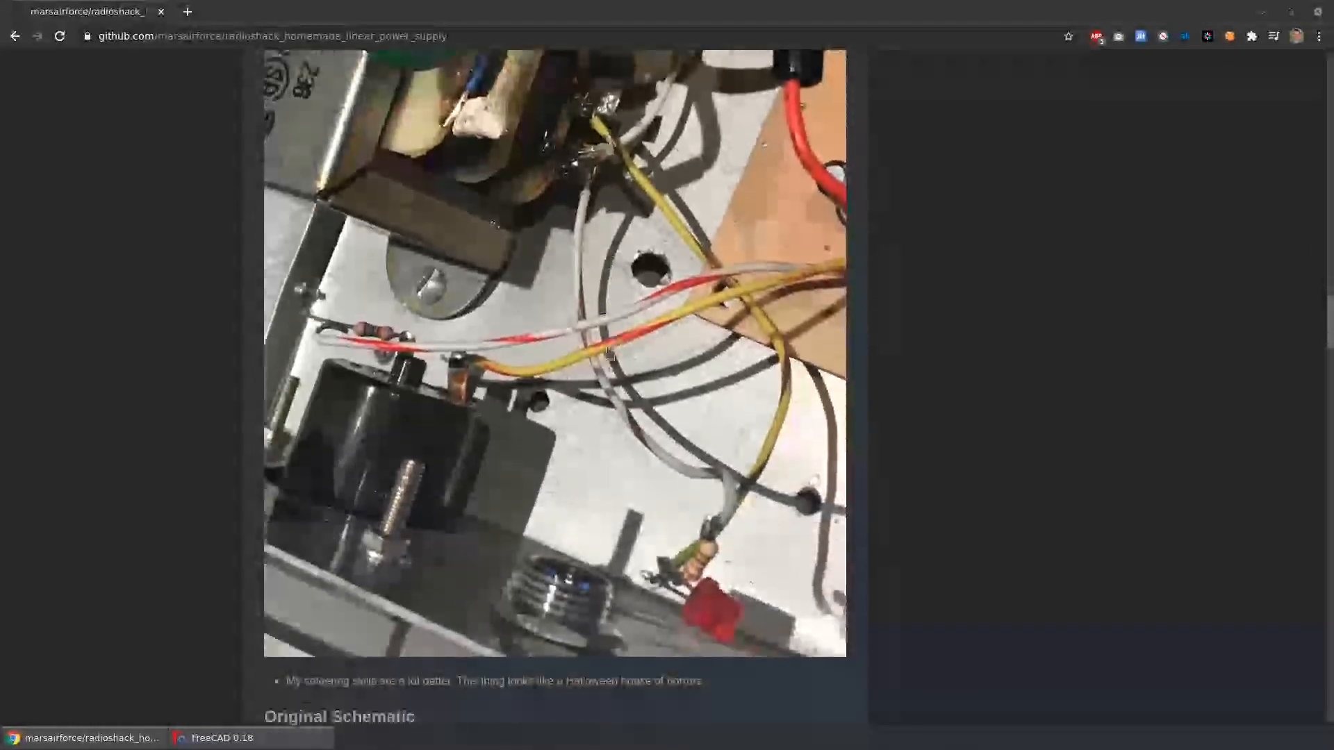
scroll(down, 3)
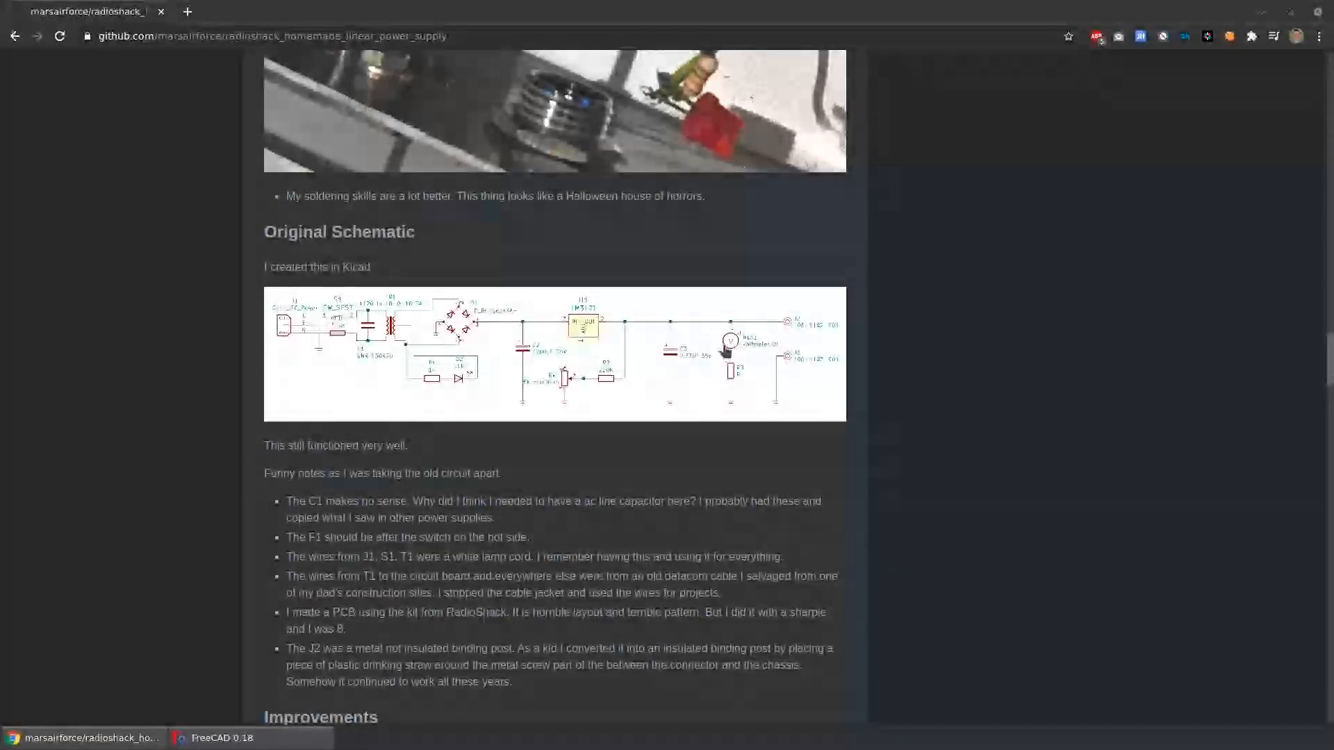
- Read on past the Texas Instruments circuit figure to the high-current LM317 regulator notes and More voltage outputs
scroll(down, 3)
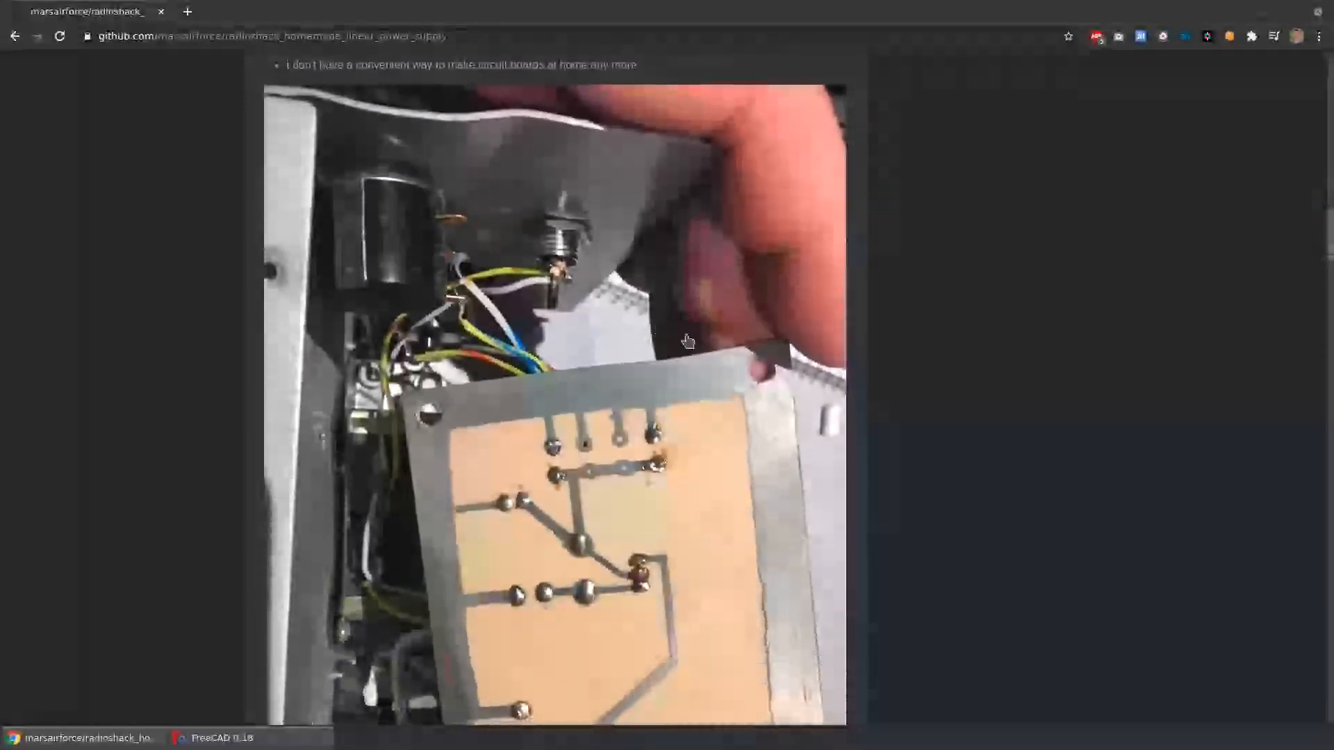
scroll(down, 3)
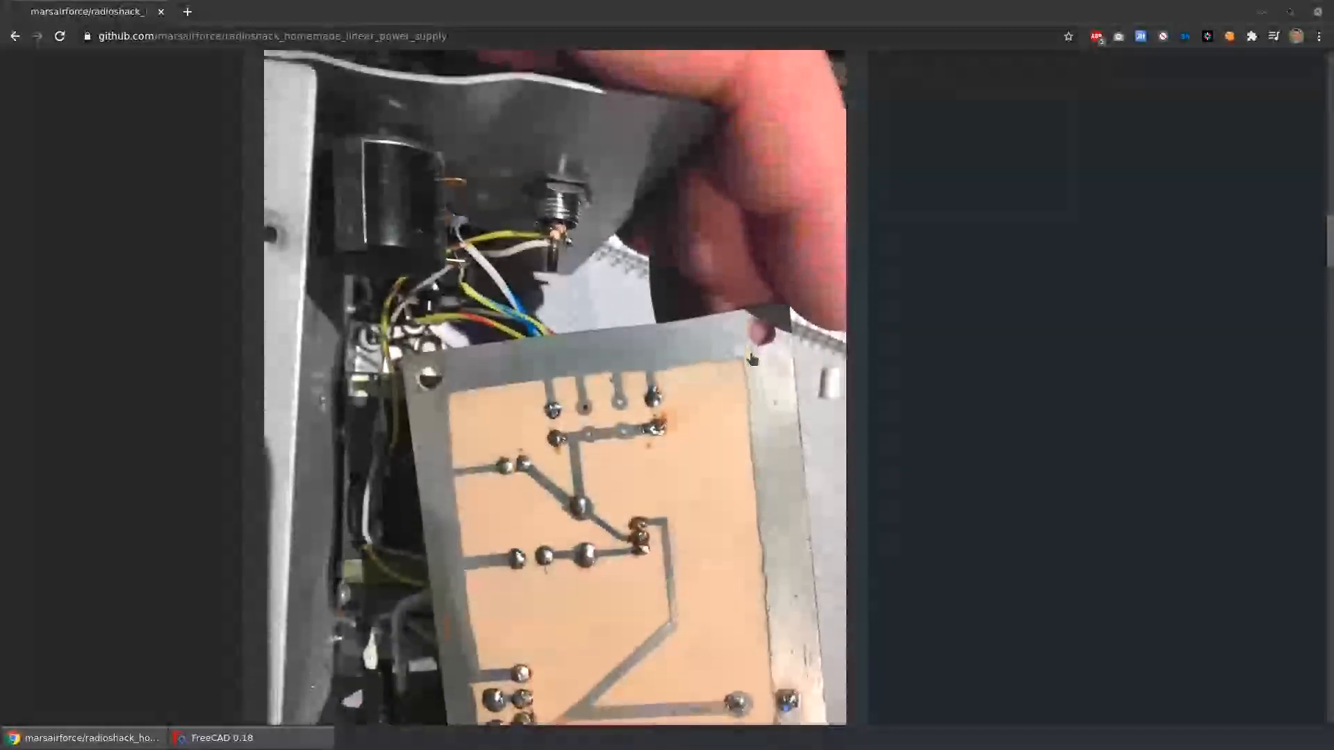
scroll(down, 3)
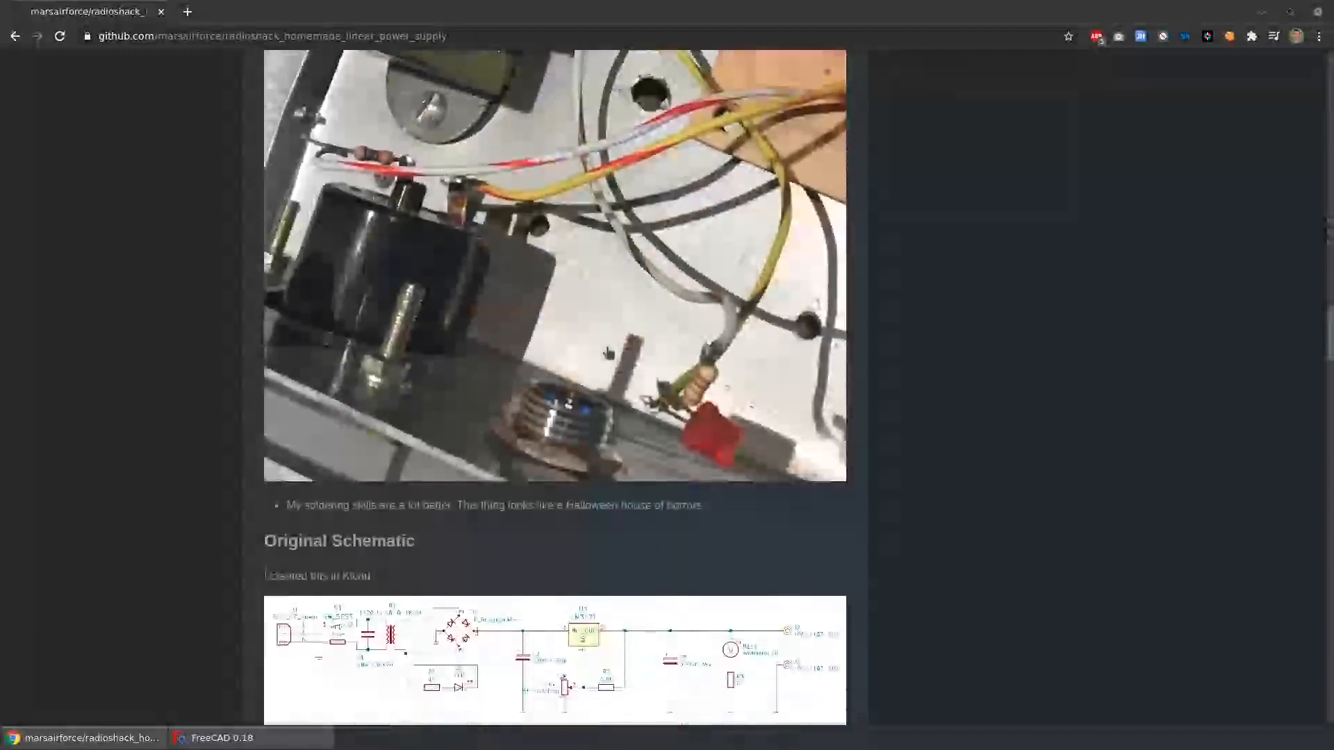
scroll(down, 3)
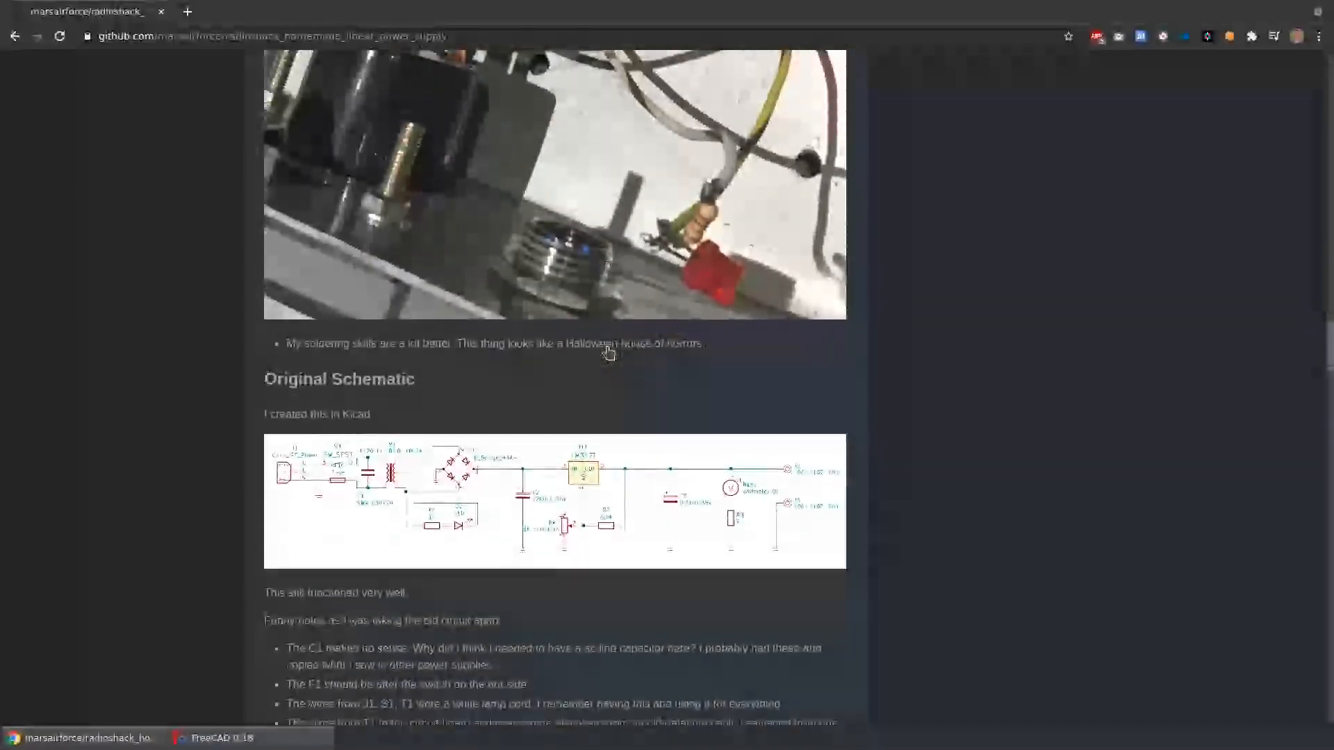
scroll(down, 3)
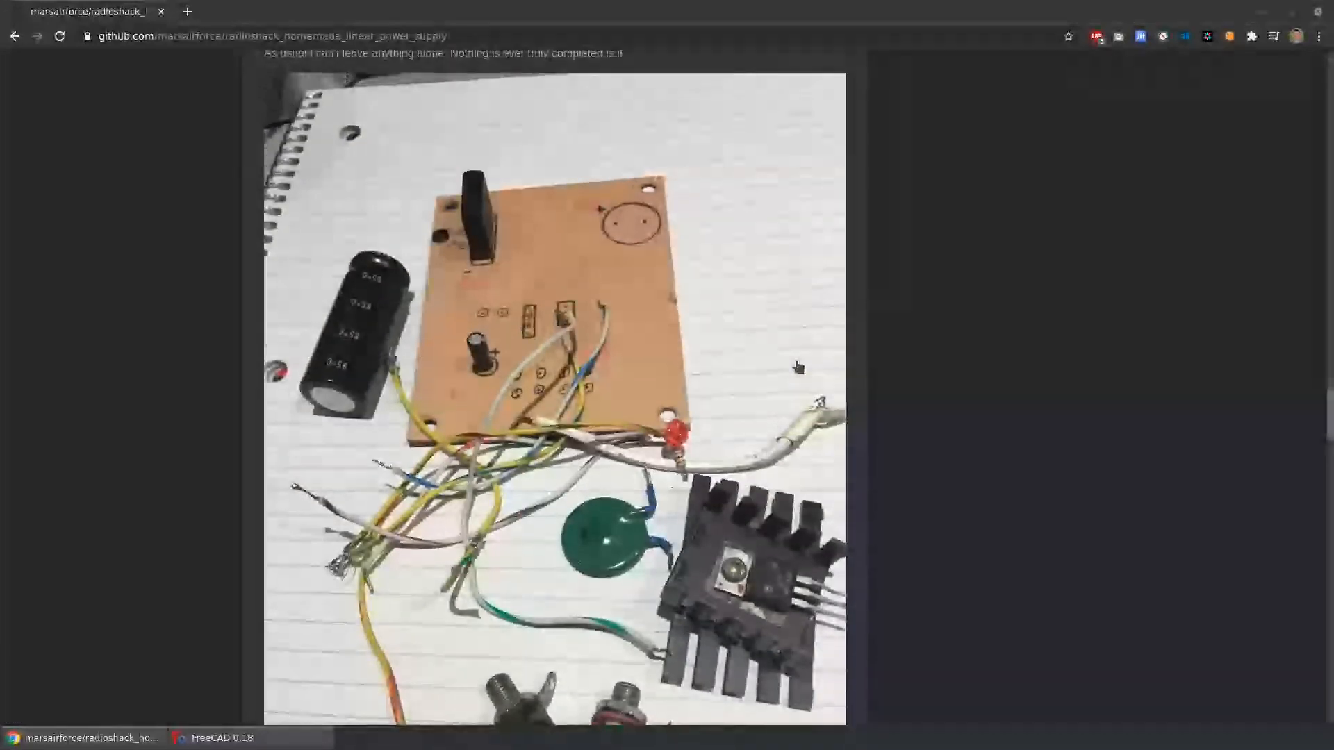
mouse_move(668, 271)
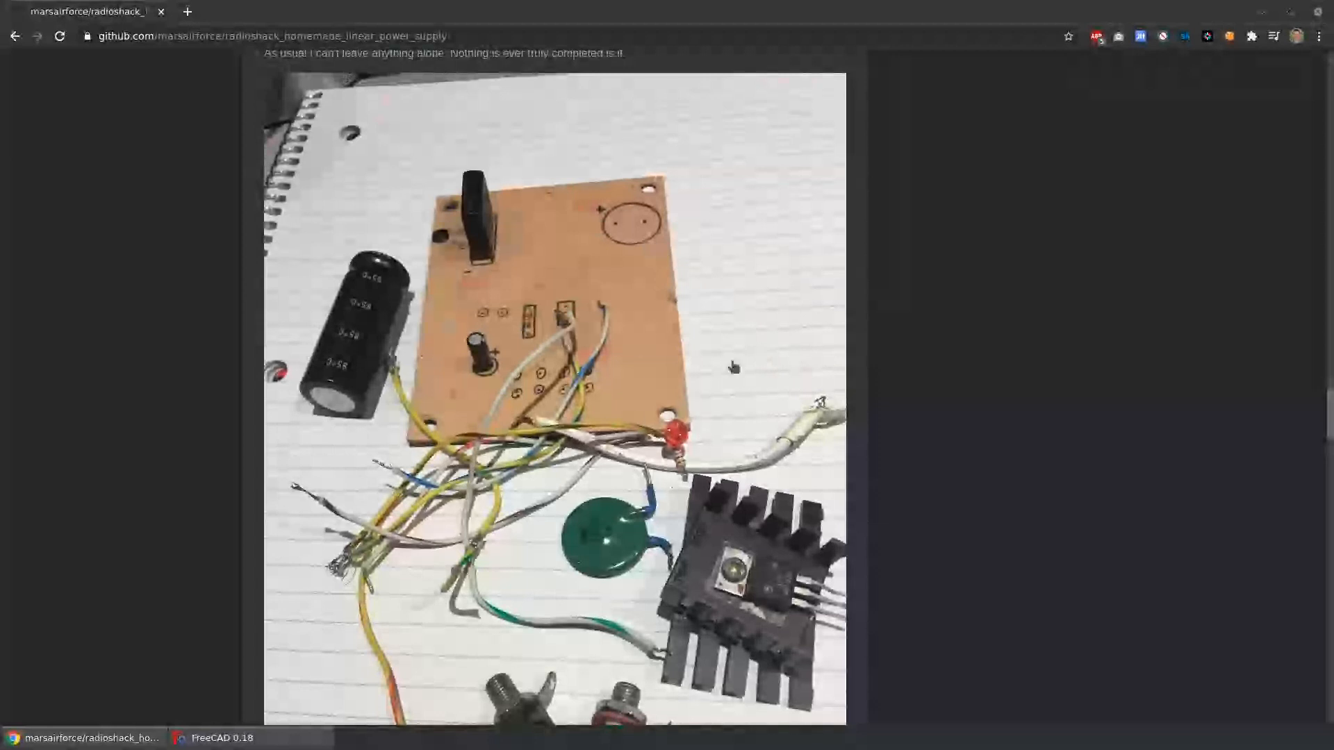
scroll(down, 3)
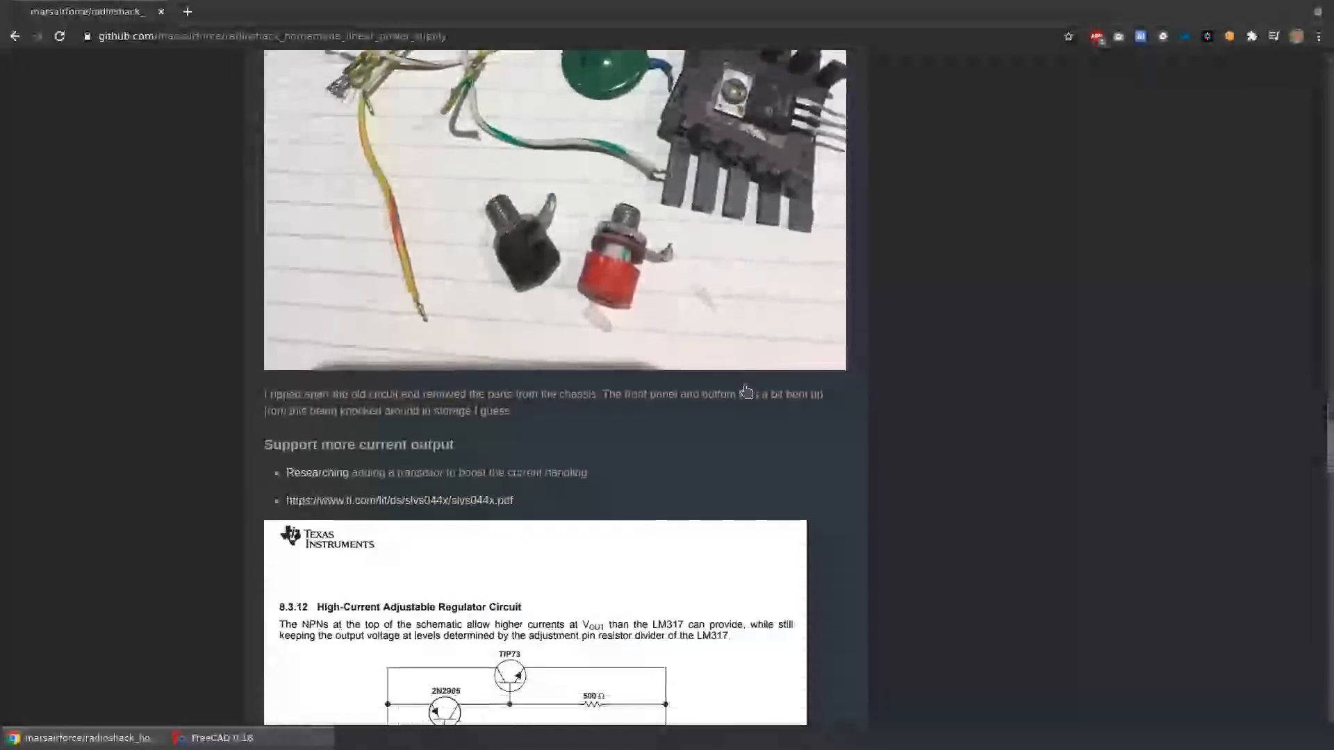
scroll(down, 3)
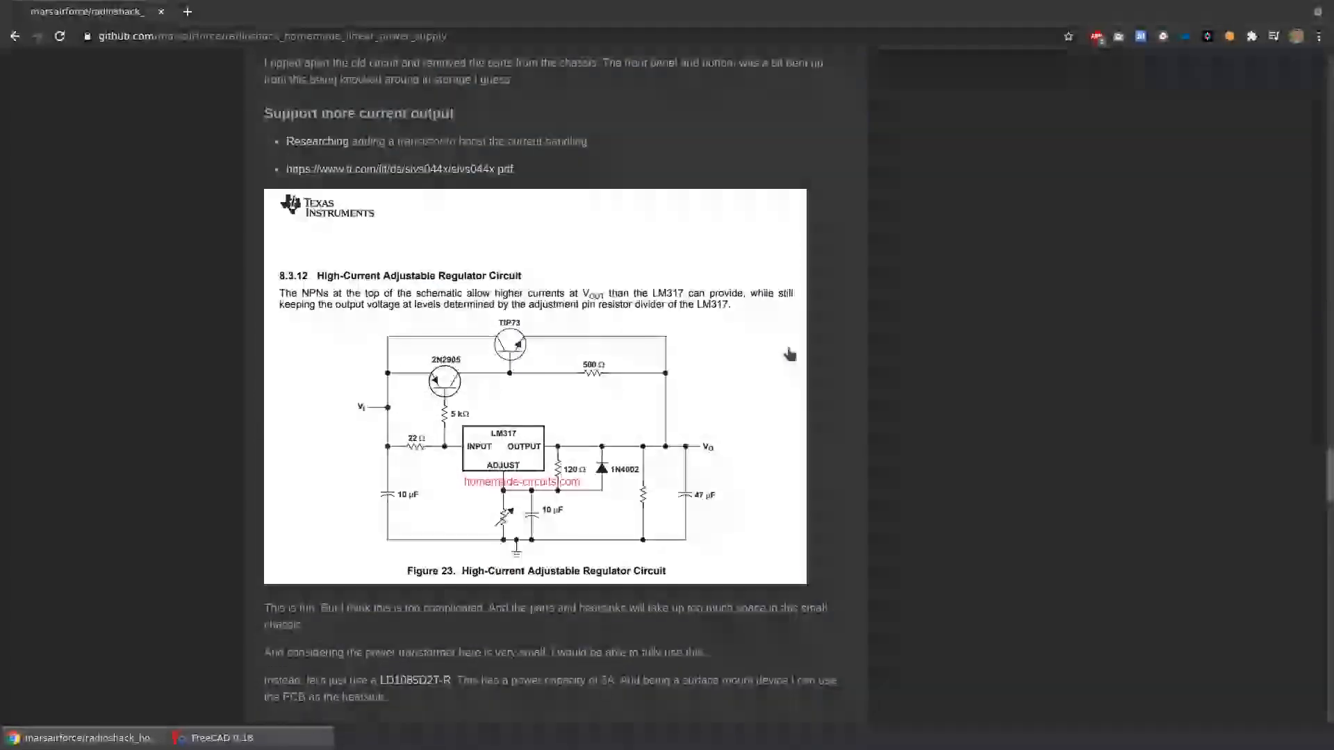
mouse_move(648, 421)
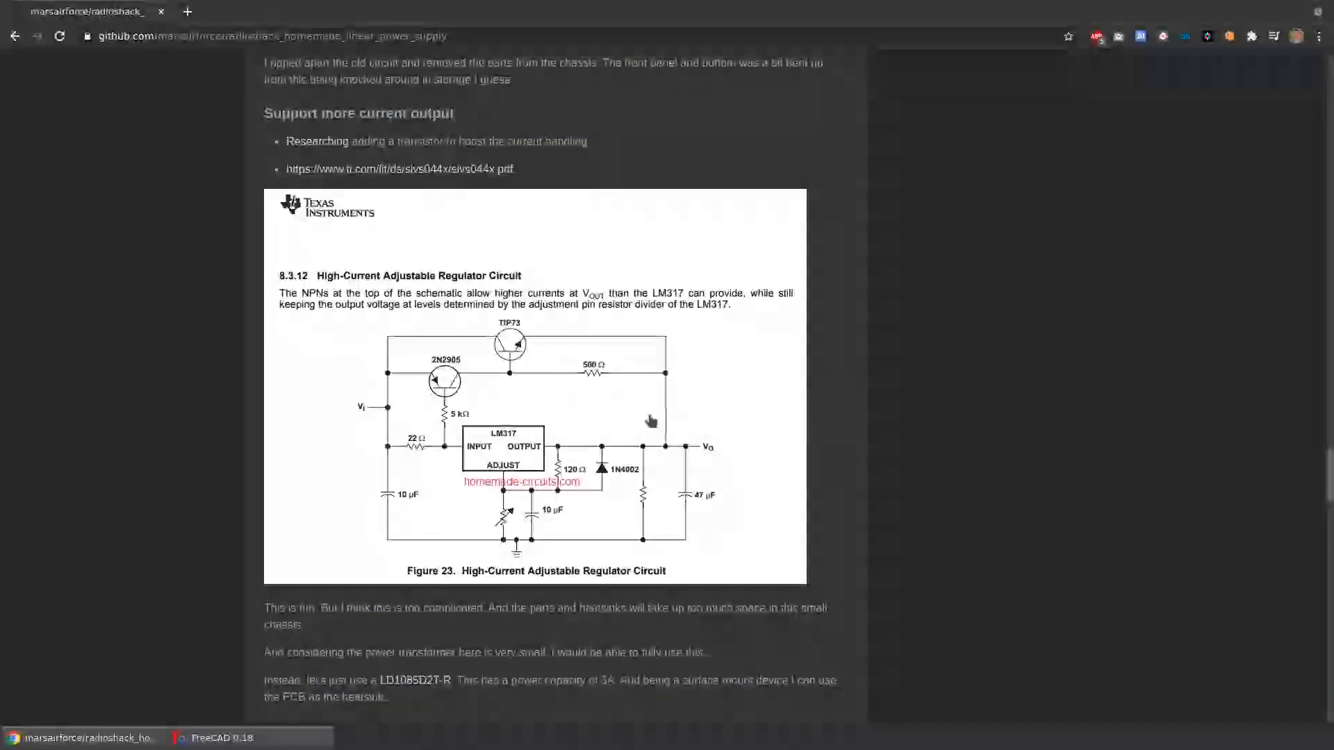
scroll(down, 3)
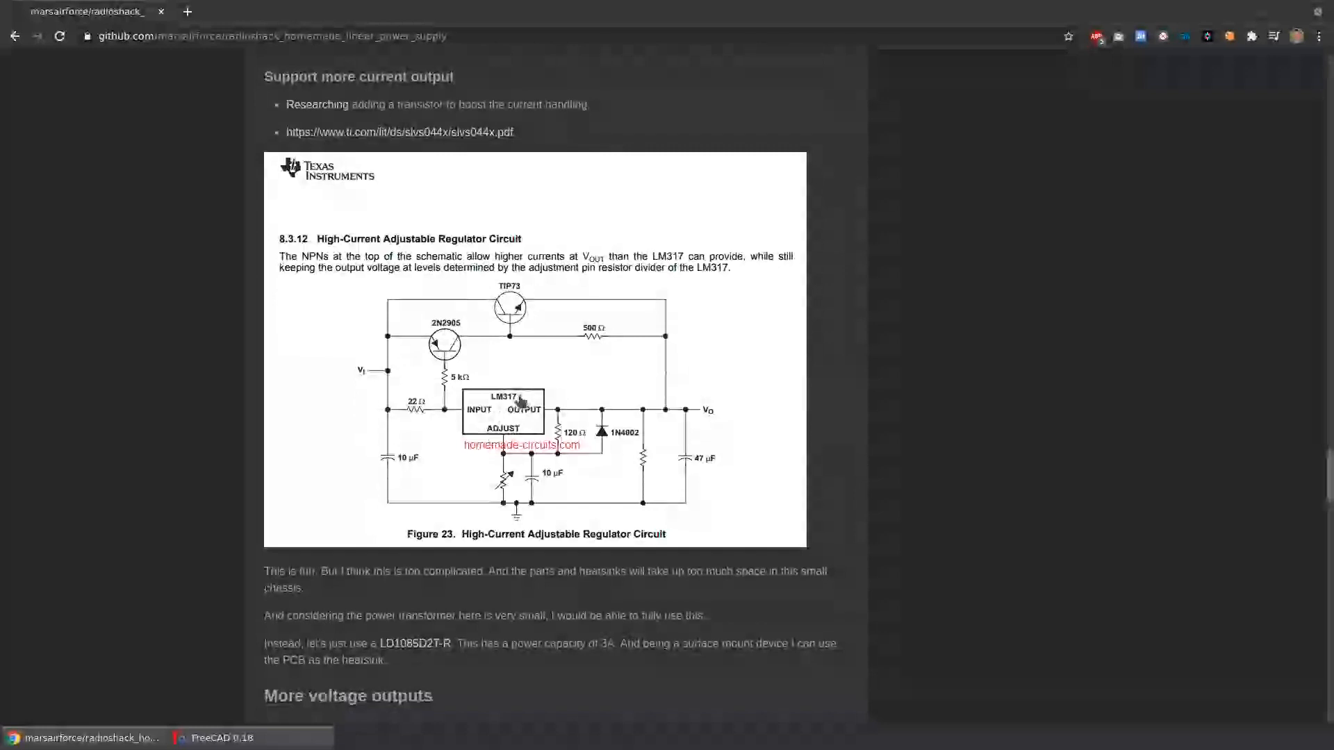
mouse_move(532, 341)
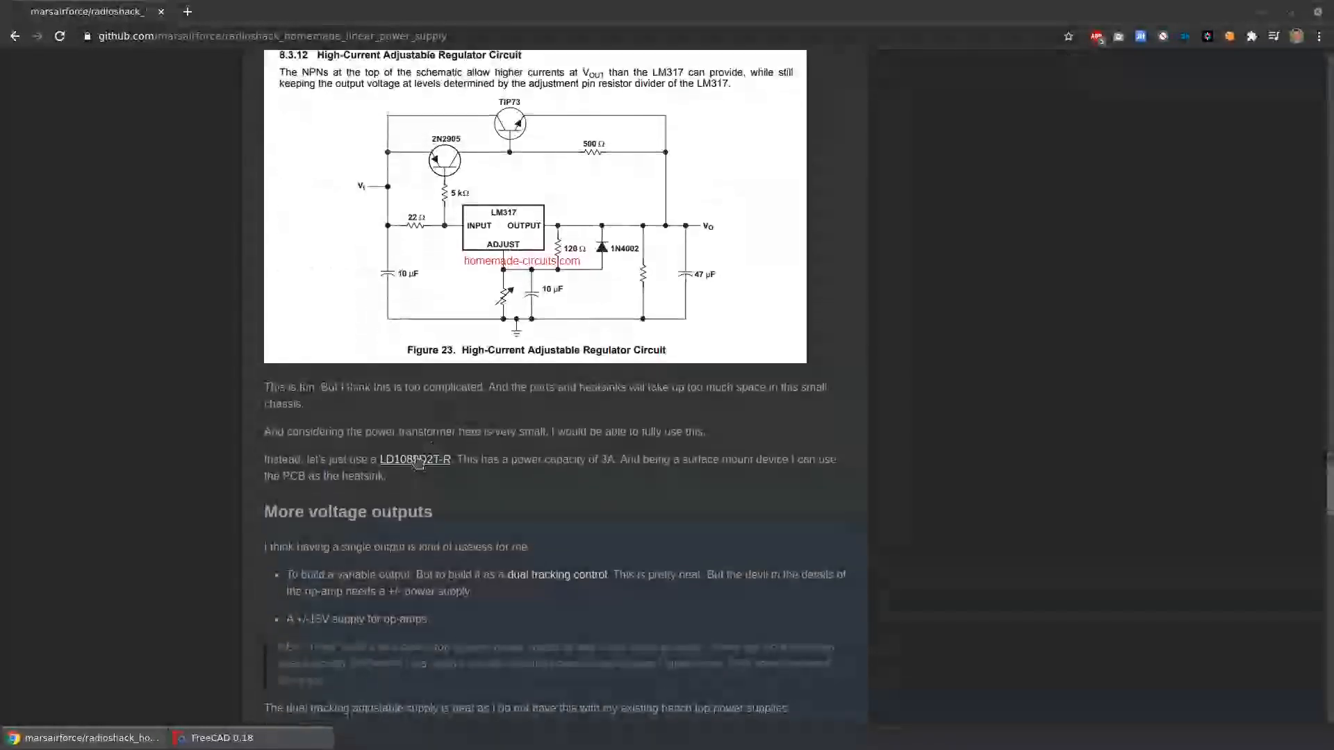
- Open the LD1085D2T-R Digi-Key product page and review its price breaks and product attributes
click(415, 460)
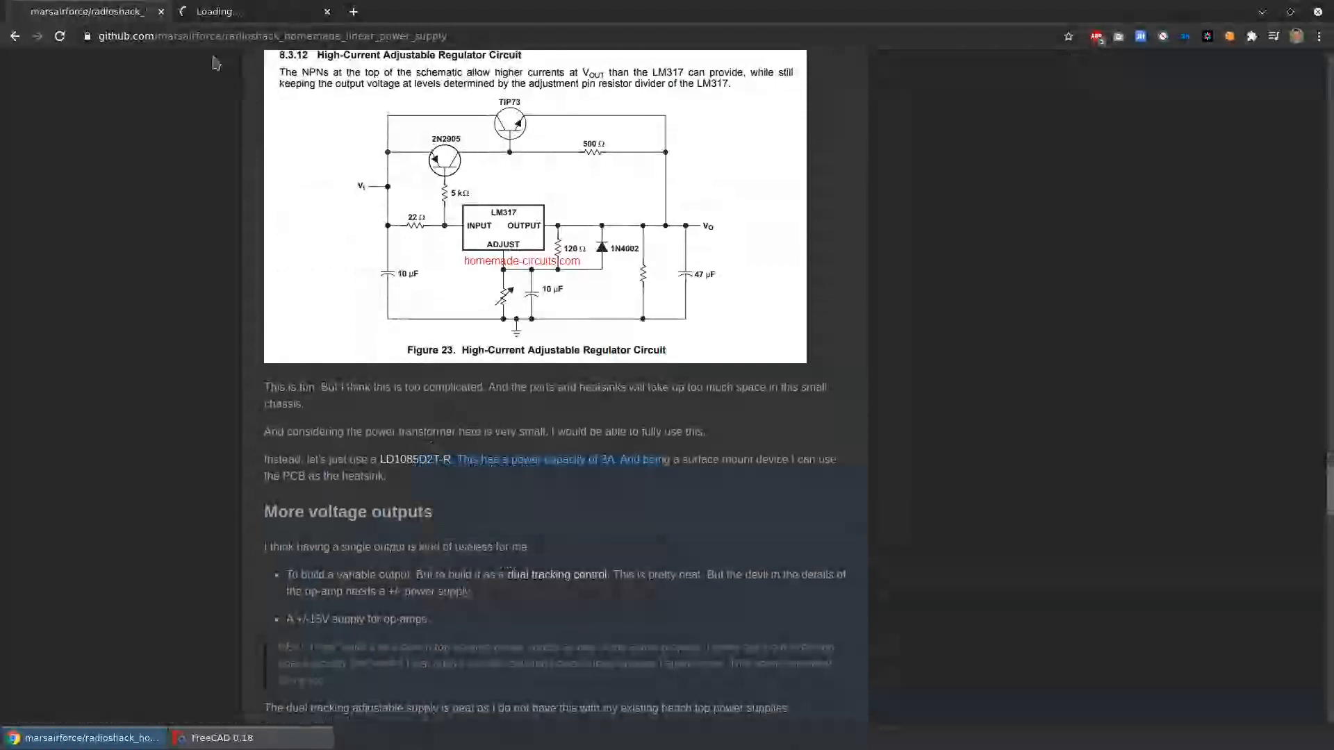
click(416, 460)
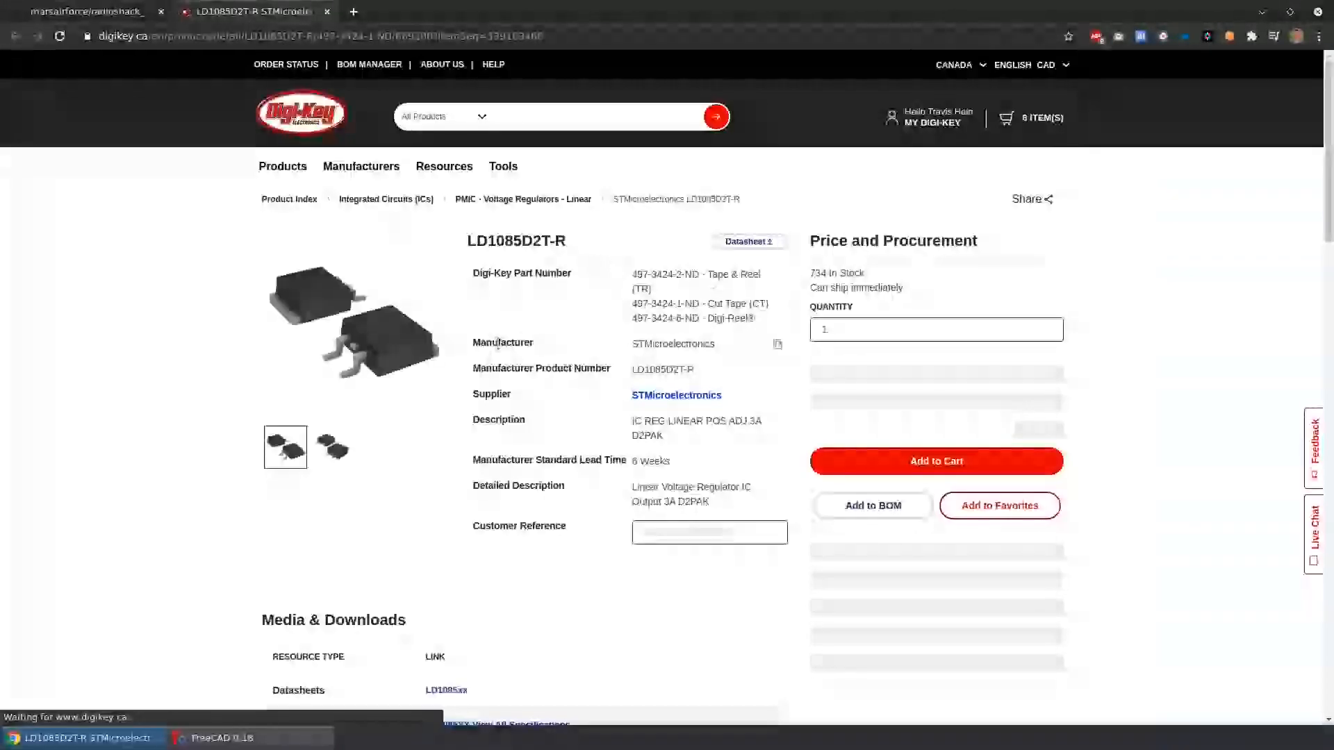
scroll(down, 3)
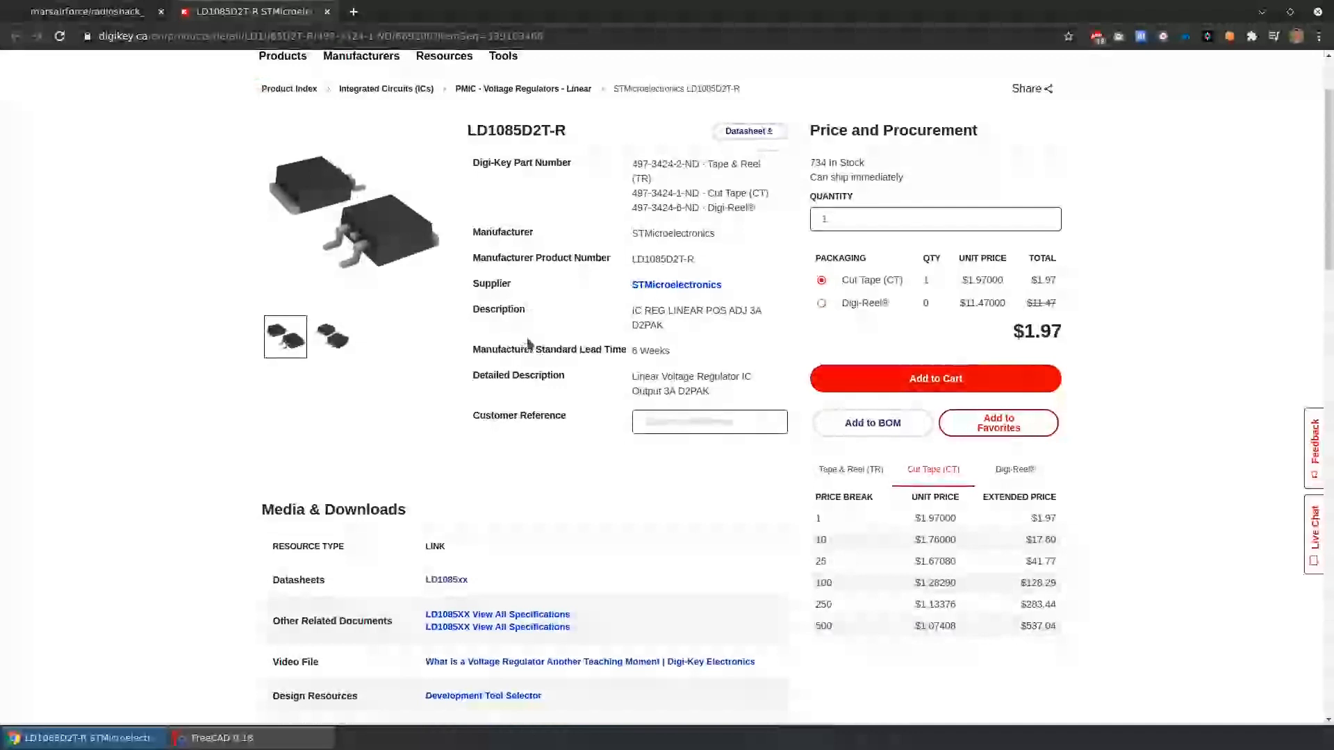
scroll(down, 3)
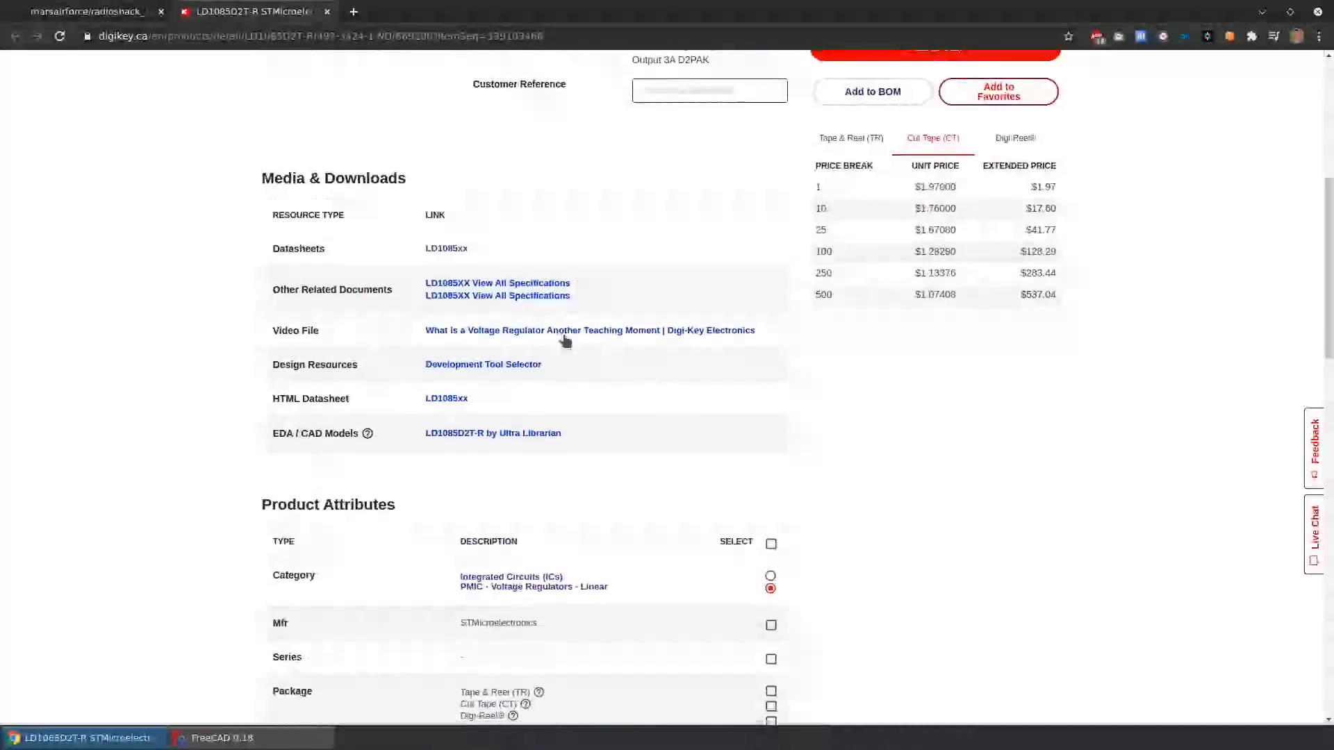
scroll(down, 3)
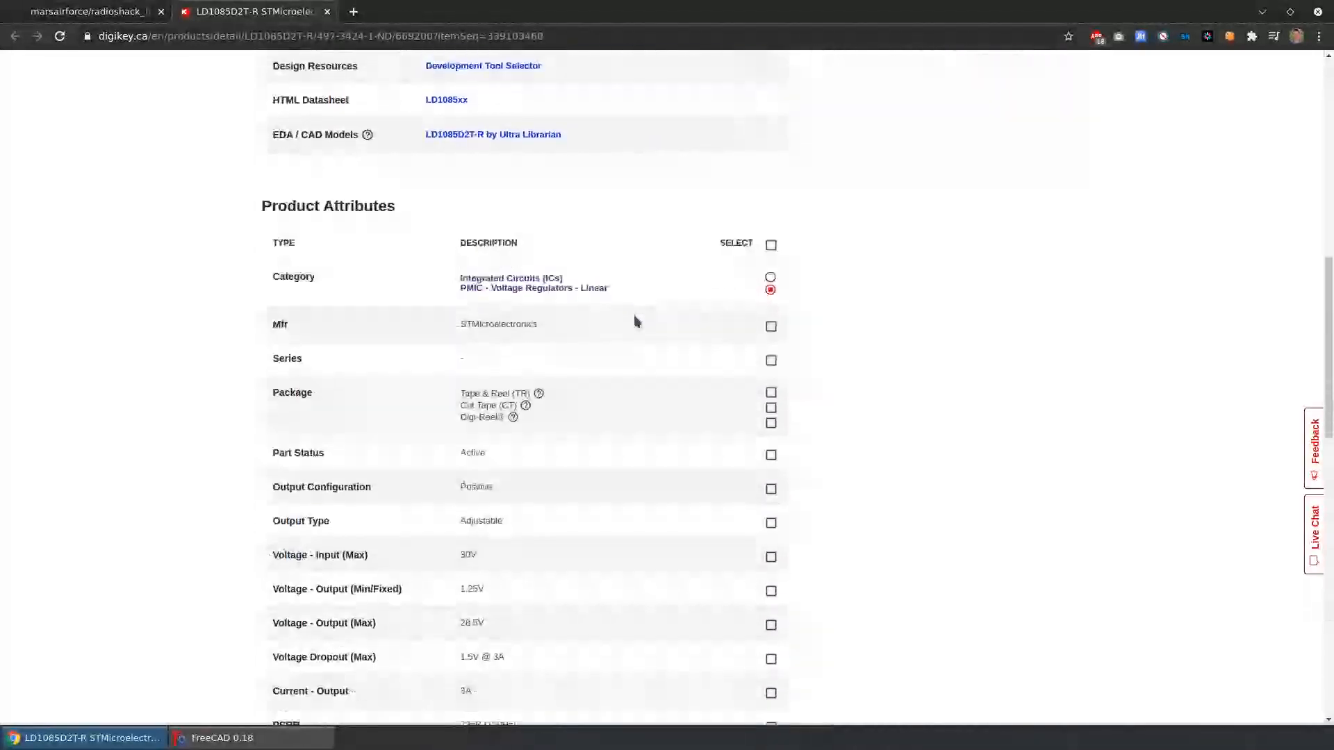
scroll(down, 3)
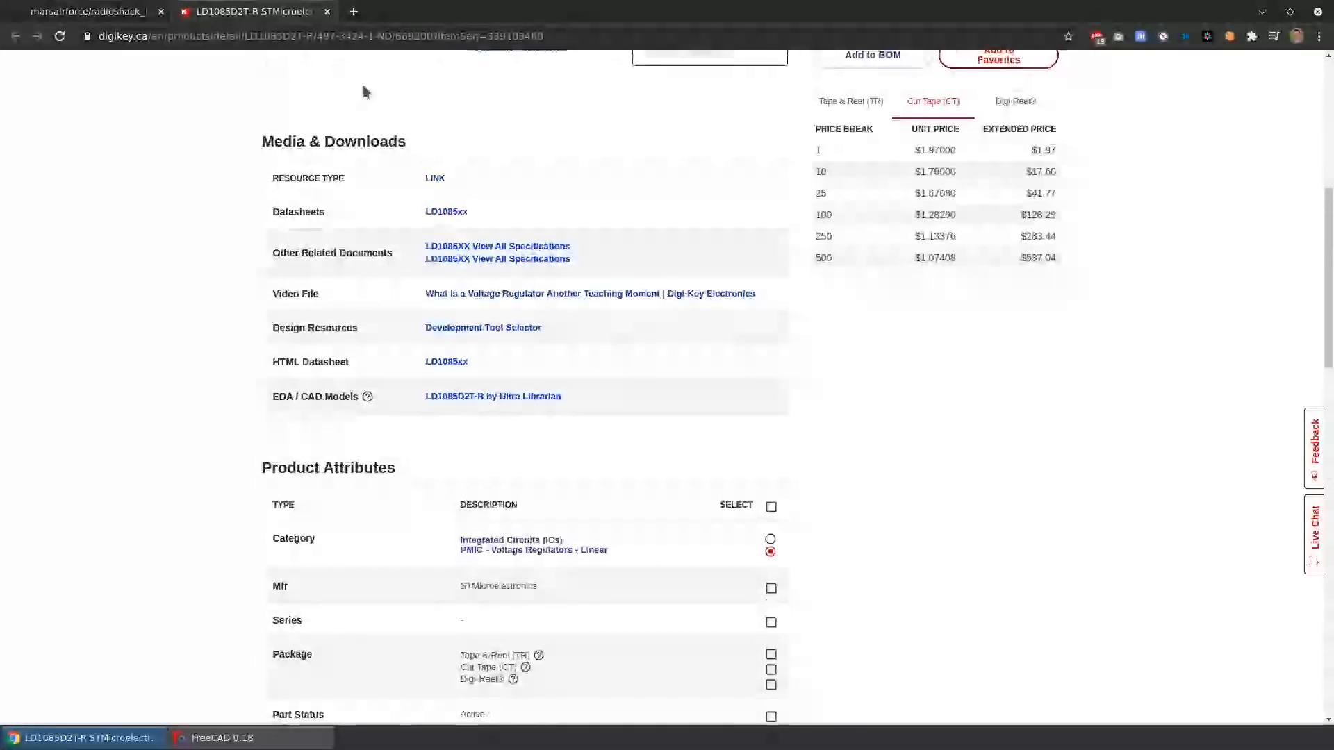
- Close the Digi-Key page and read the README through More voltage outputs to the 3D dual-output board render
click(85, 11)
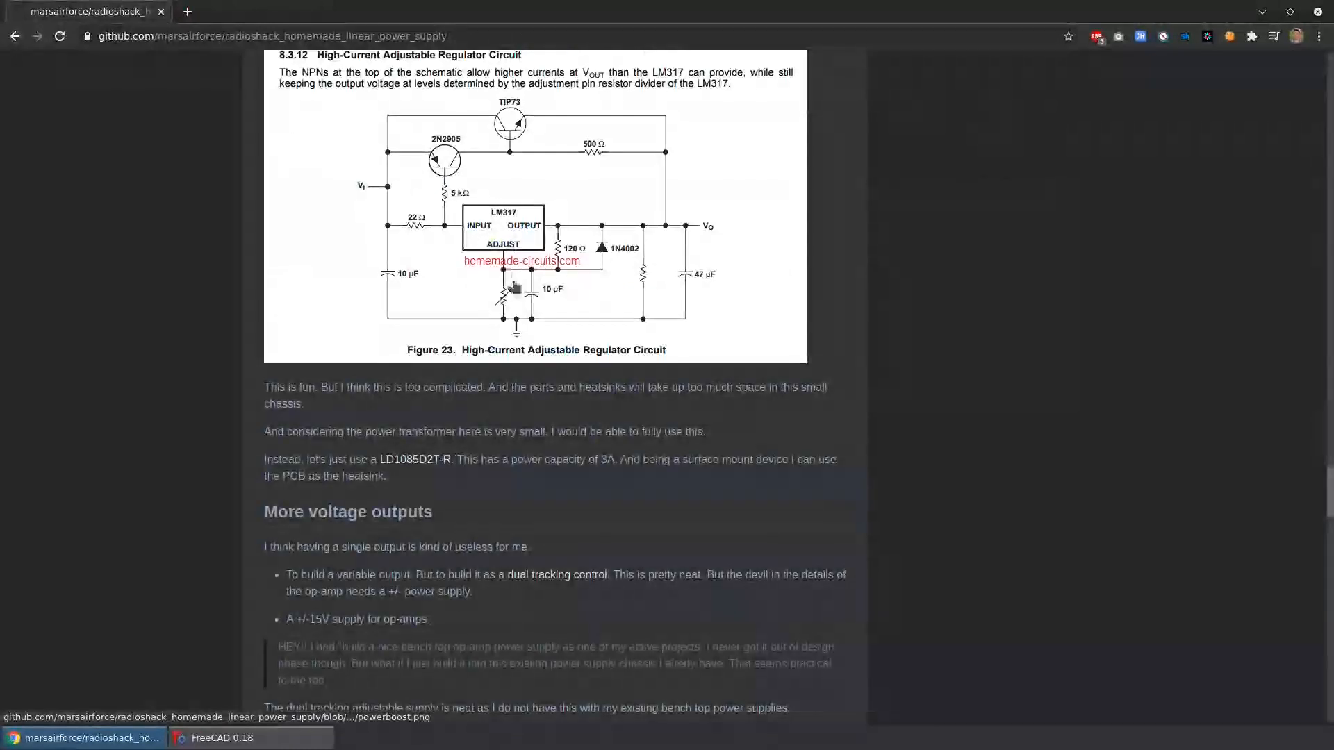
scroll(down, 3)
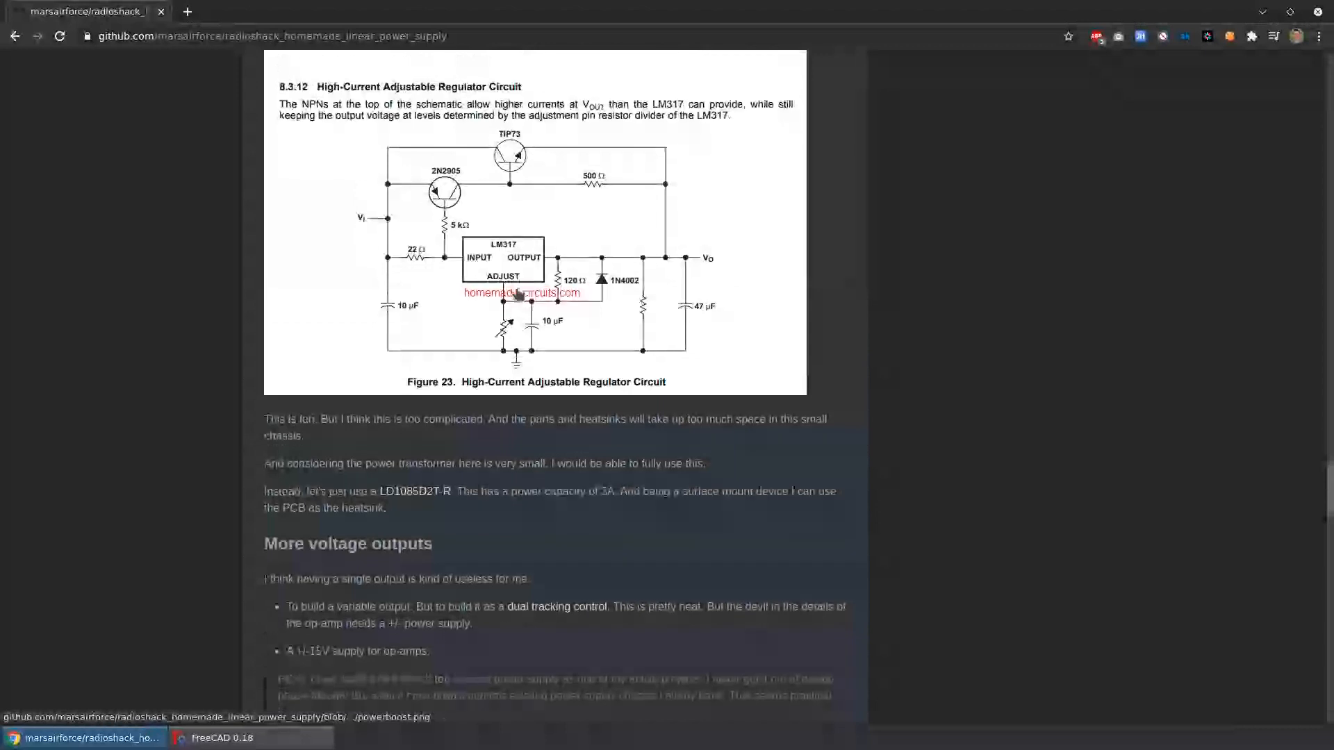
scroll(down, 3)
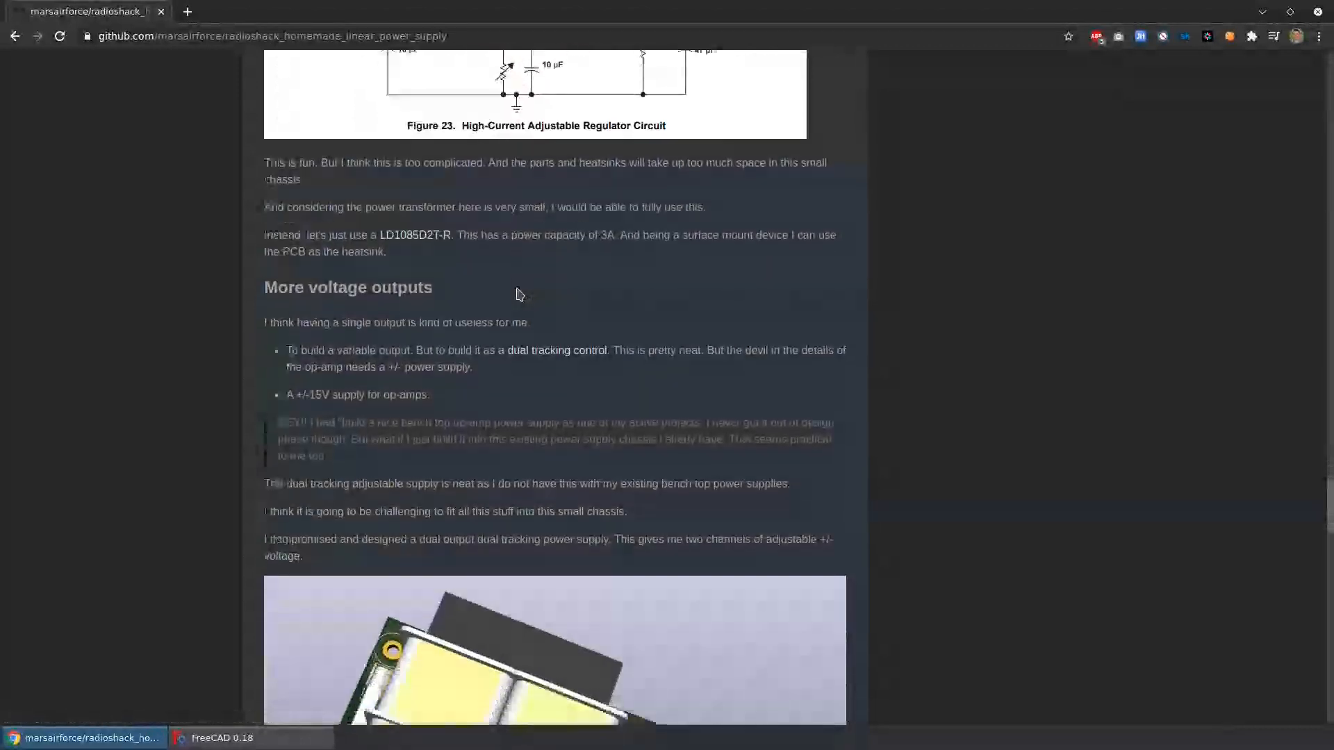
scroll(down, 3)
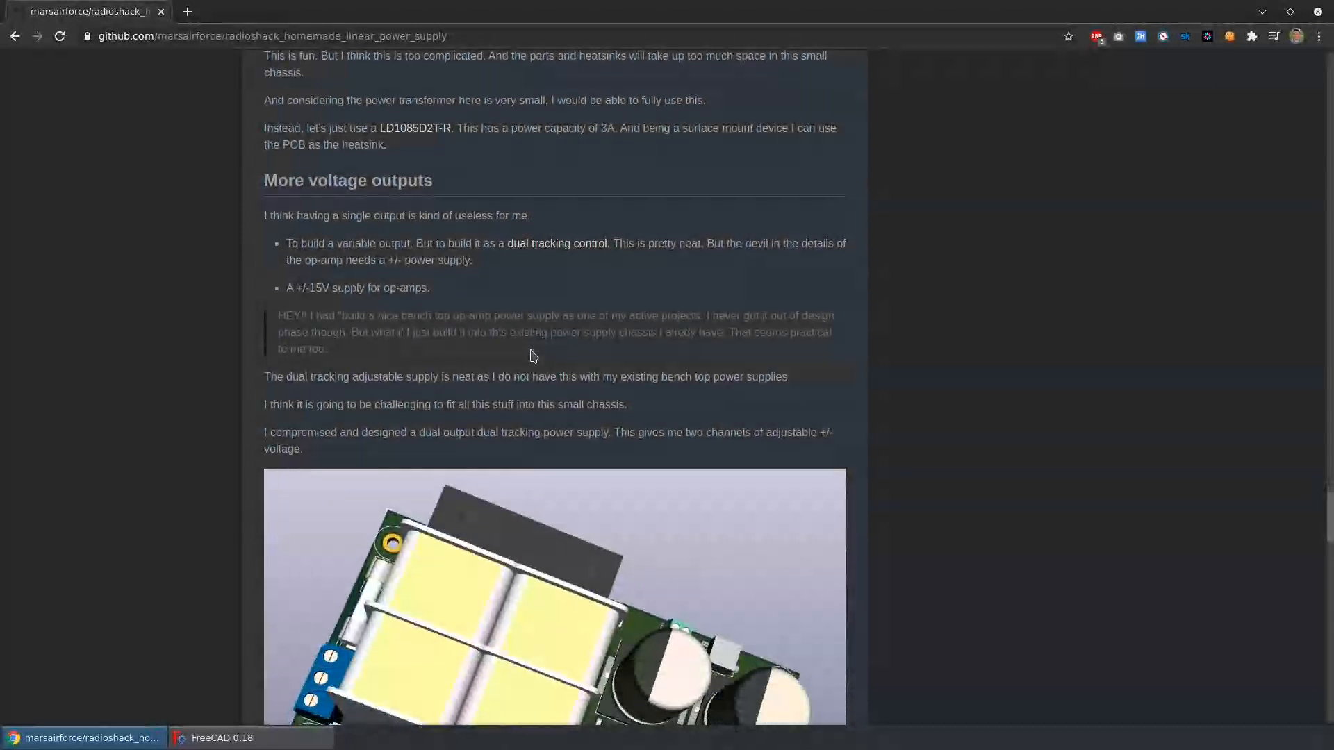
scroll(down, 3)
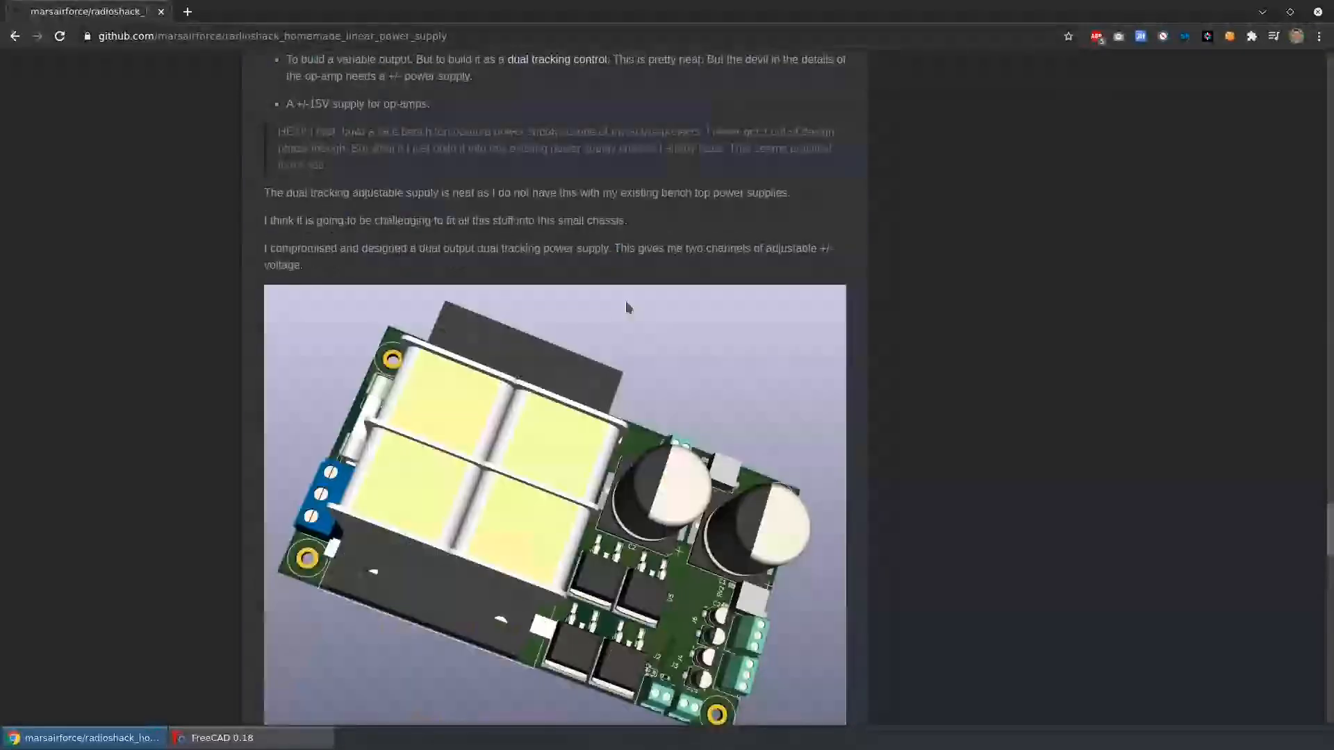
- Read past the board render and trimmer notes to the Updated schematic heading and image
scroll(down, 3)
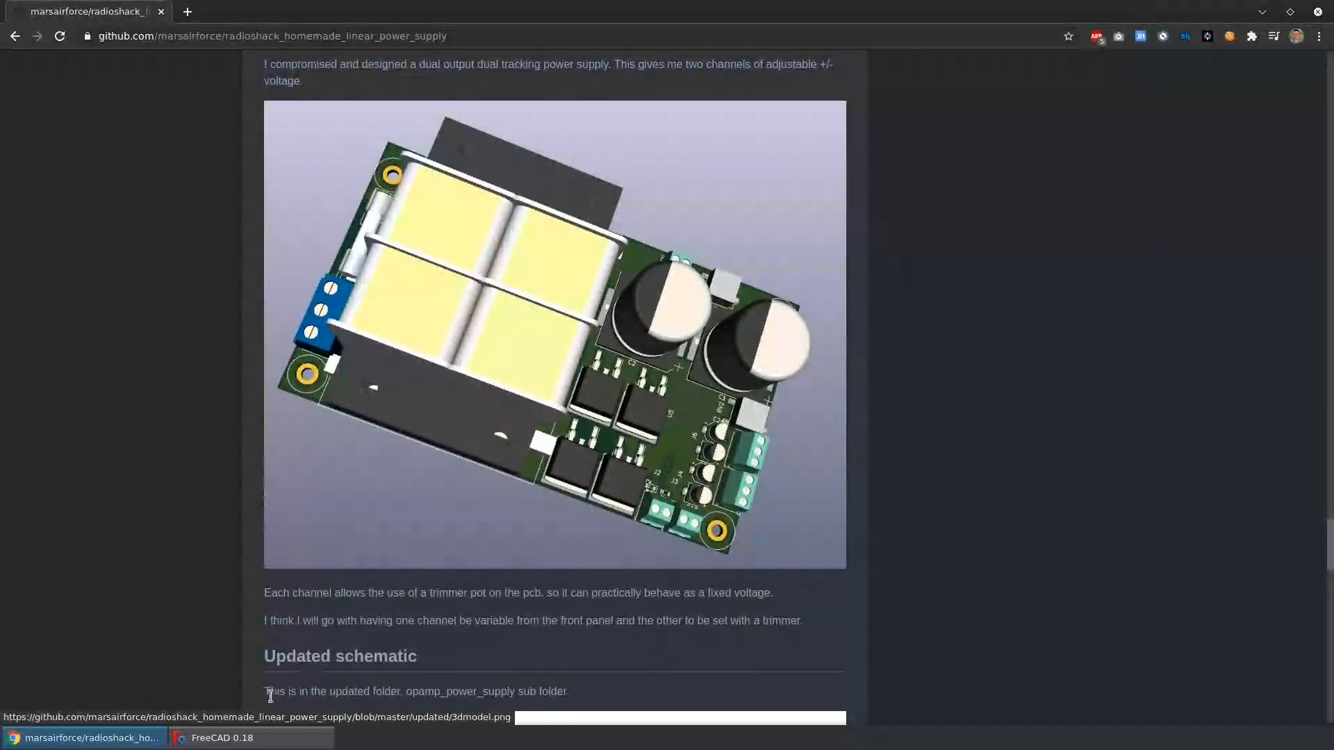
mouse_move(223, 738)
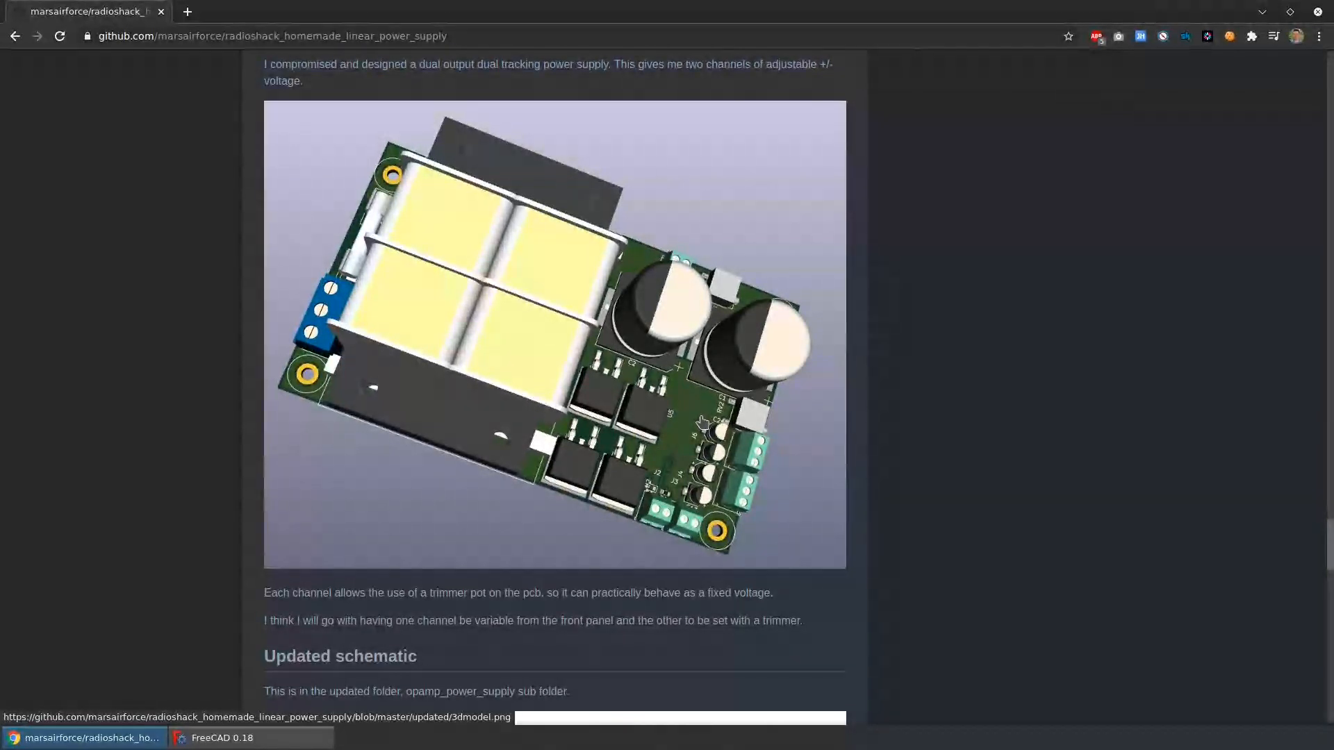
scroll(down, 3)
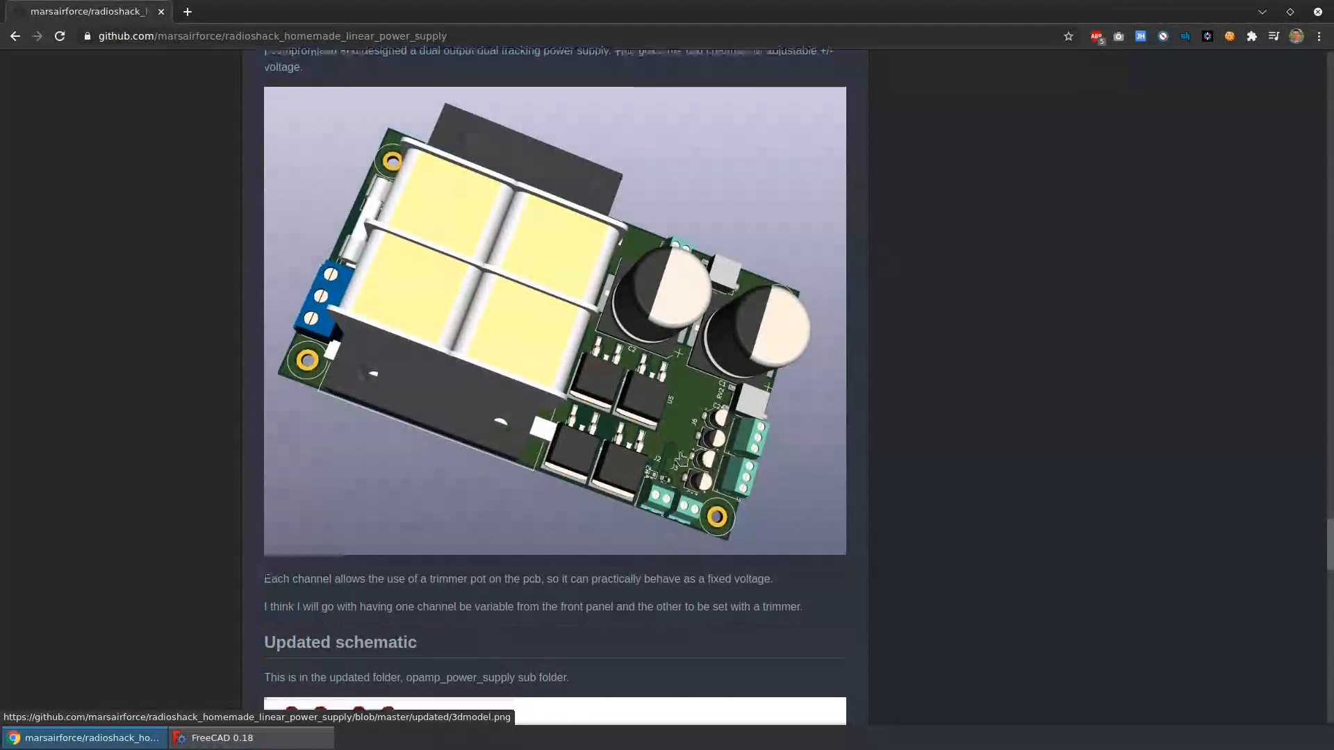
scroll(down, 3)
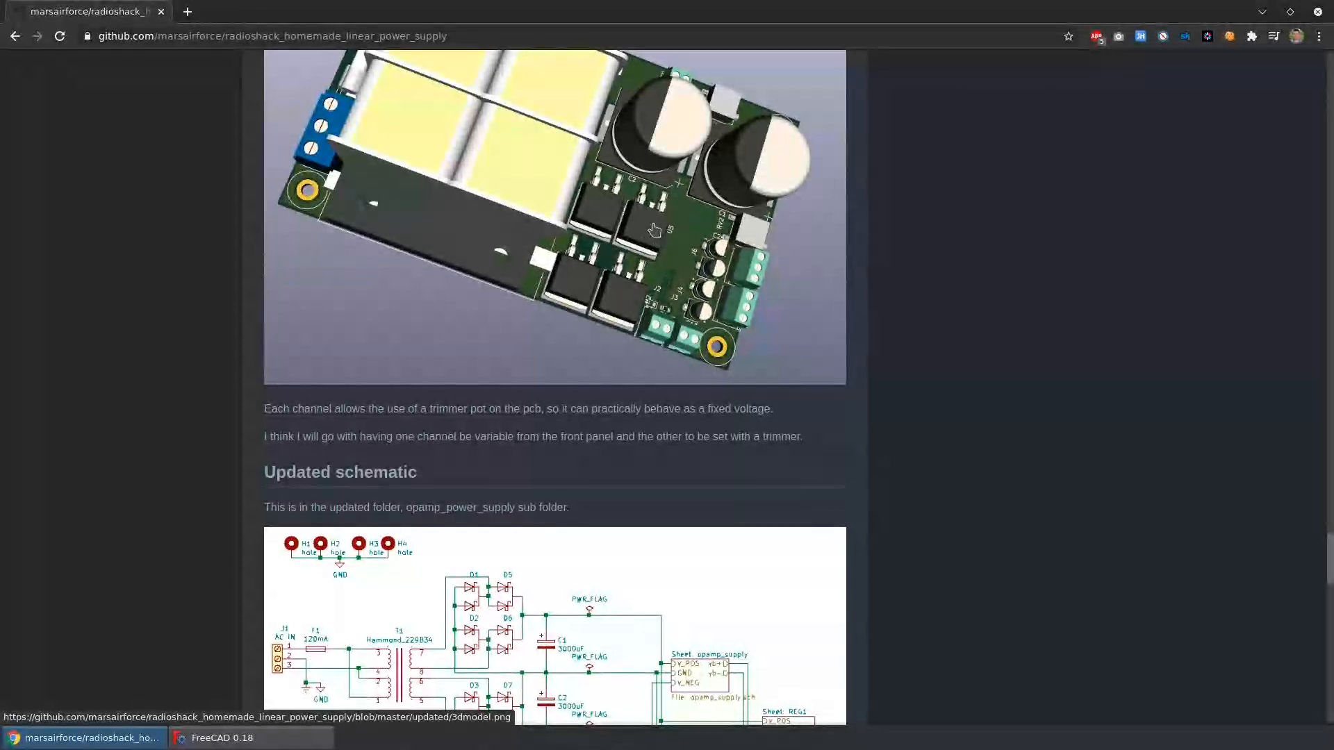
scroll(down, 3)
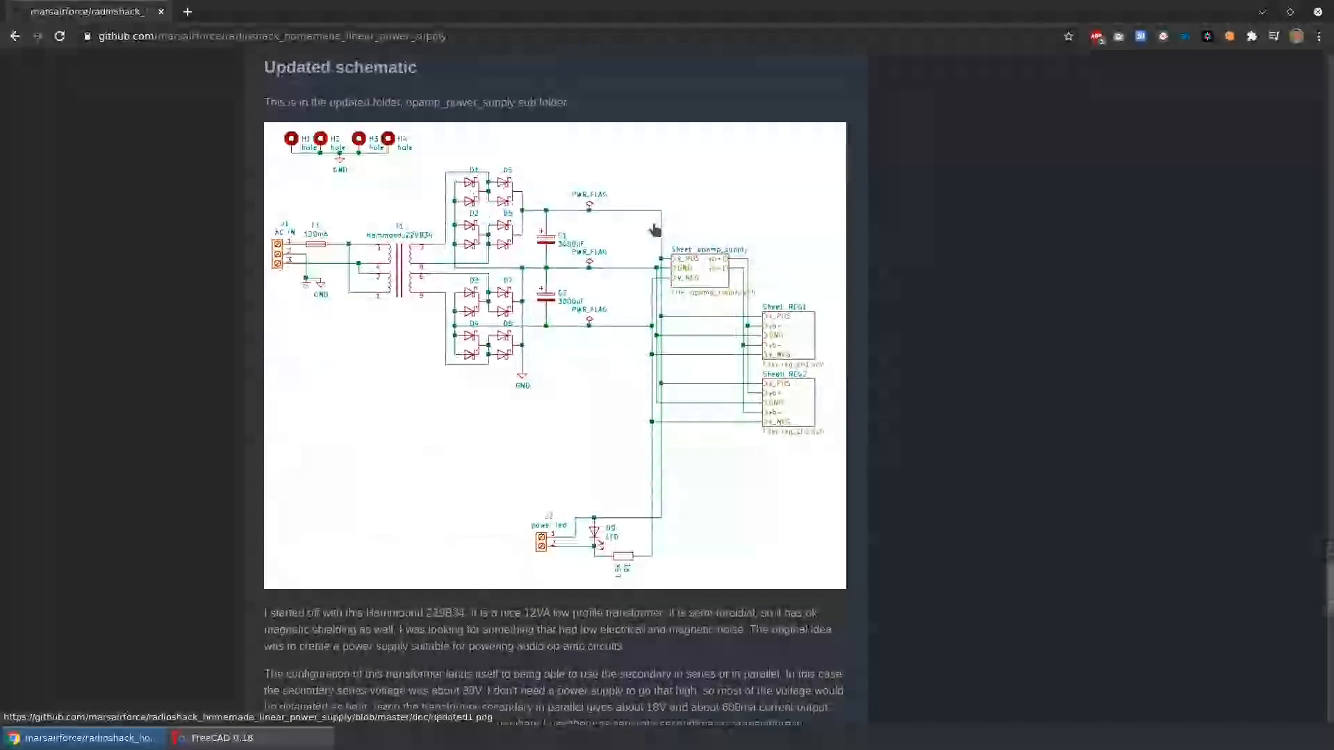
- Bring the full paired 317/337 regulator schematic and its op-amp inverted-reference notes into view
scroll(down, 3)
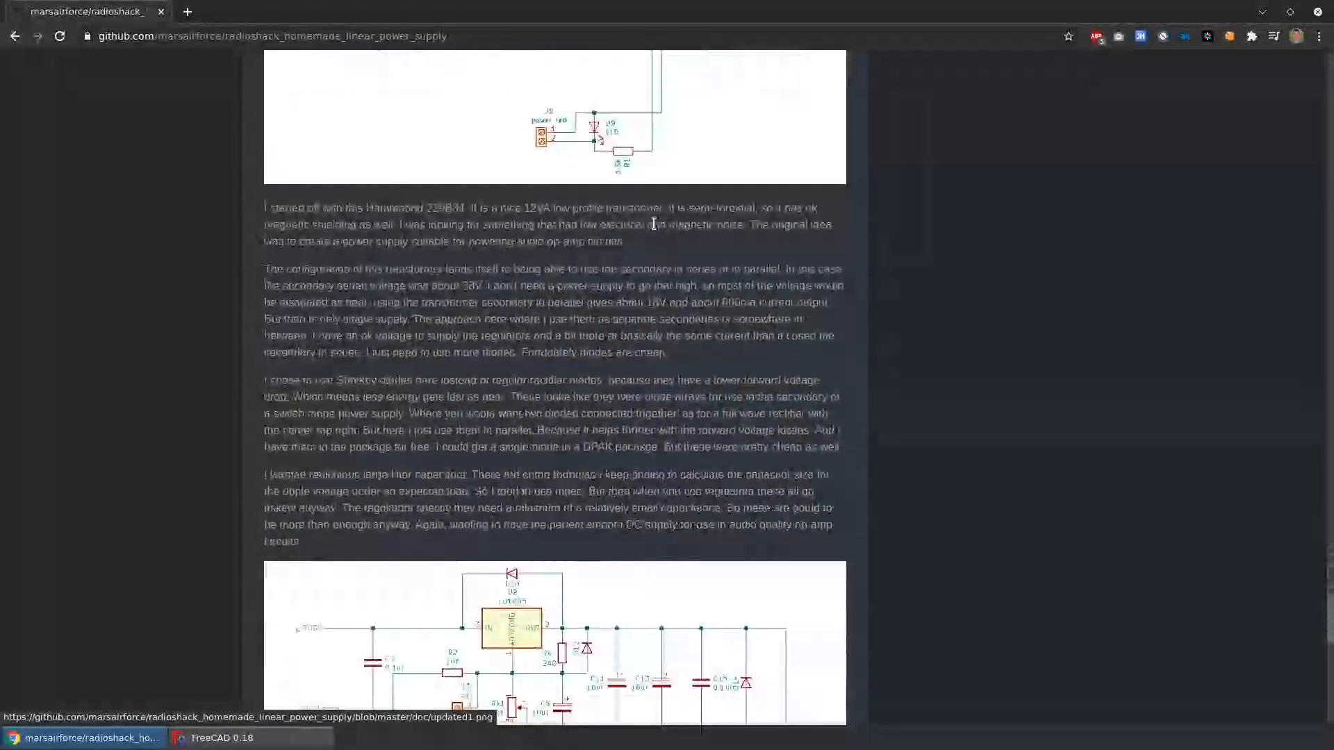
scroll(down, 3)
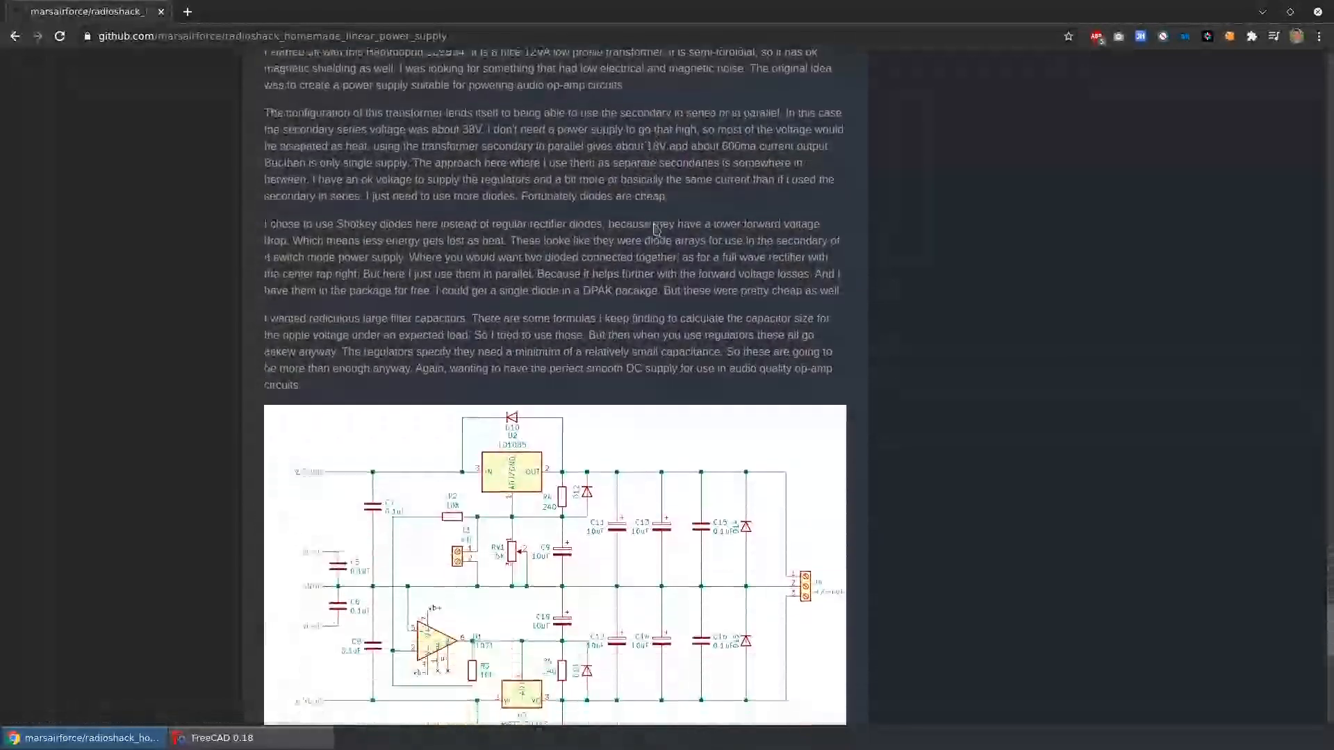
scroll(down, 3)
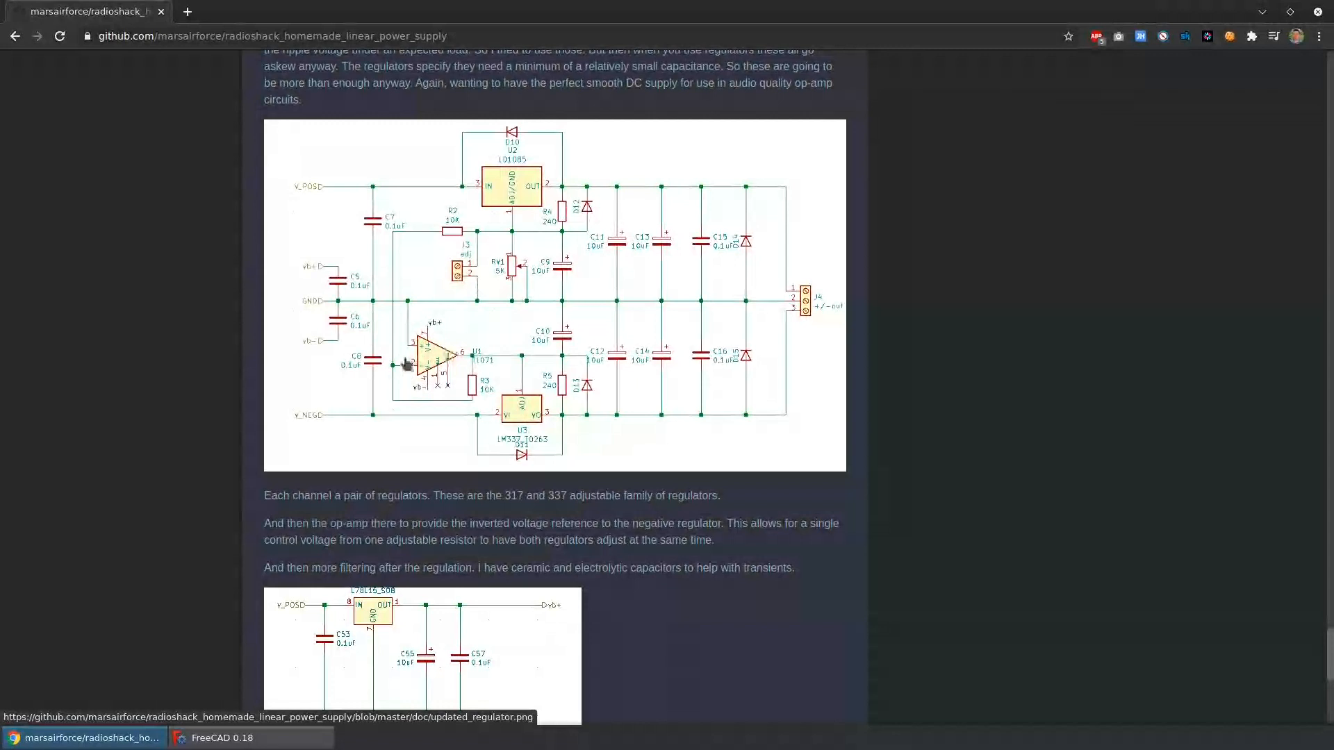
mouse_move(416, 240)
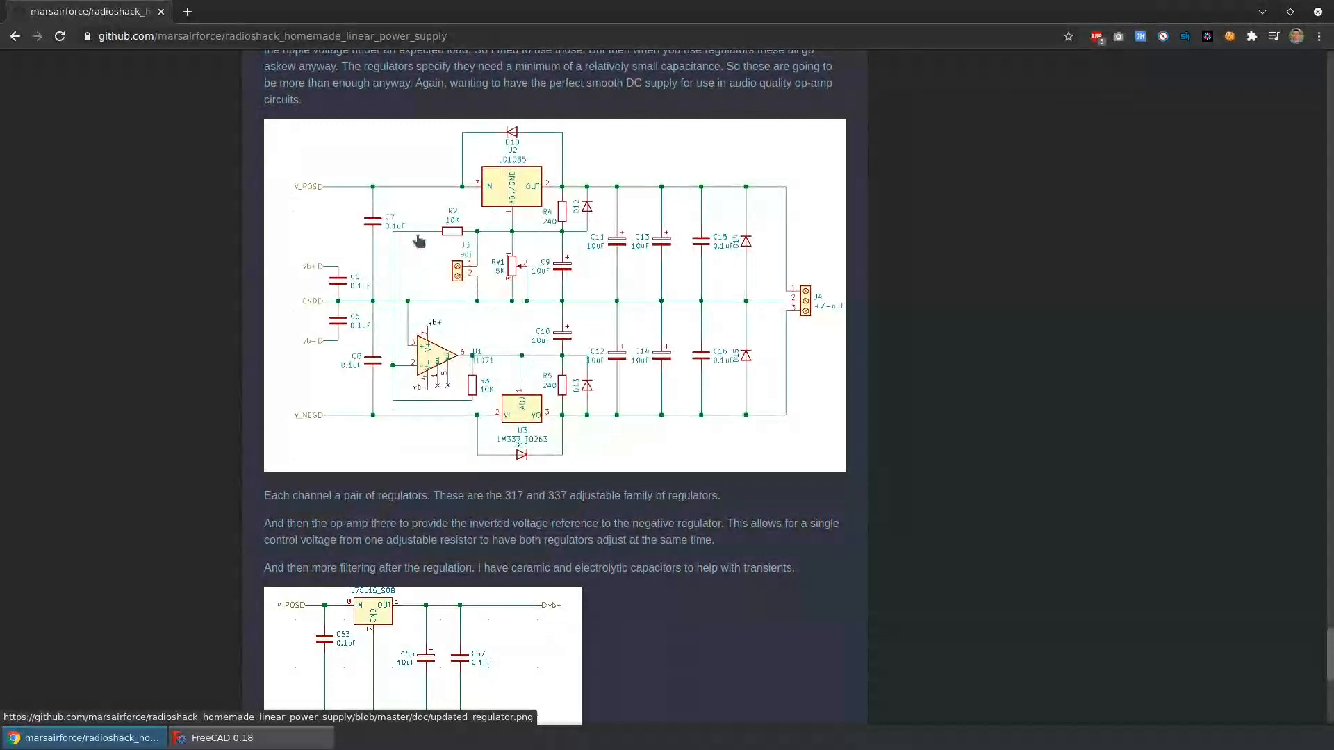
mouse_move(554, 259)
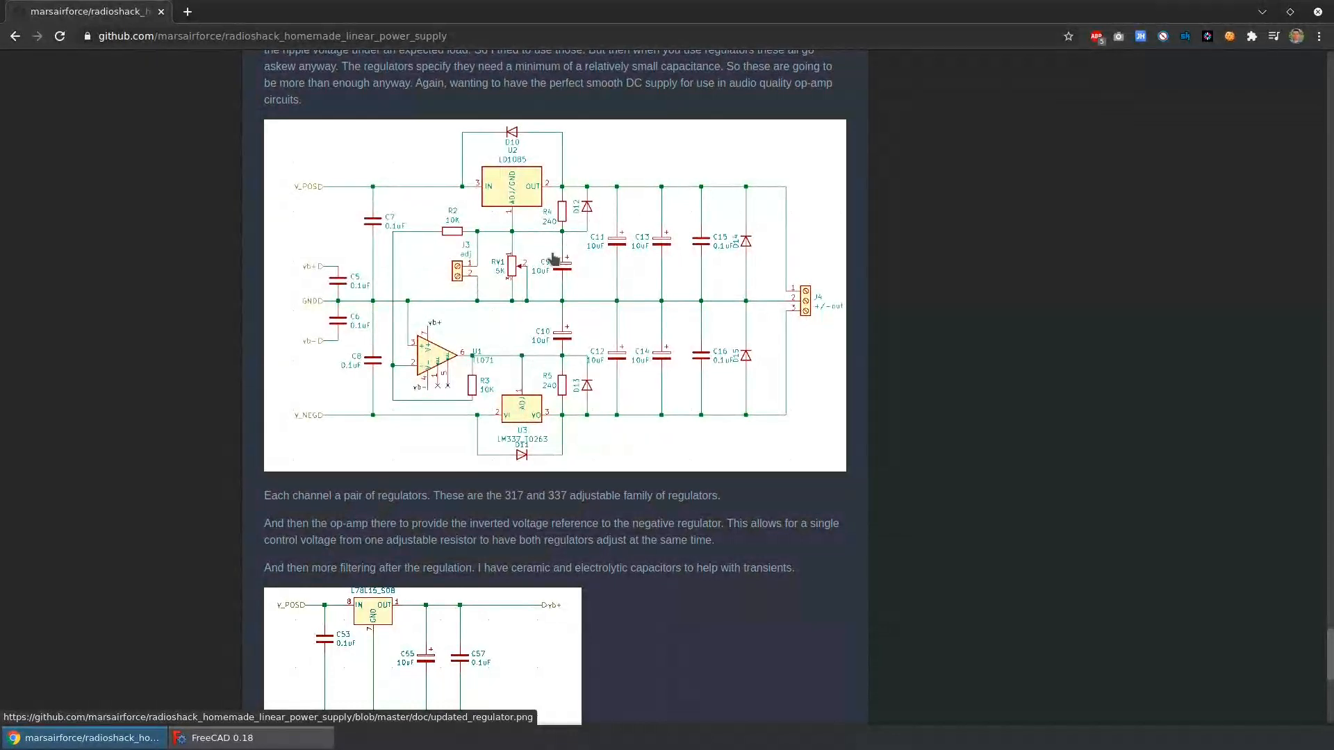
mouse_move(502, 297)
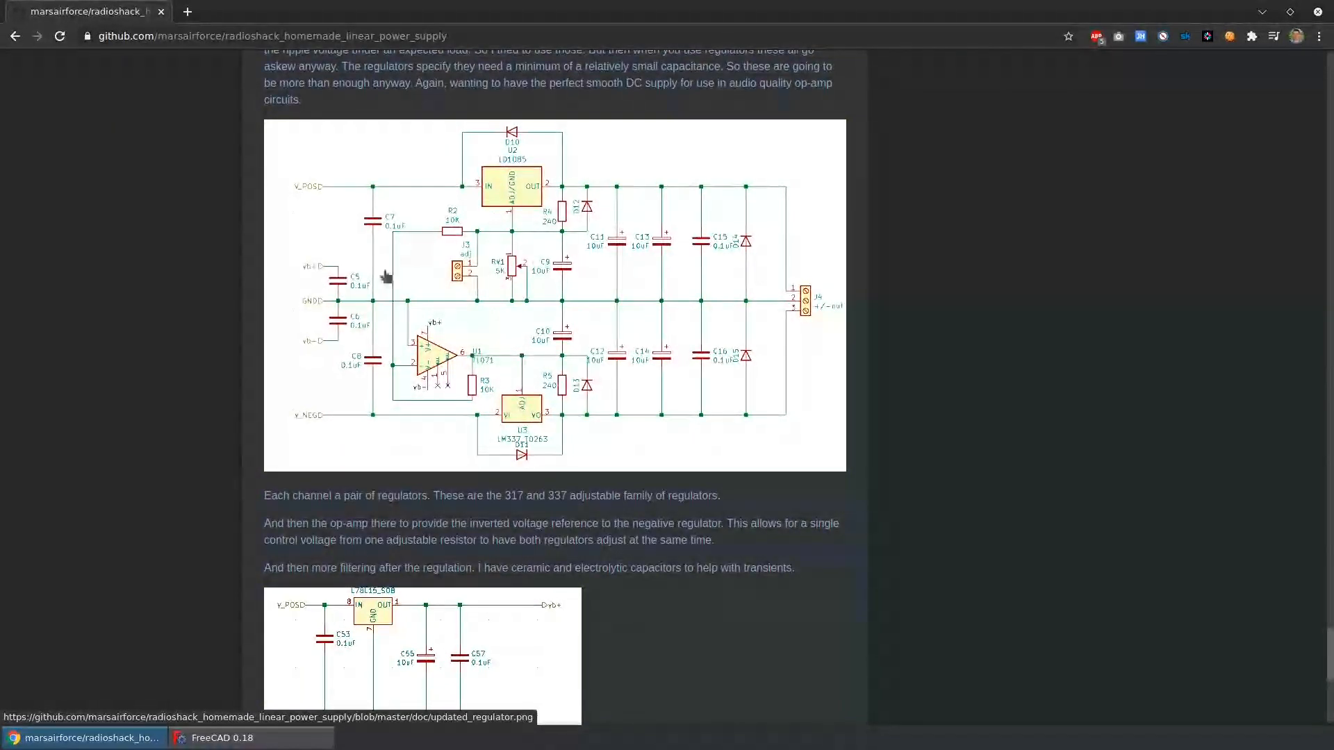
mouse_move(460, 373)
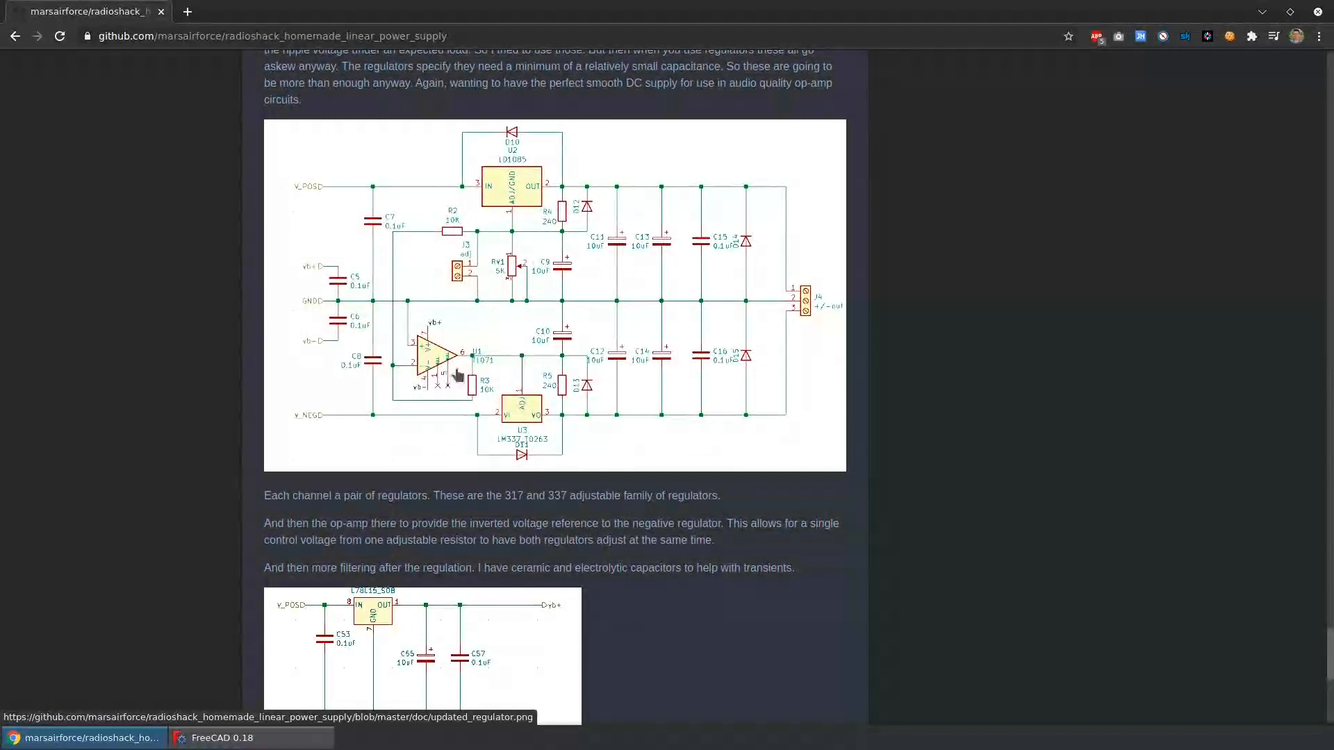
mouse_move(545, 362)
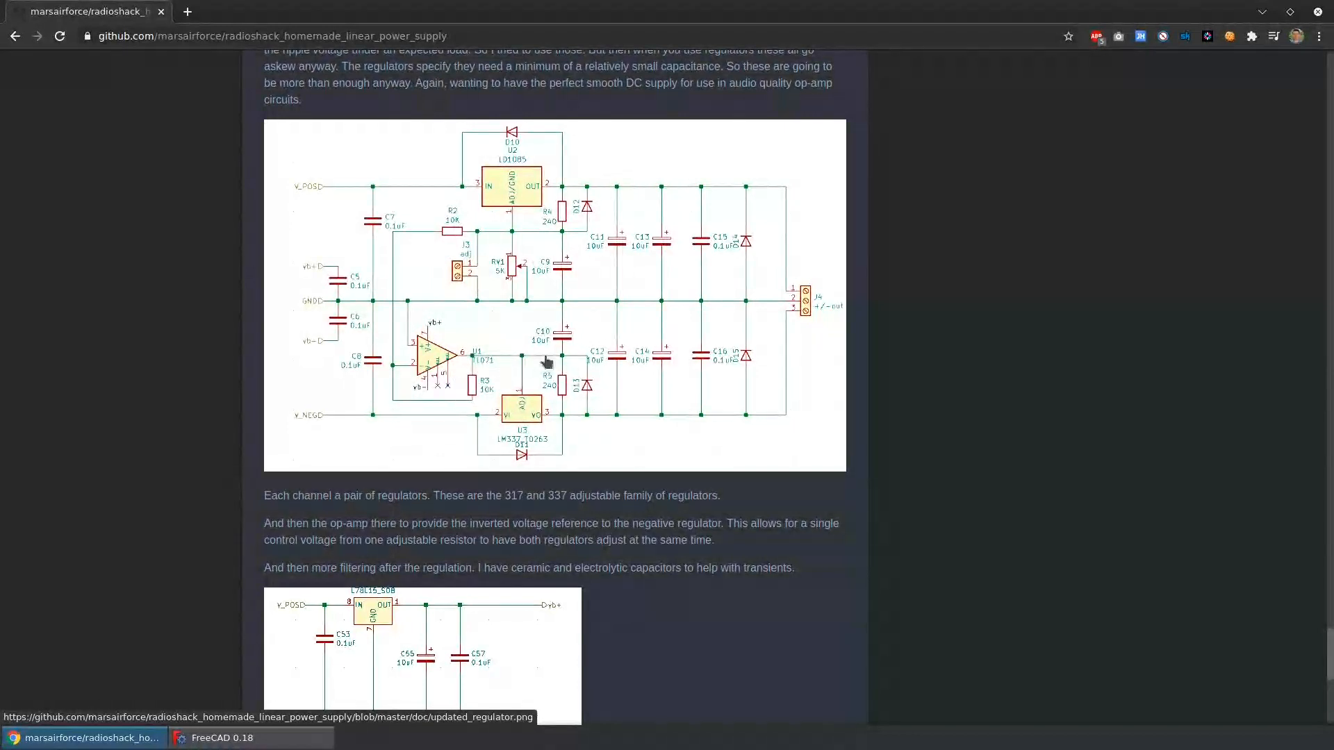
mouse_move(534, 373)
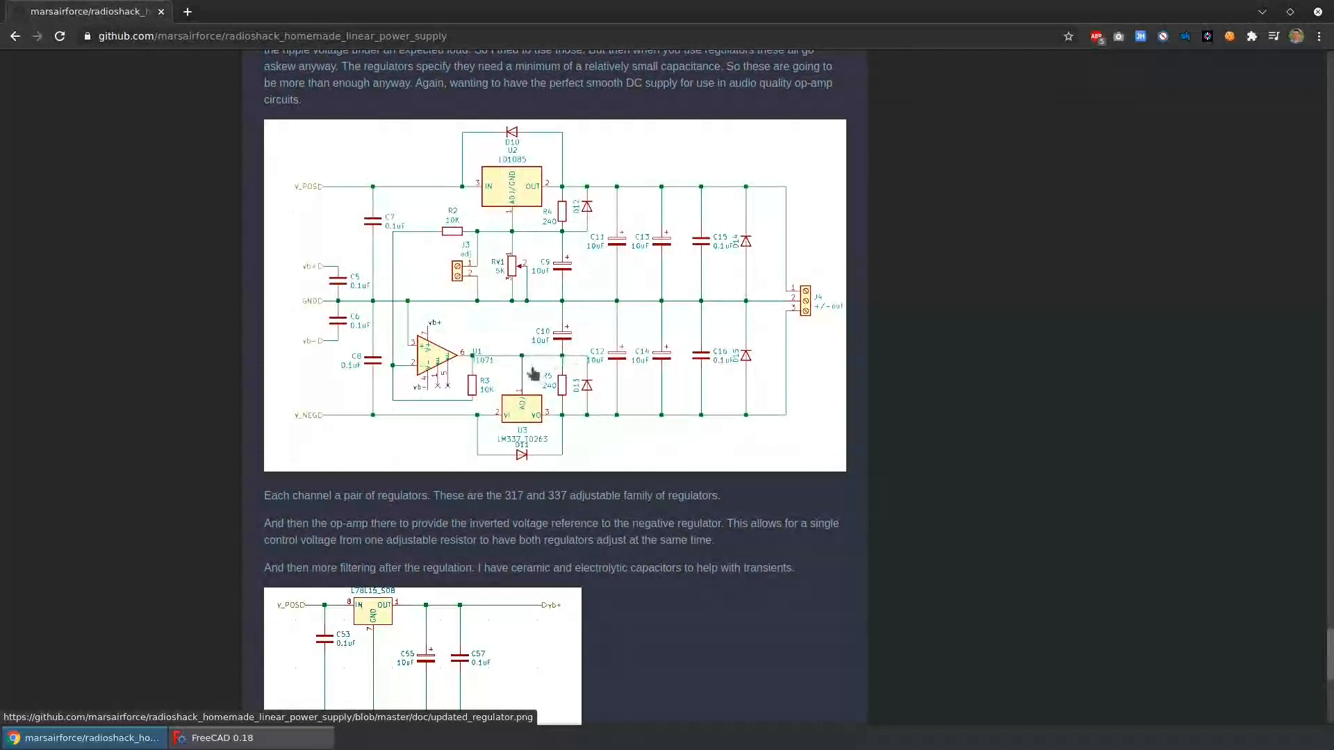
mouse_move(532, 389)
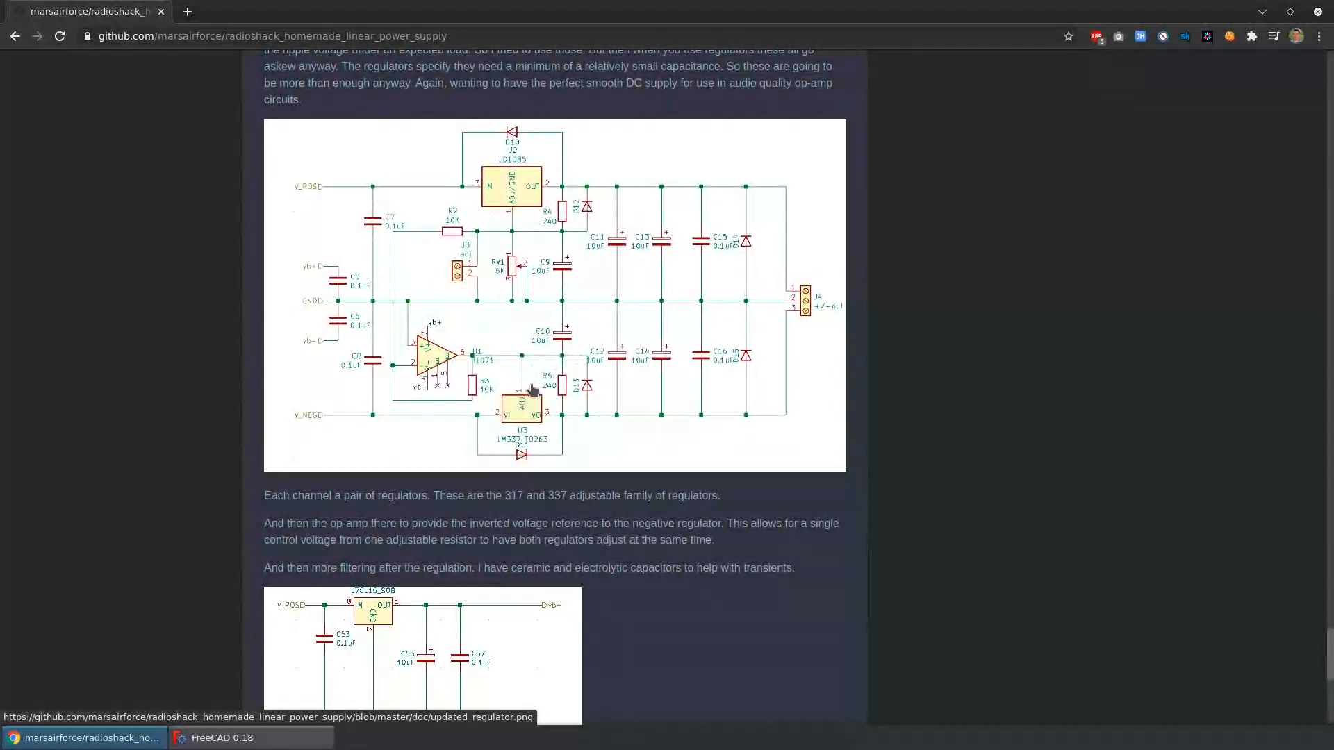
mouse_move(545, 412)
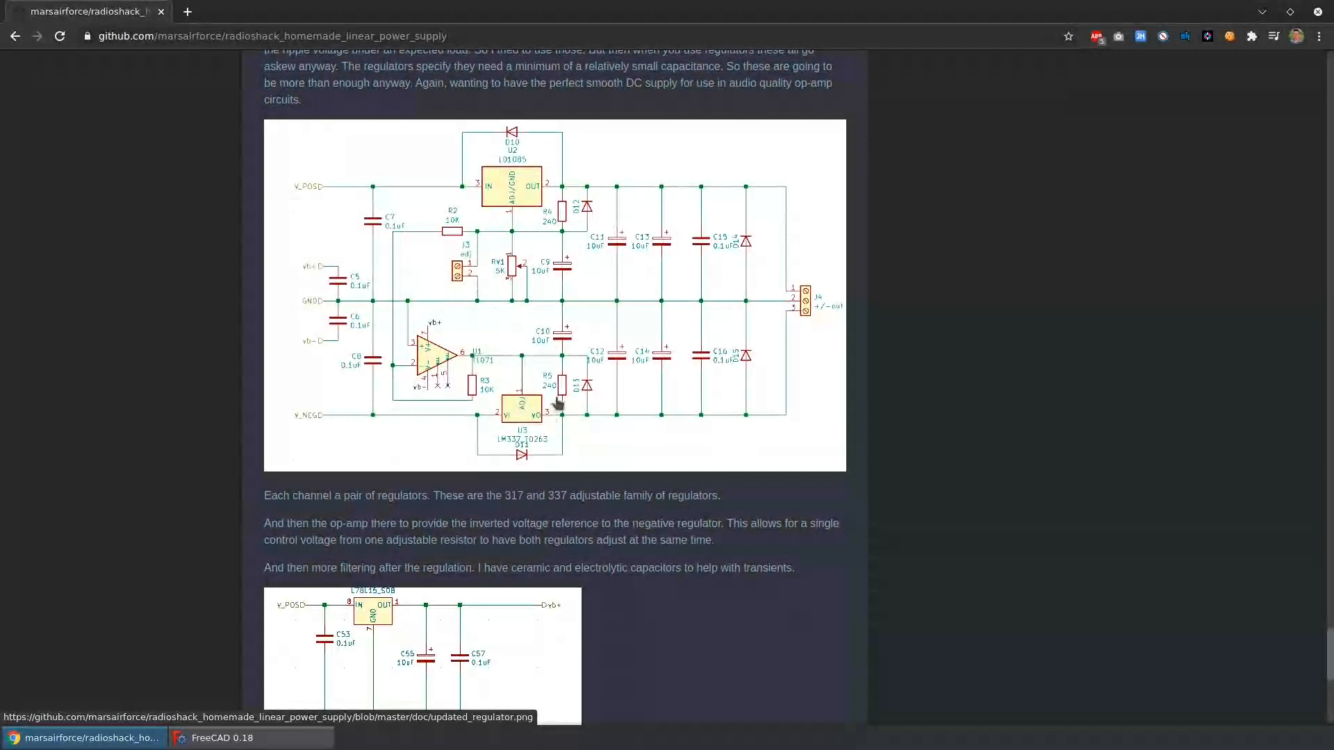
mouse_move(664, 271)
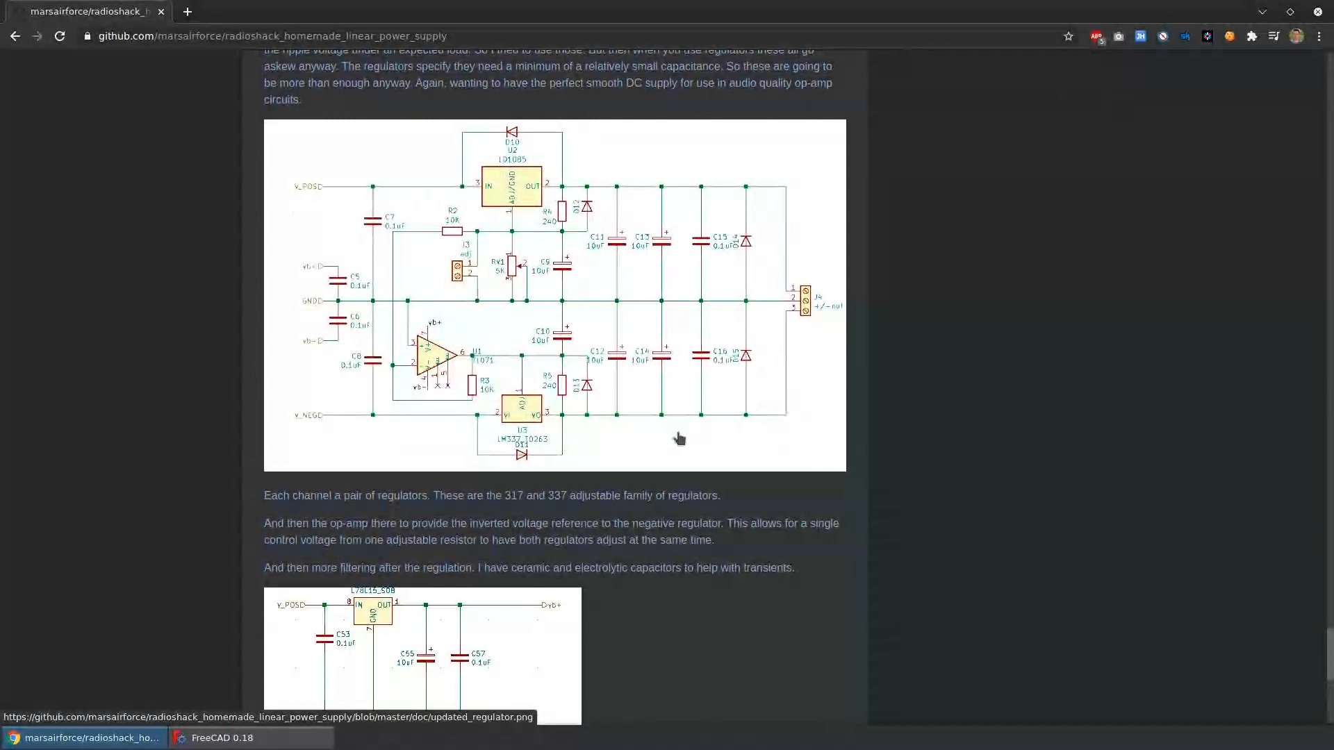
scroll(down, 3)
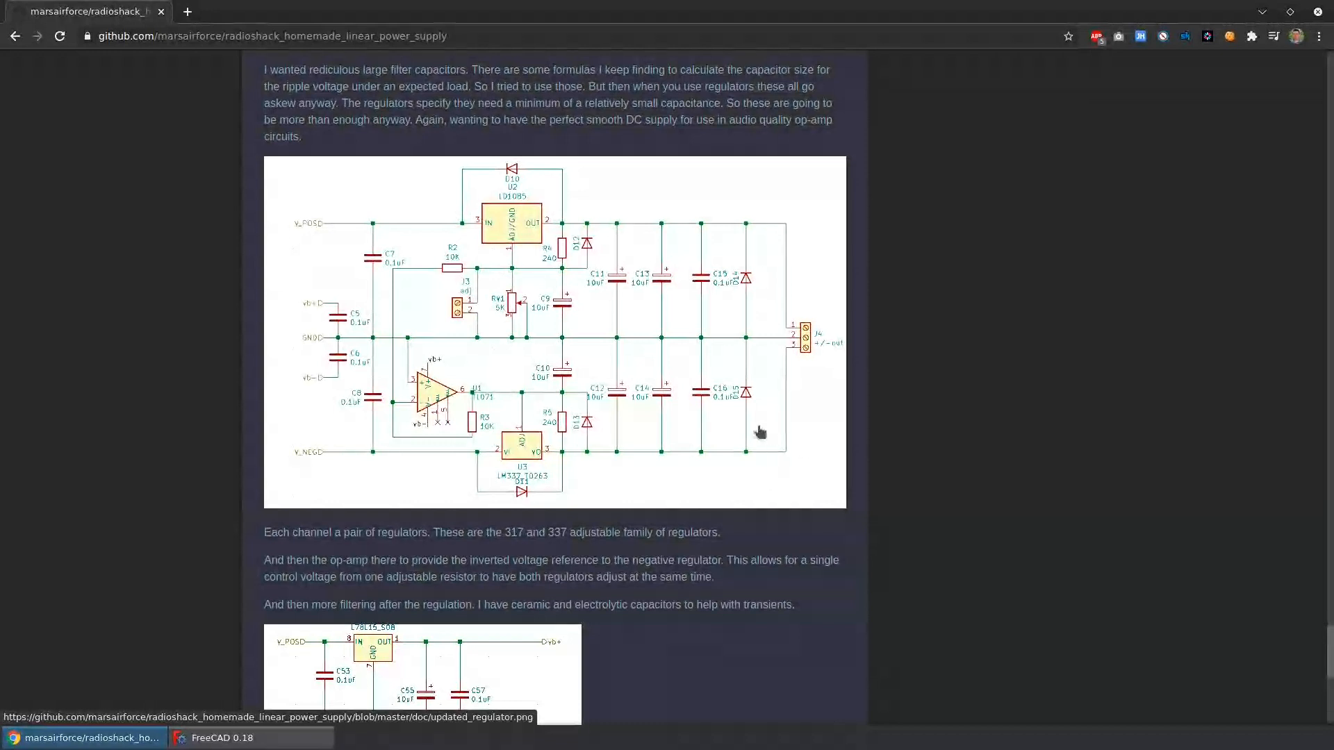
scroll(down, 3)
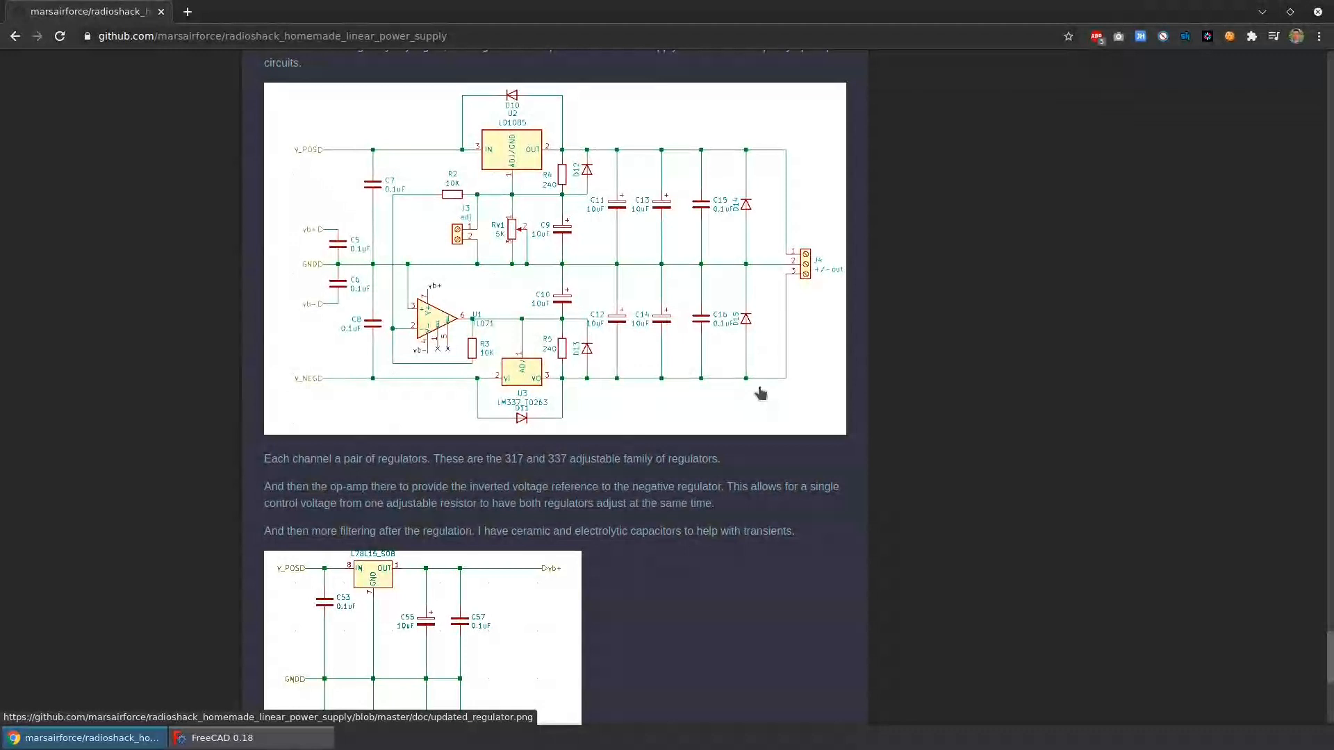
mouse_move(666, 456)
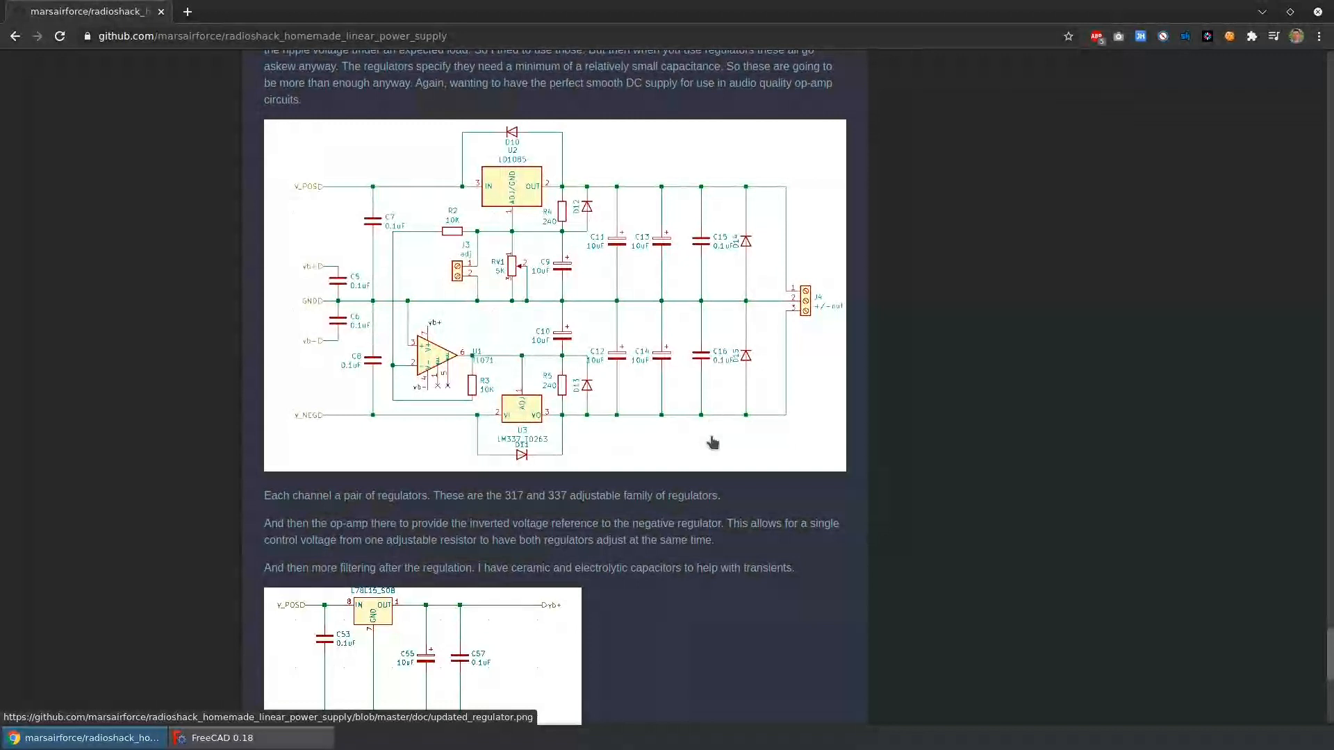
mouse_move(710, 429)
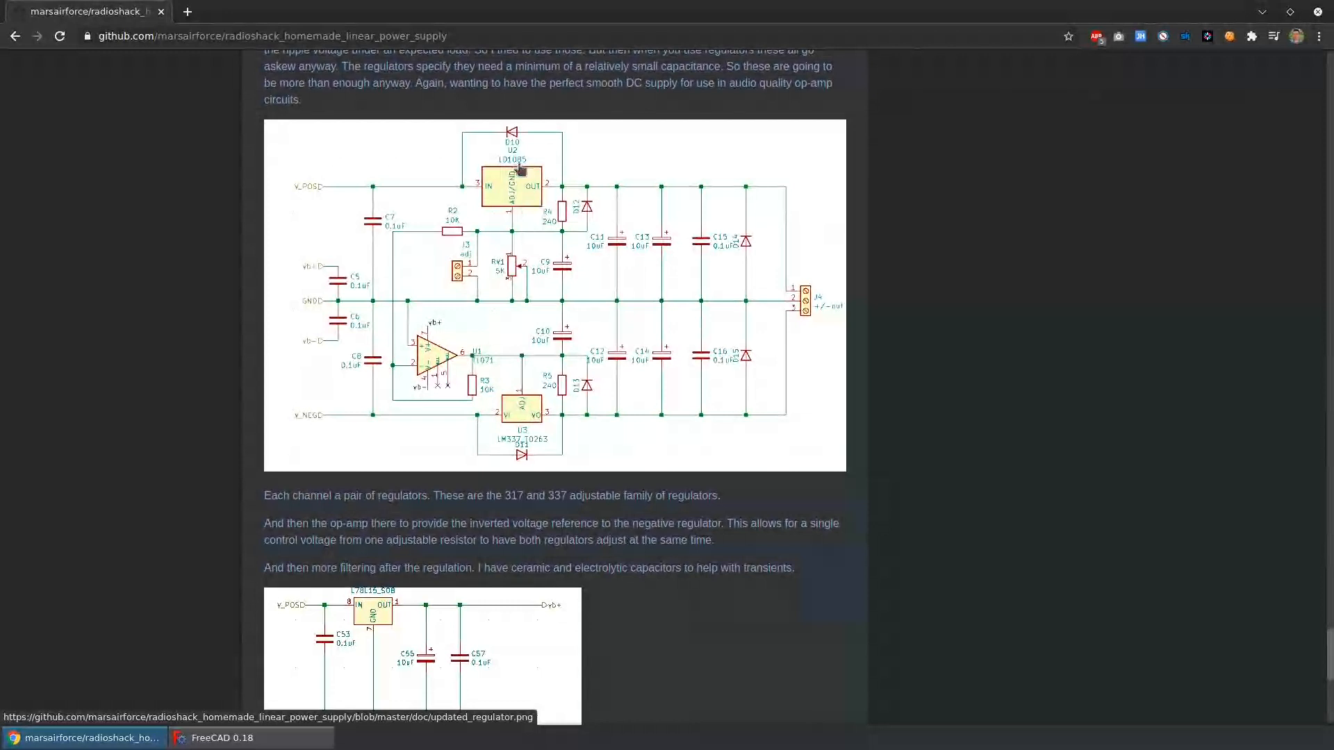
mouse_move(606, 388)
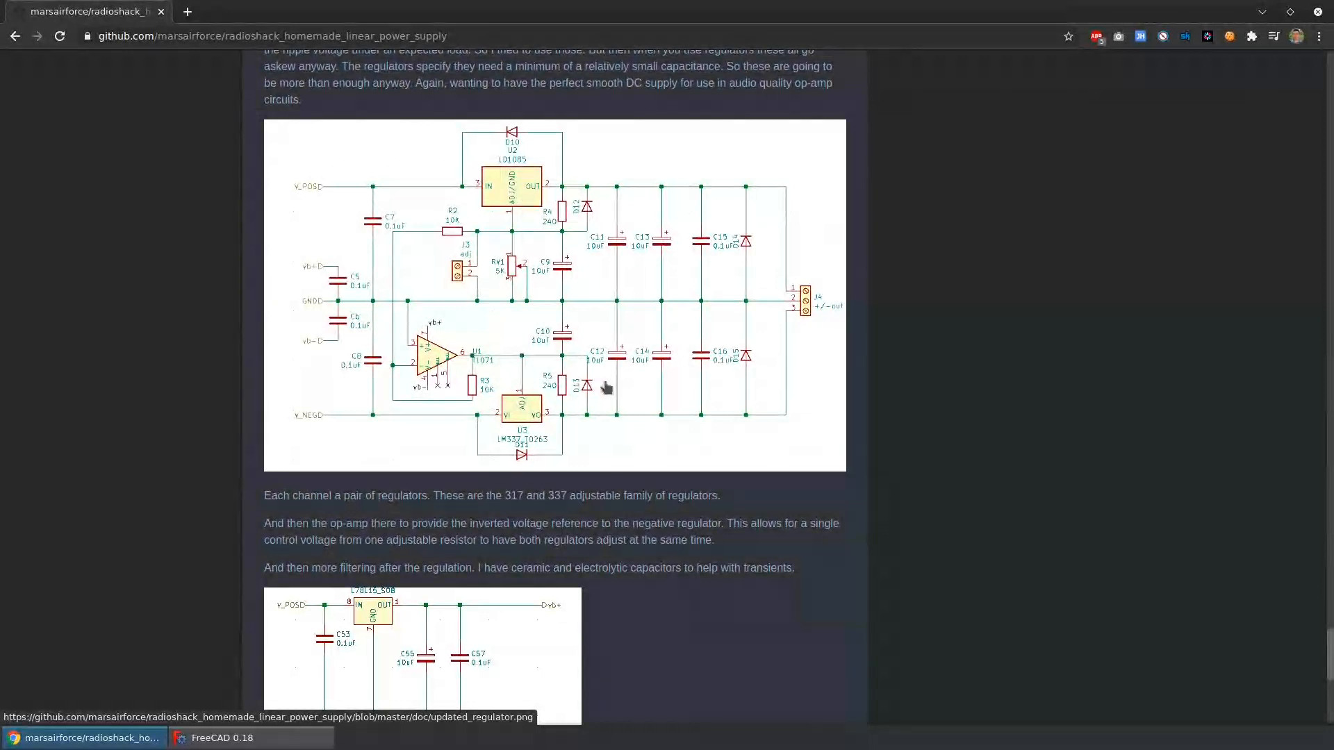
mouse_move(391, 349)
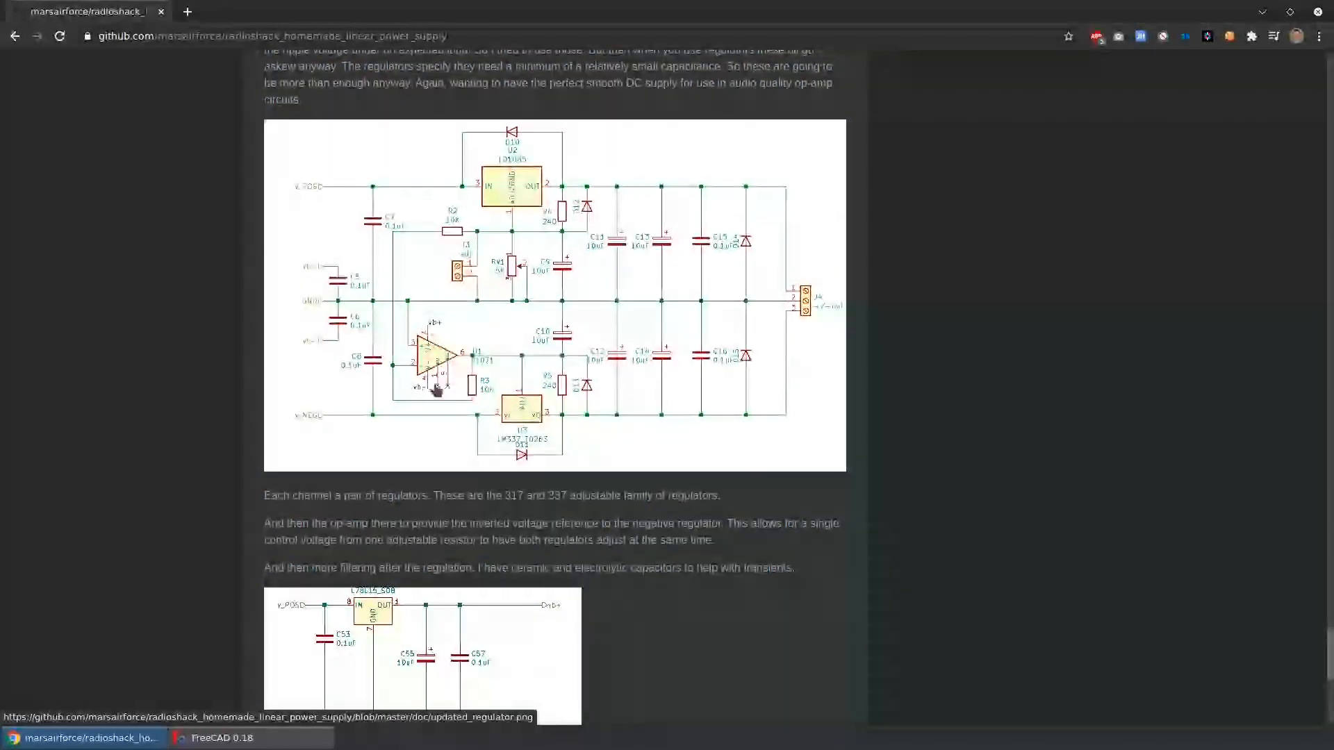
- Scroll the README down past the auxiliary regulator schematic to the PCB section with the OSH Park order badge
scroll(down, 3)
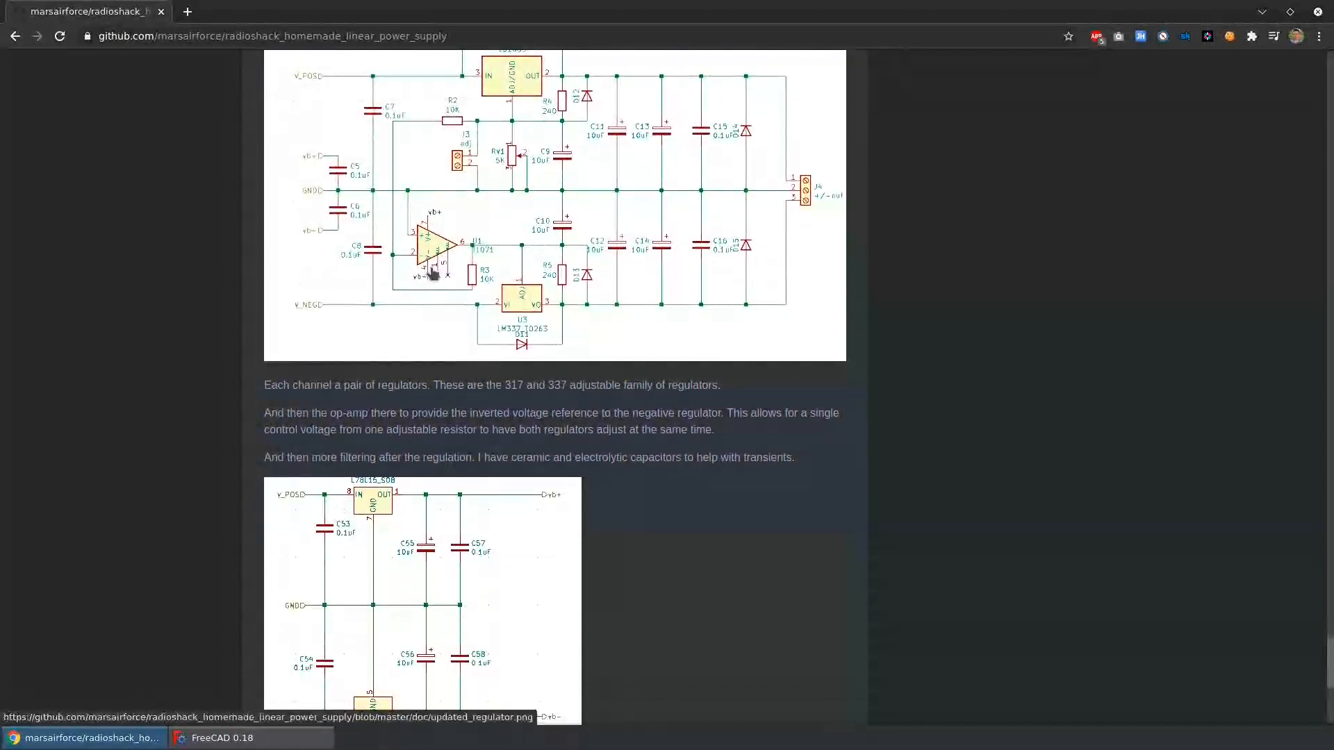
scroll(down, 3)
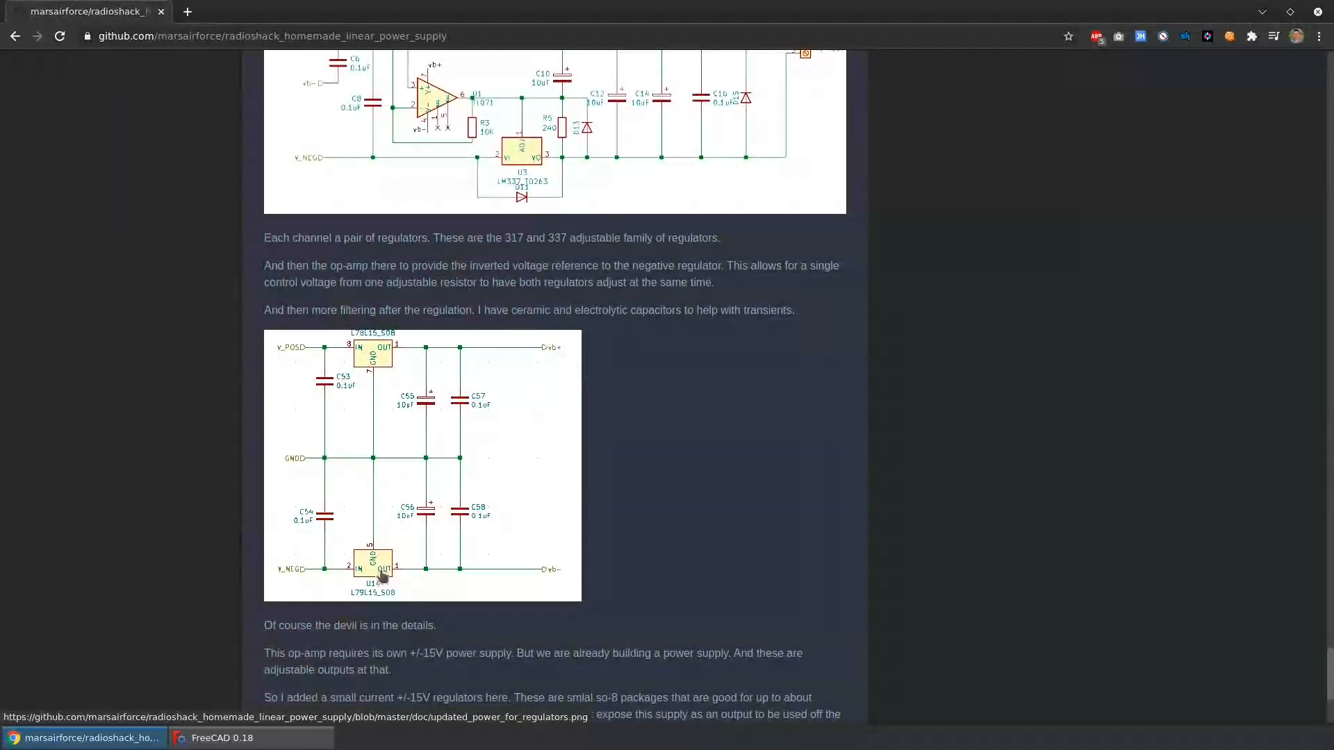
scroll(down, 3)
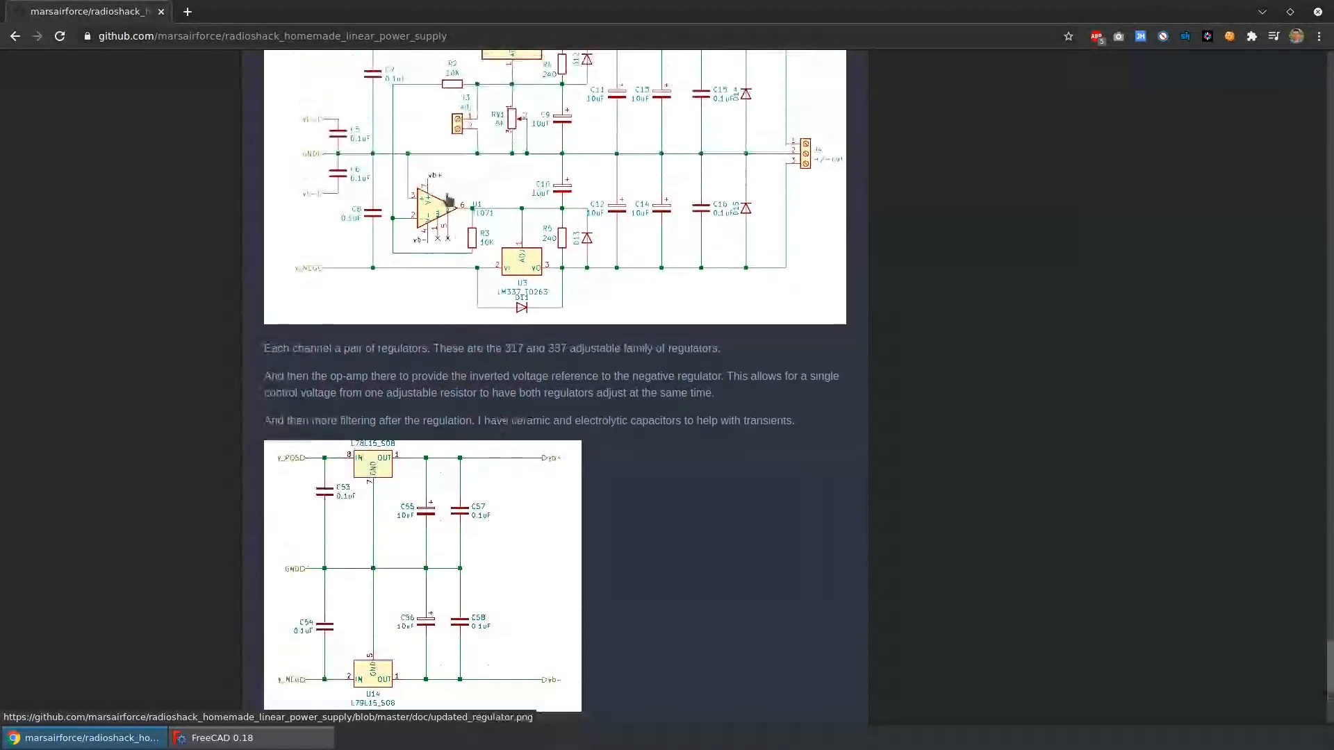
scroll(down, 3)
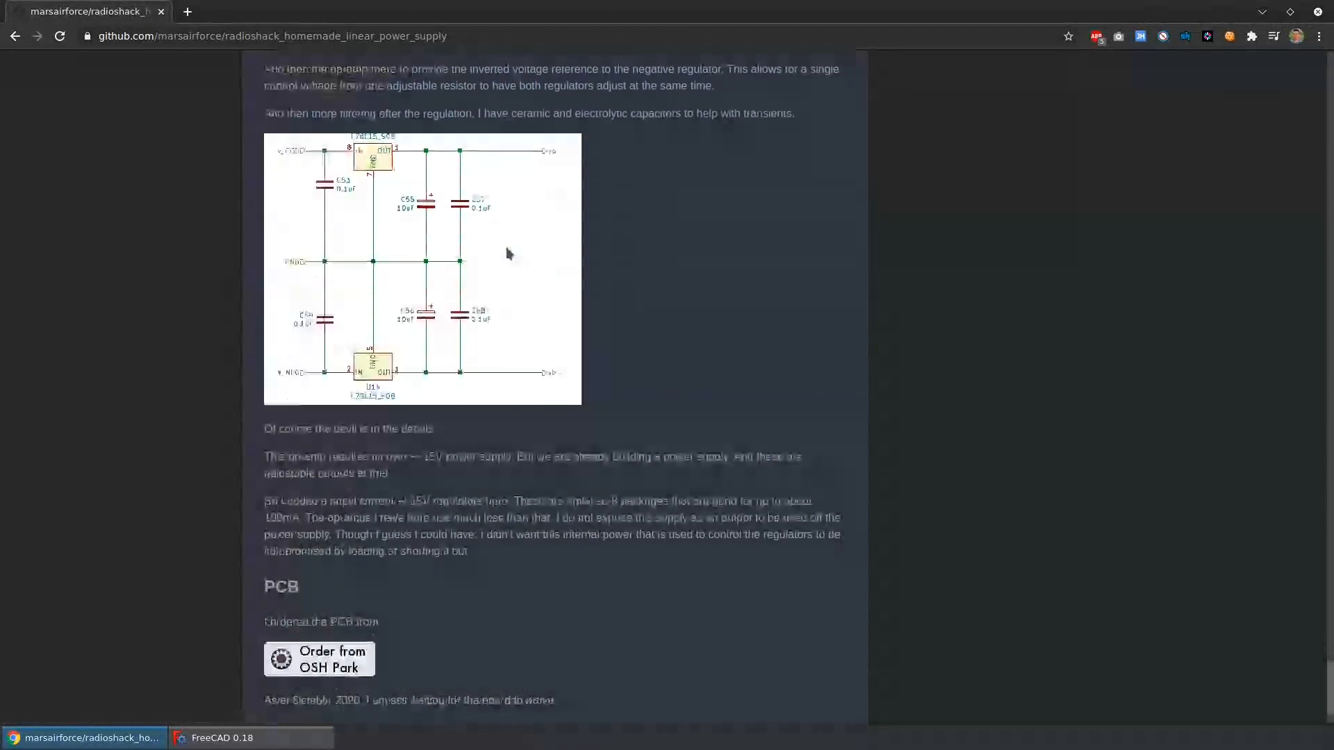
scroll(down, 3)
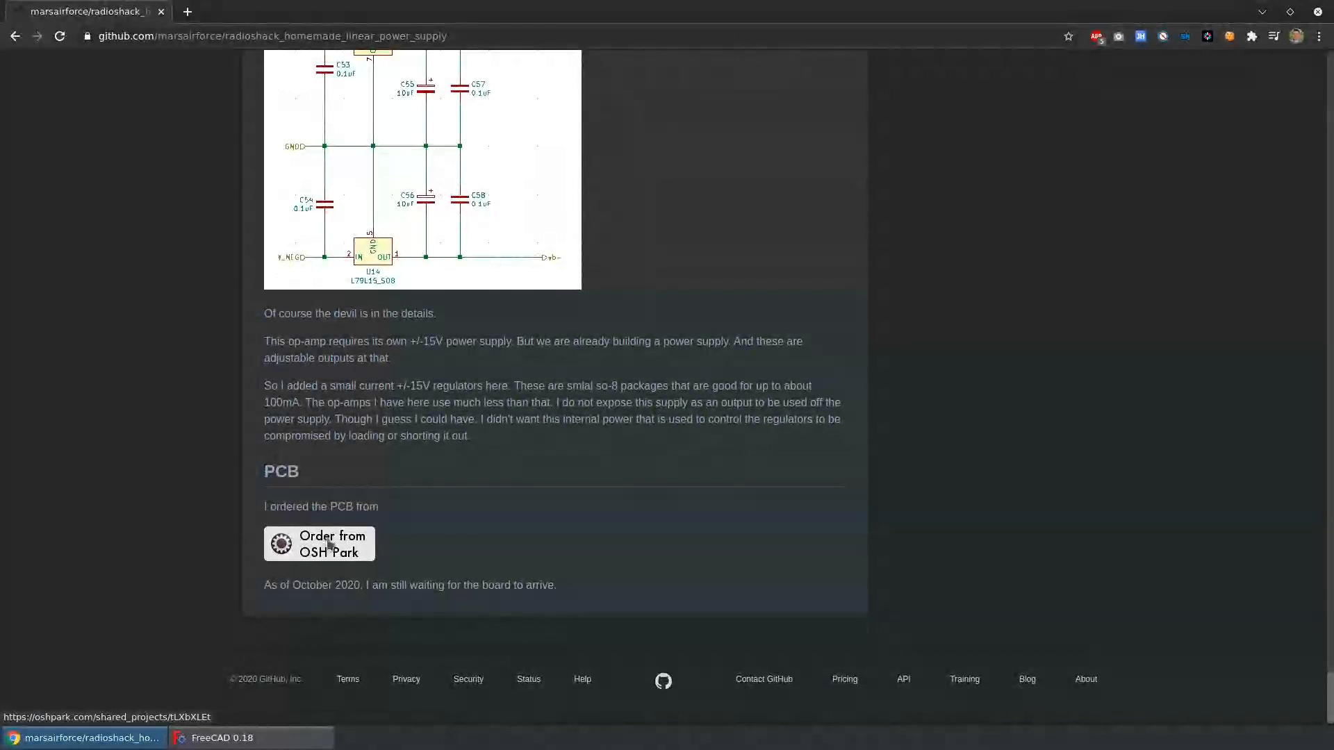
- Follow the OSH Park badge to the opamp_power_supply shared project and view its top-side board render full size
click(320, 543)
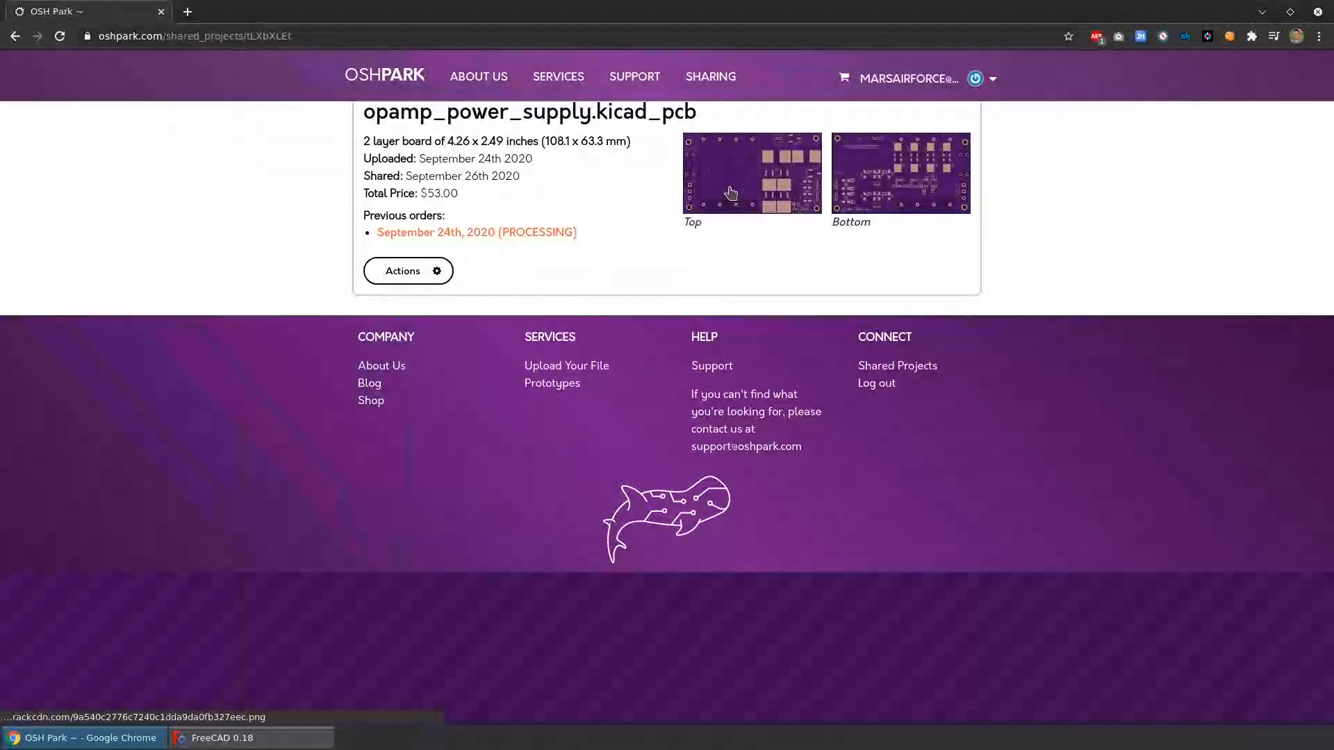
mouse_move(781, 186)
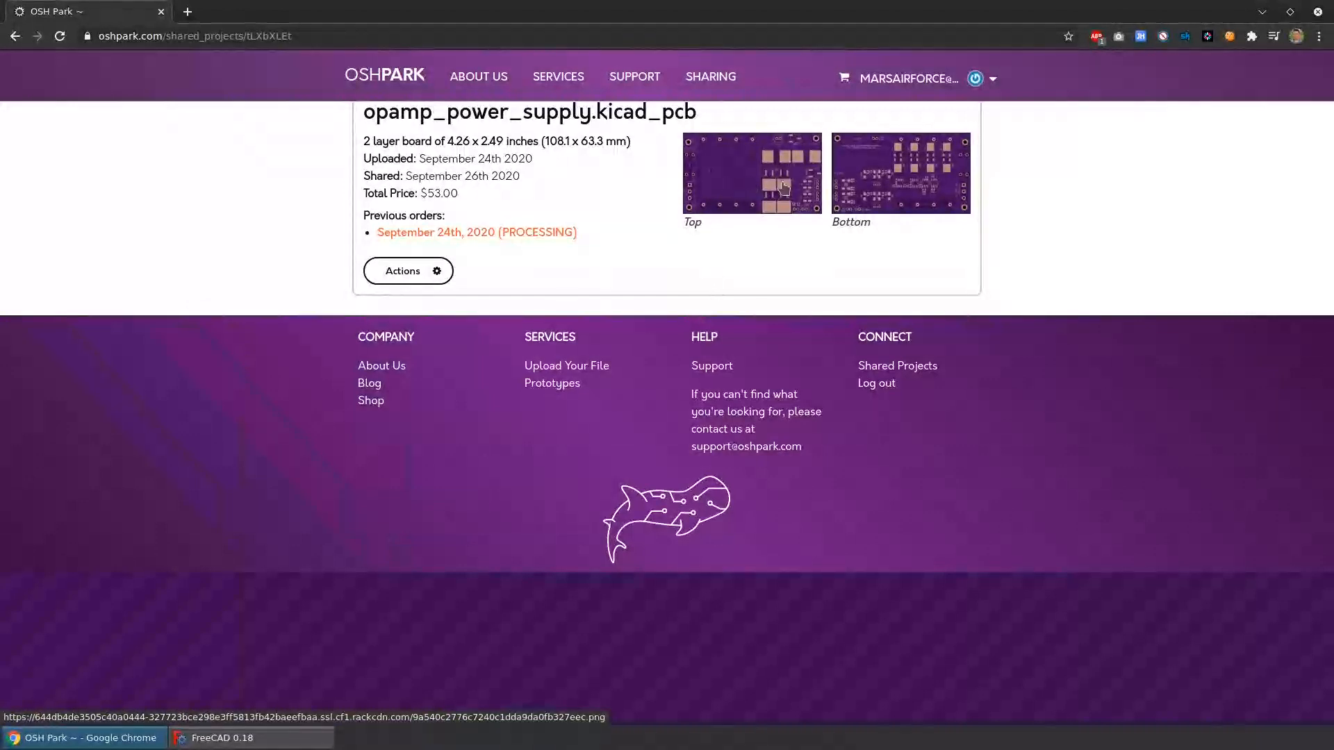
click(752, 172)
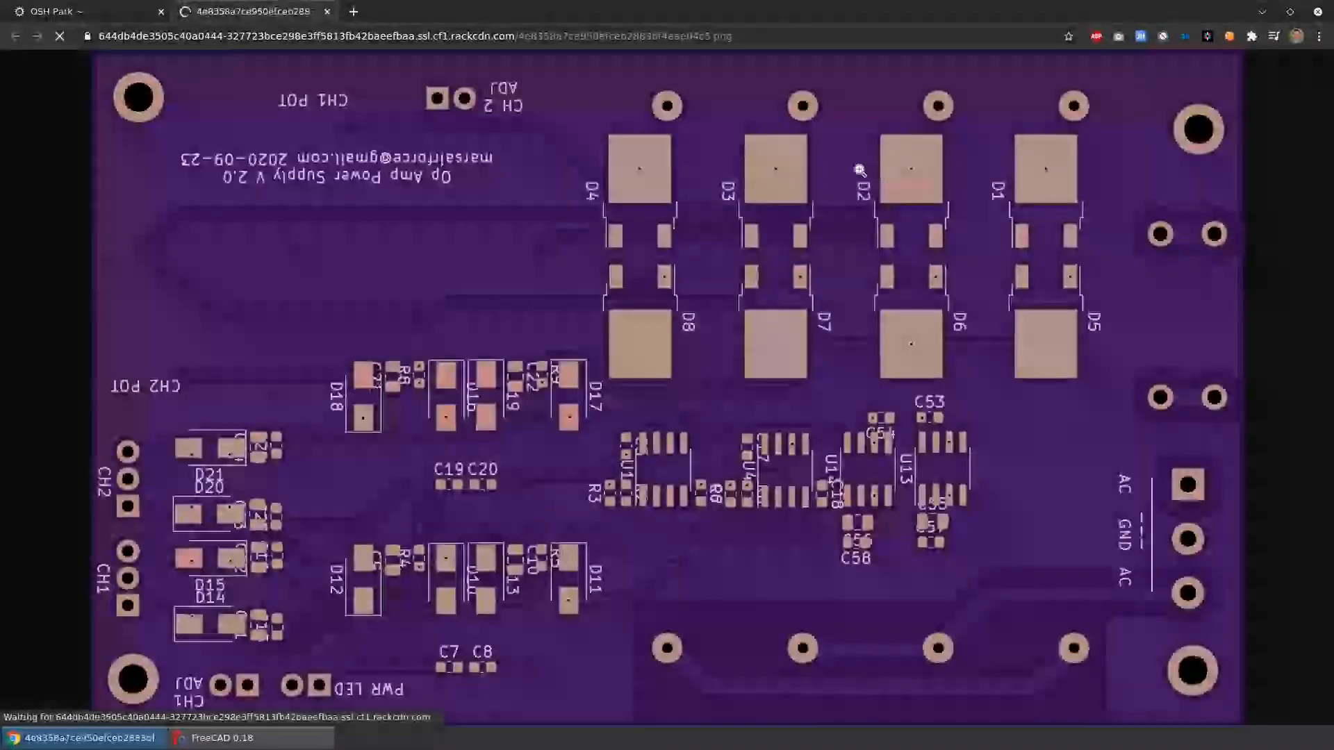